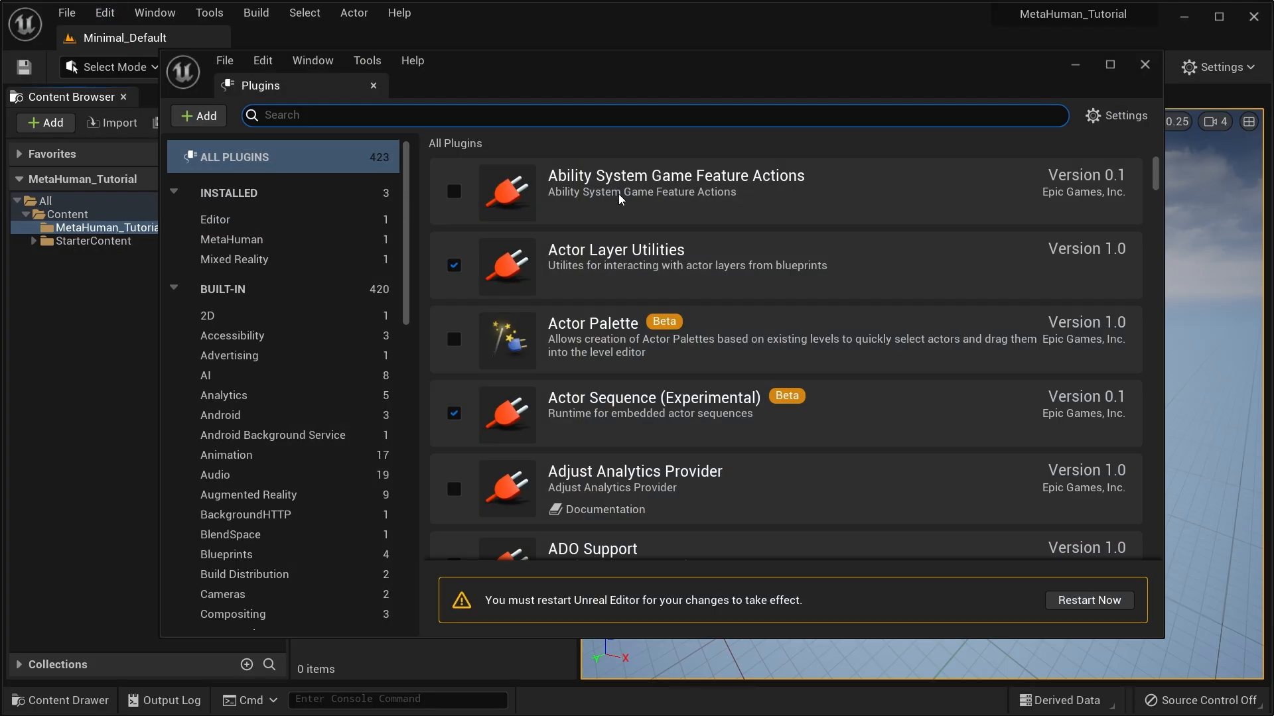
Search 'metahuman' in the Plugins list, confirm it is enabled, and close the window.
{"action": "type", "text": "metahu"}
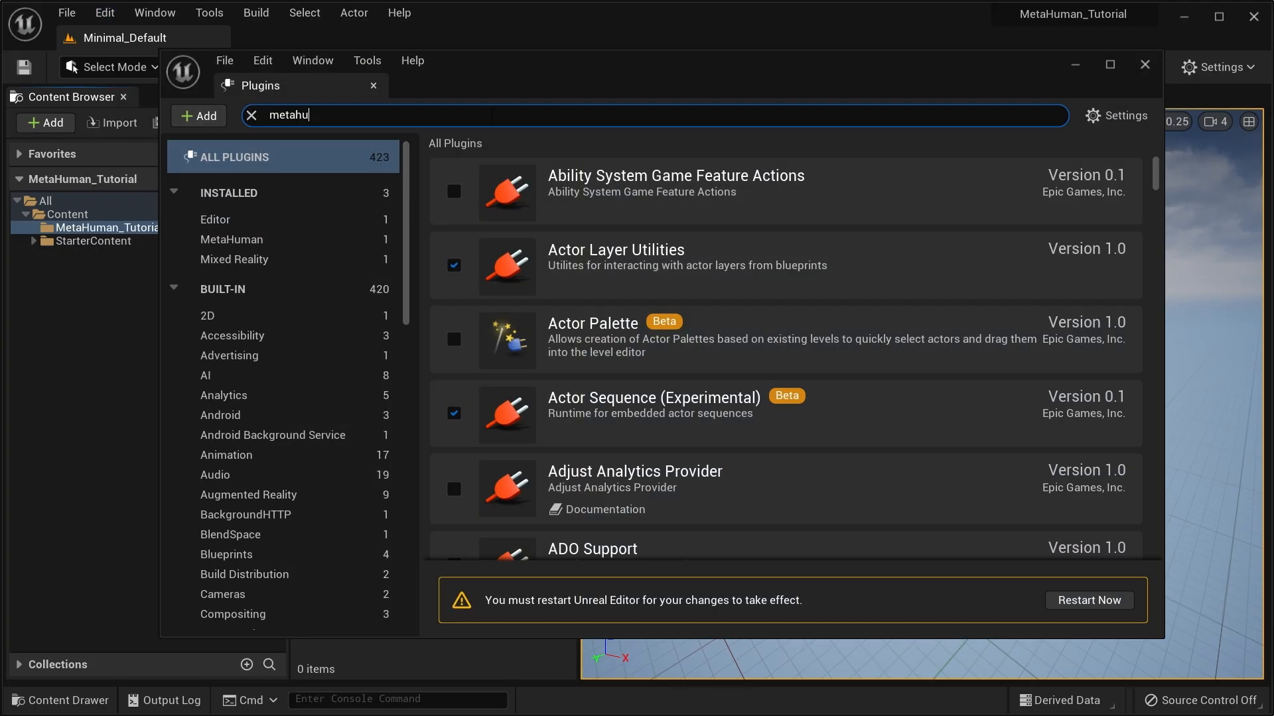
{"action": "type", "text": "man"}
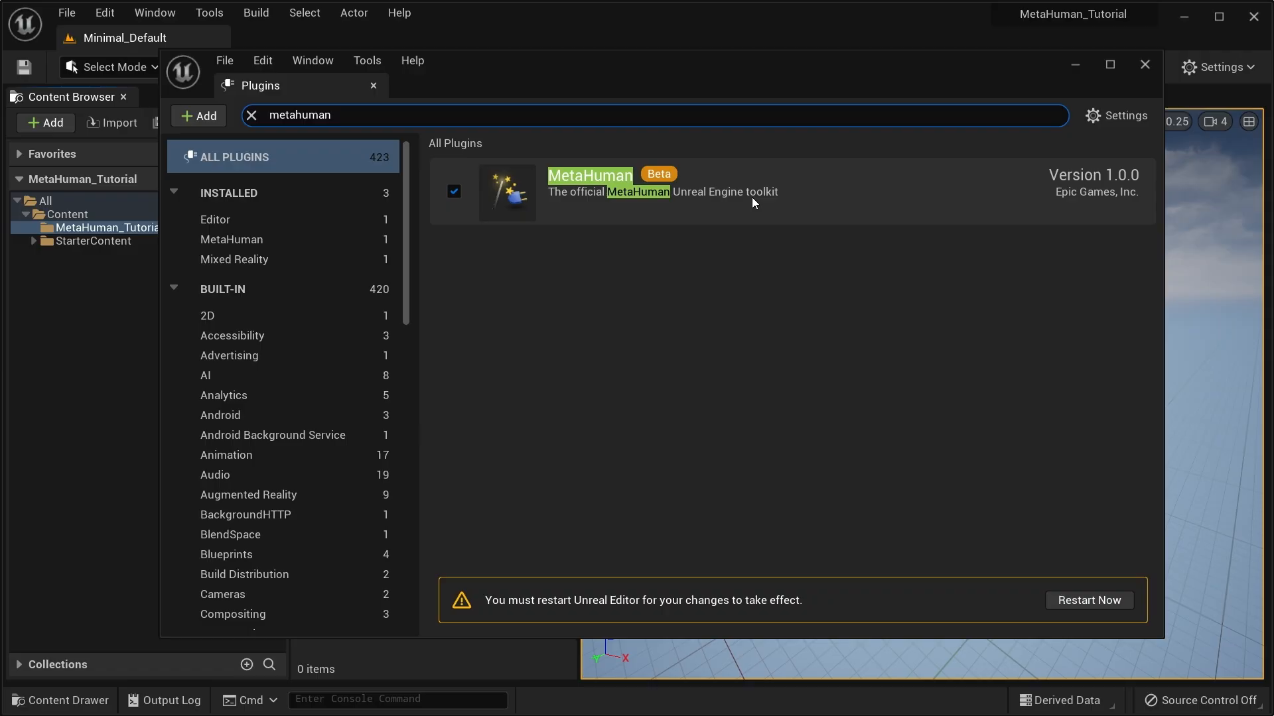
{"action": "mouse_move", "coordinate": [453, 193]}
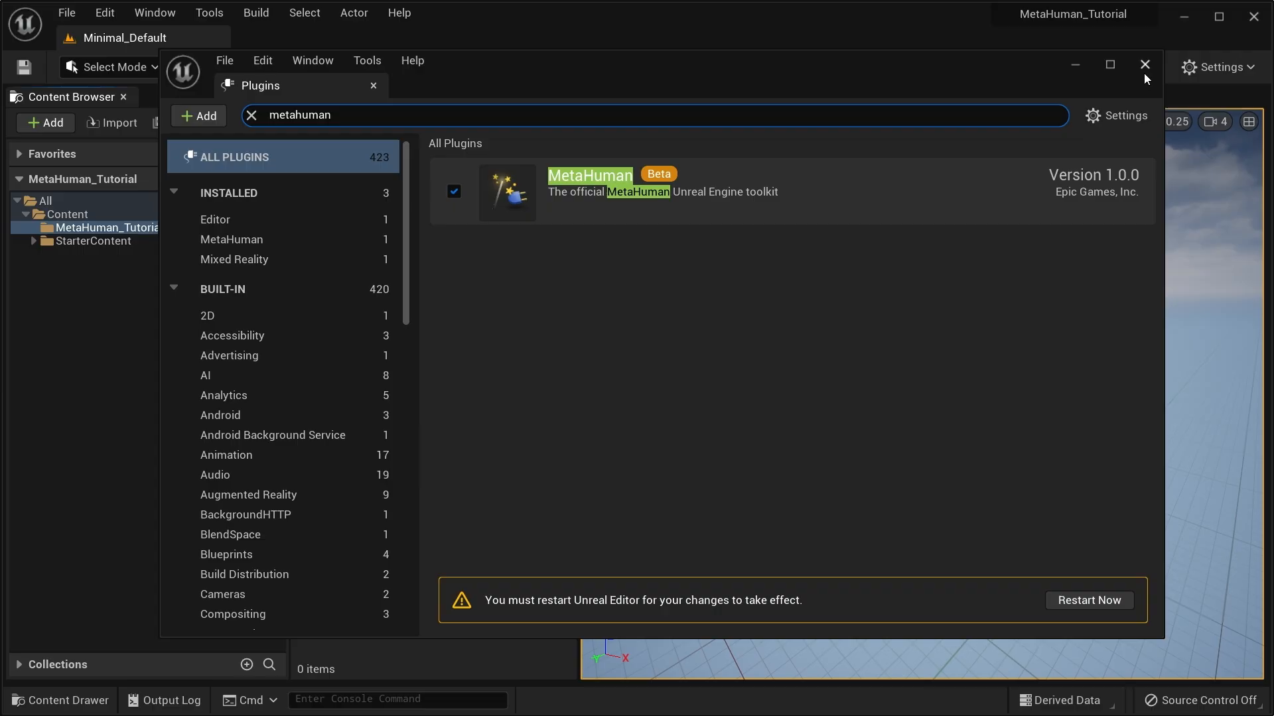
{"action": "left_click", "coordinate": [1144, 64]}
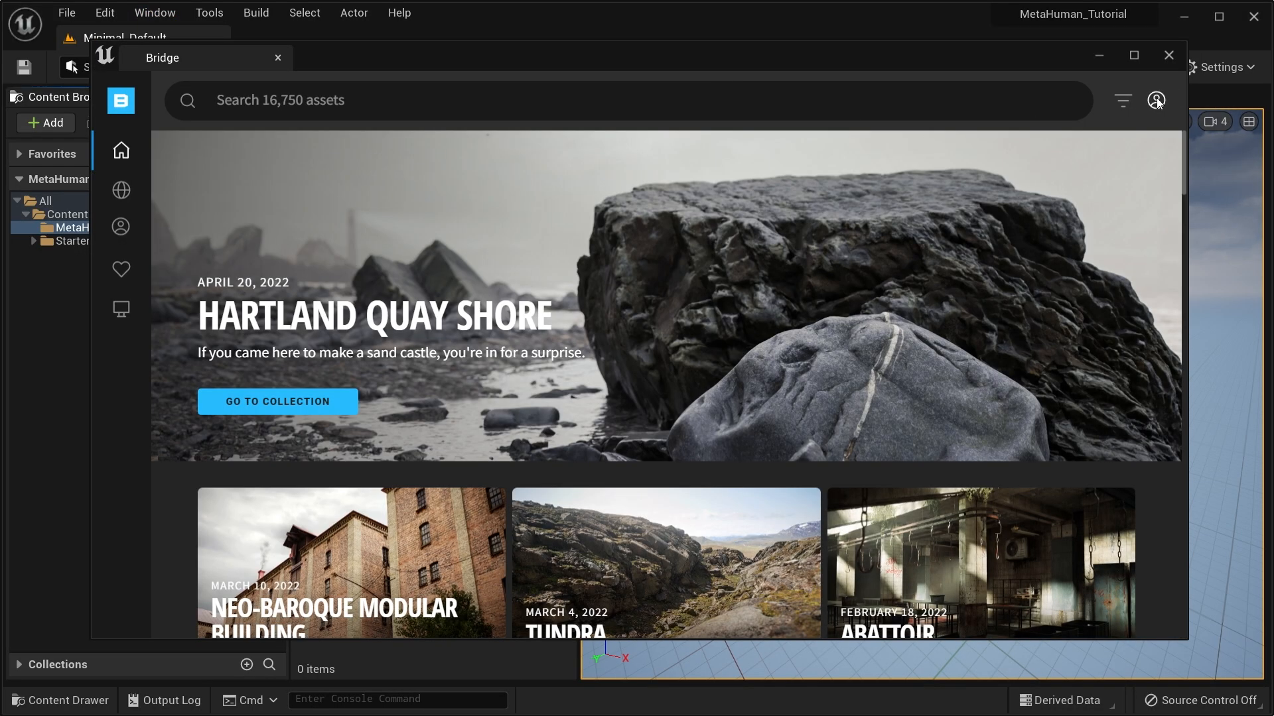
Bring up the Quixel Bridge asset library home page.
{"action": "left_click", "coordinate": [1155, 100]}
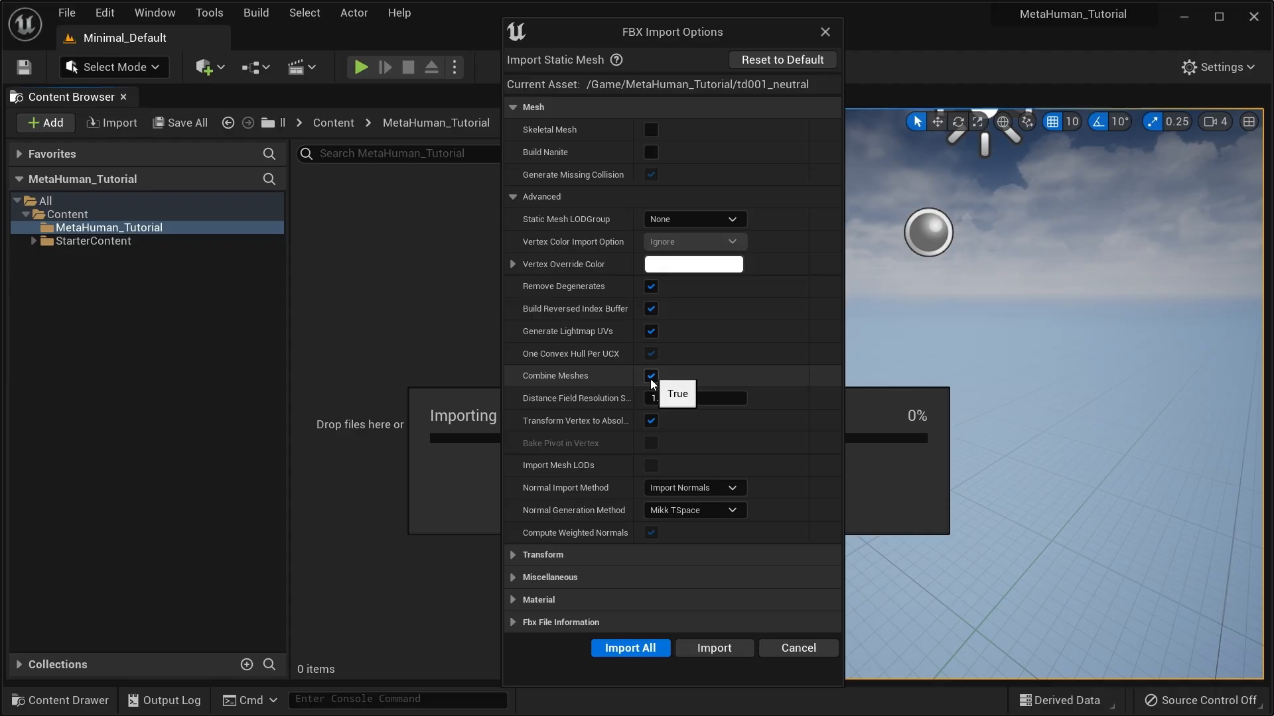
Enable Combine Meshes in the FBX Import Options for the td001_neutral scan.
{"action": "left_click", "coordinate": [630, 648]}
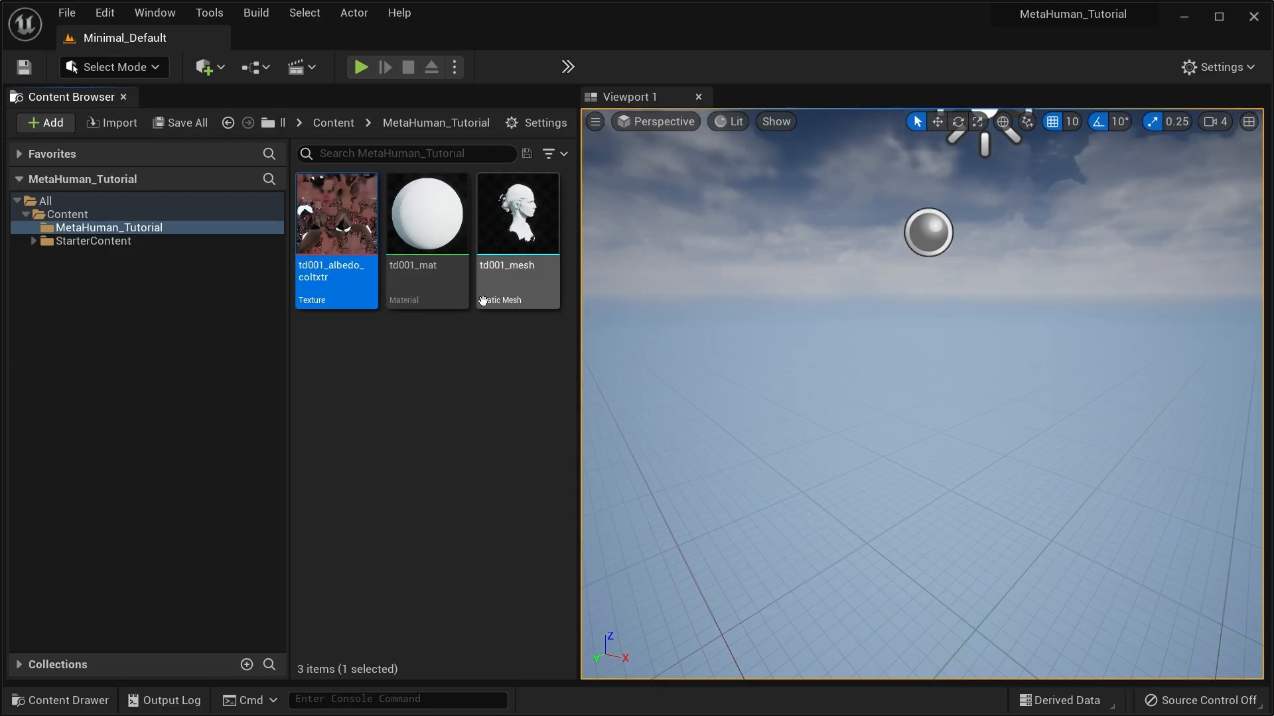
Wire the albedo Texture Sample into td001_mat's Base Color and apply the change.
{"action": "double_click", "coordinate": [426, 214]}
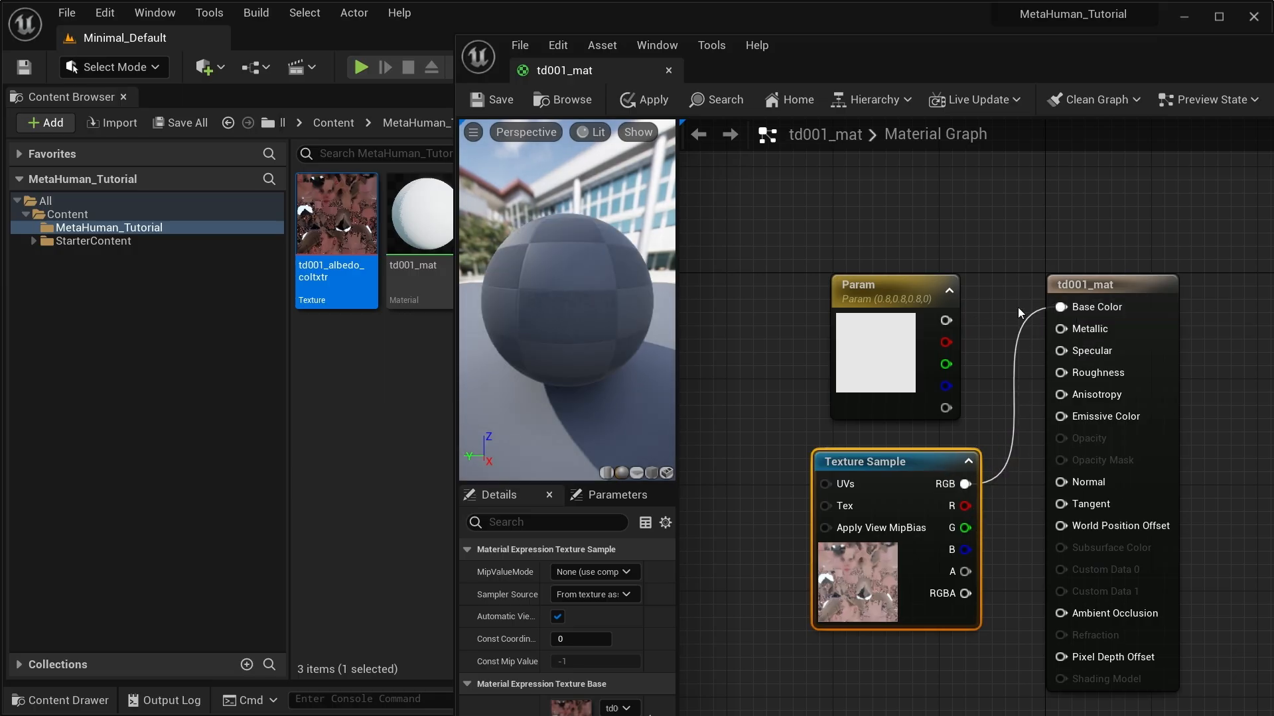
{"action": "left_click", "coordinate": [643, 99]}
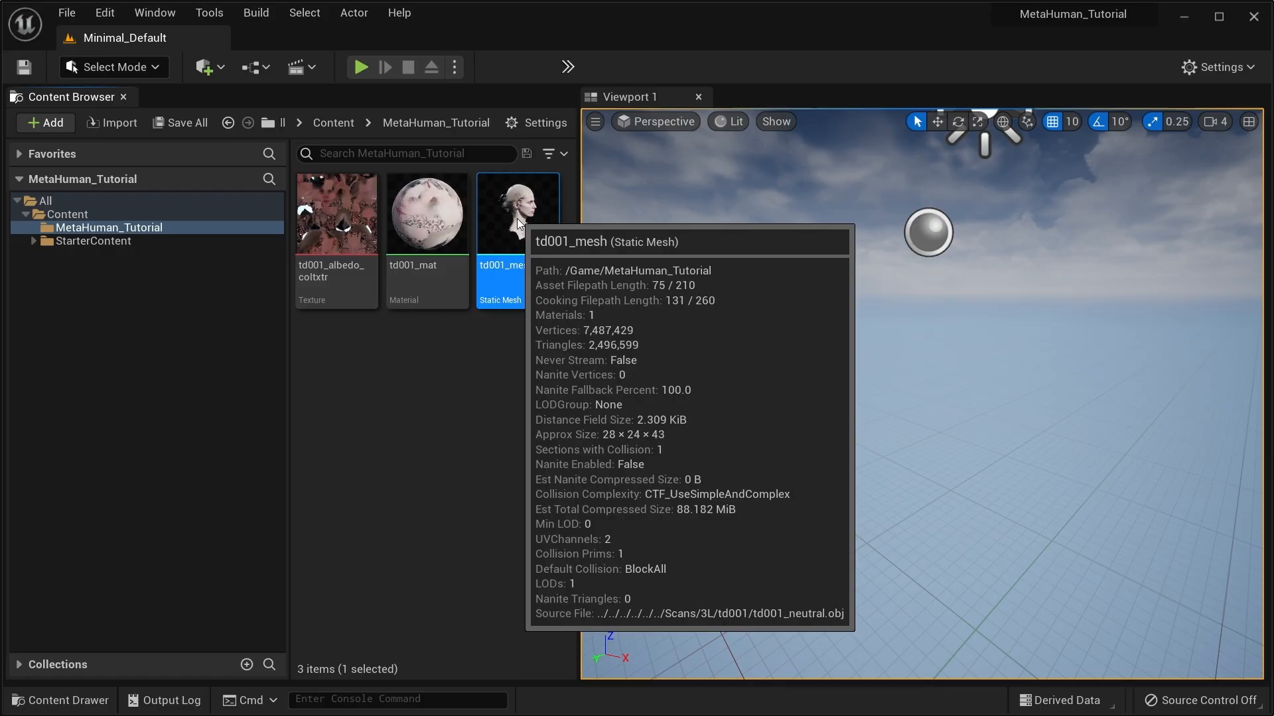
Open td001_mesh in the Static Mesh Editor to view the textured head scan.
{"action": "double_click", "coordinate": [516, 211]}
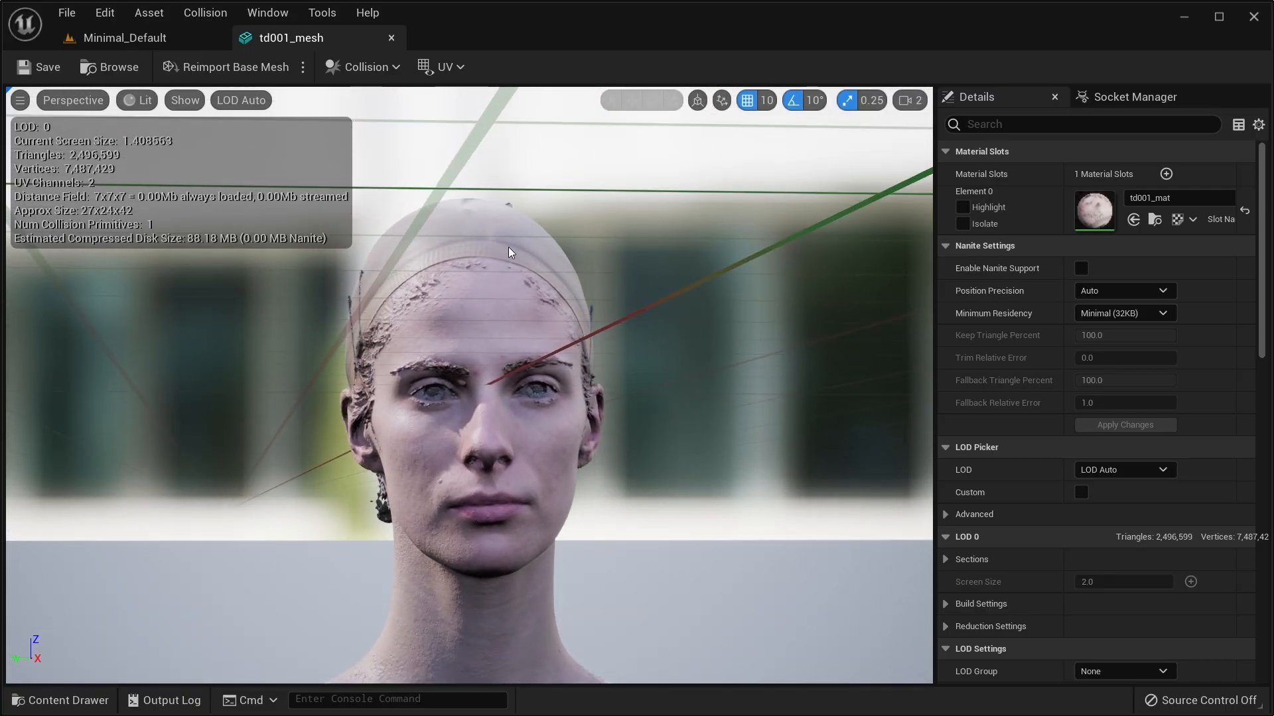
{"action": "mouse_move", "coordinate": [579, 270]}
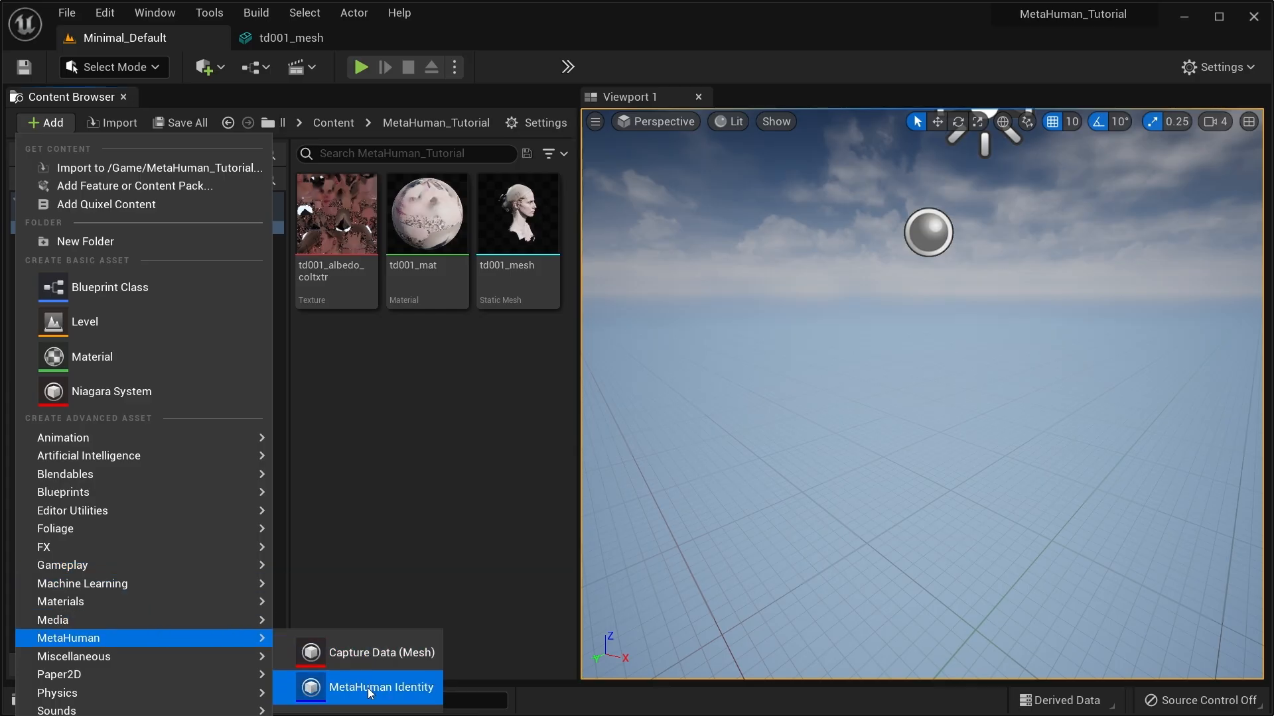
Create a new MetaHuman Identity asset named td001_mhid from the Content Browser Add menu.
{"action": "left_click", "coordinate": [380, 687]}
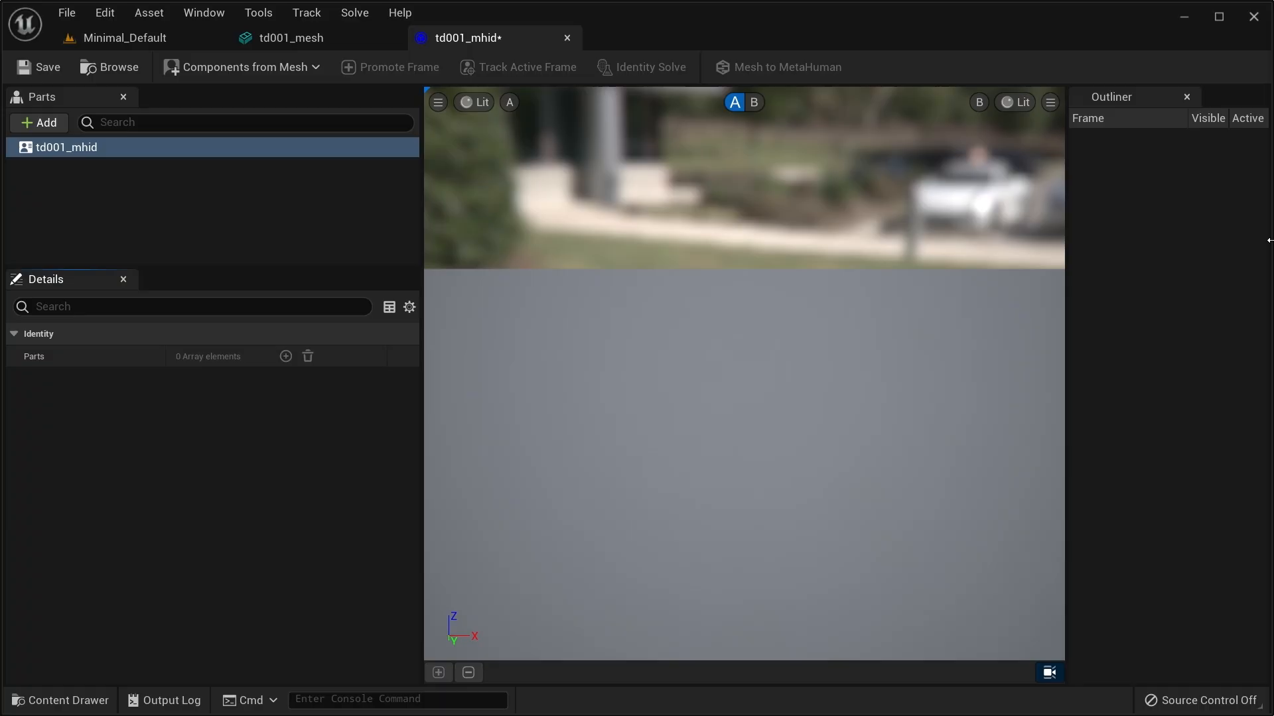
{"action": "mouse_move", "coordinate": [717, 280]}
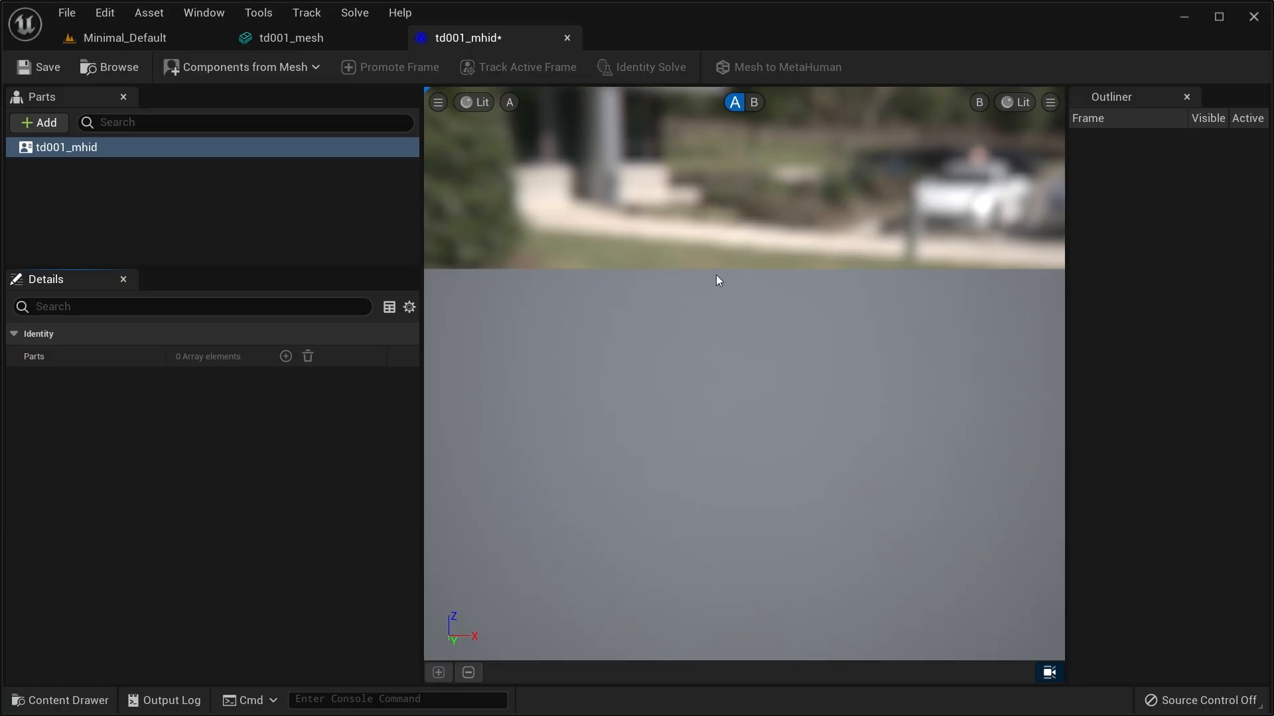
{"action": "mouse_move", "coordinate": [329, 249]}
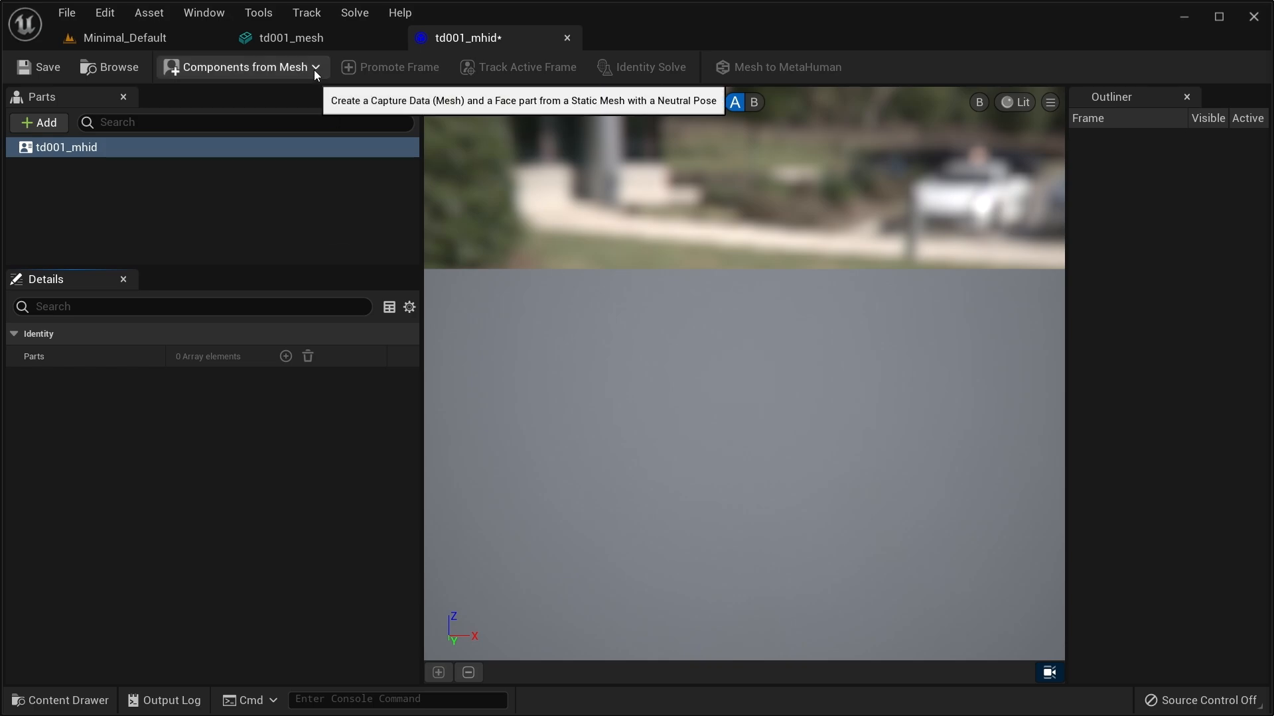
{"action": "mouse_move", "coordinate": [652, 103]}
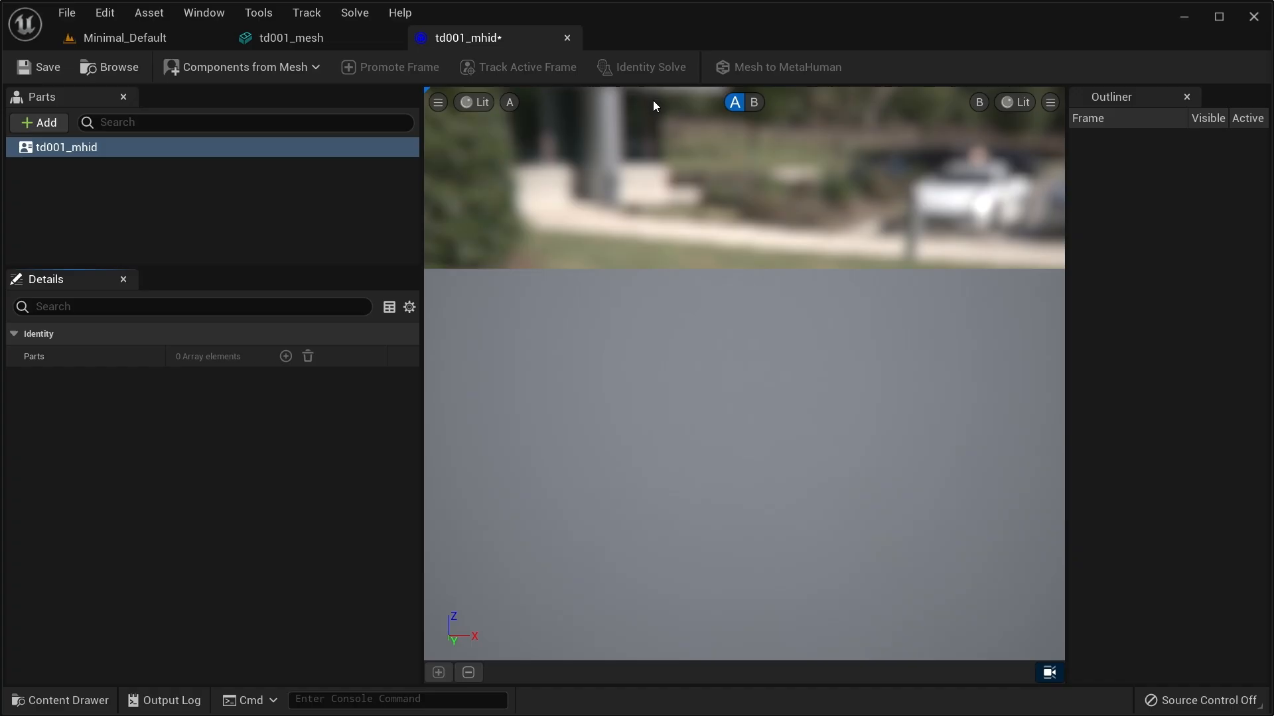
{"action": "mouse_move", "coordinate": [883, 106]}
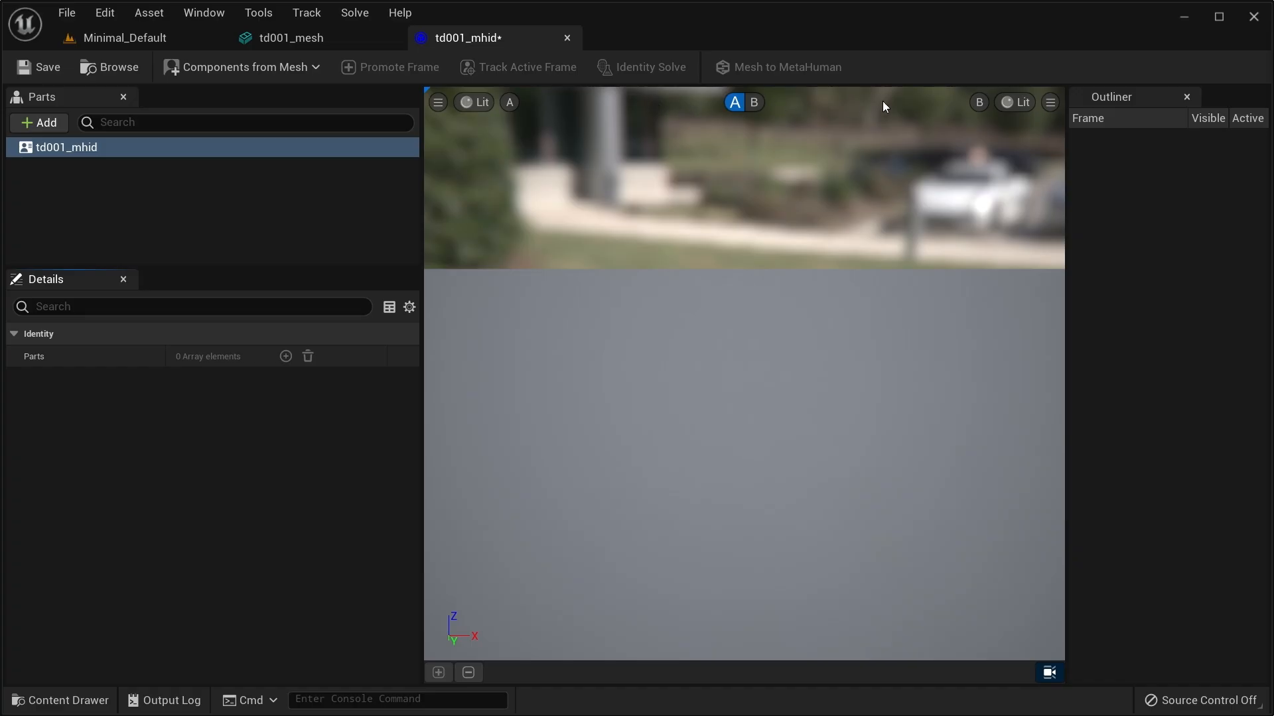
{"action": "mouse_move", "coordinate": [700, 680]}
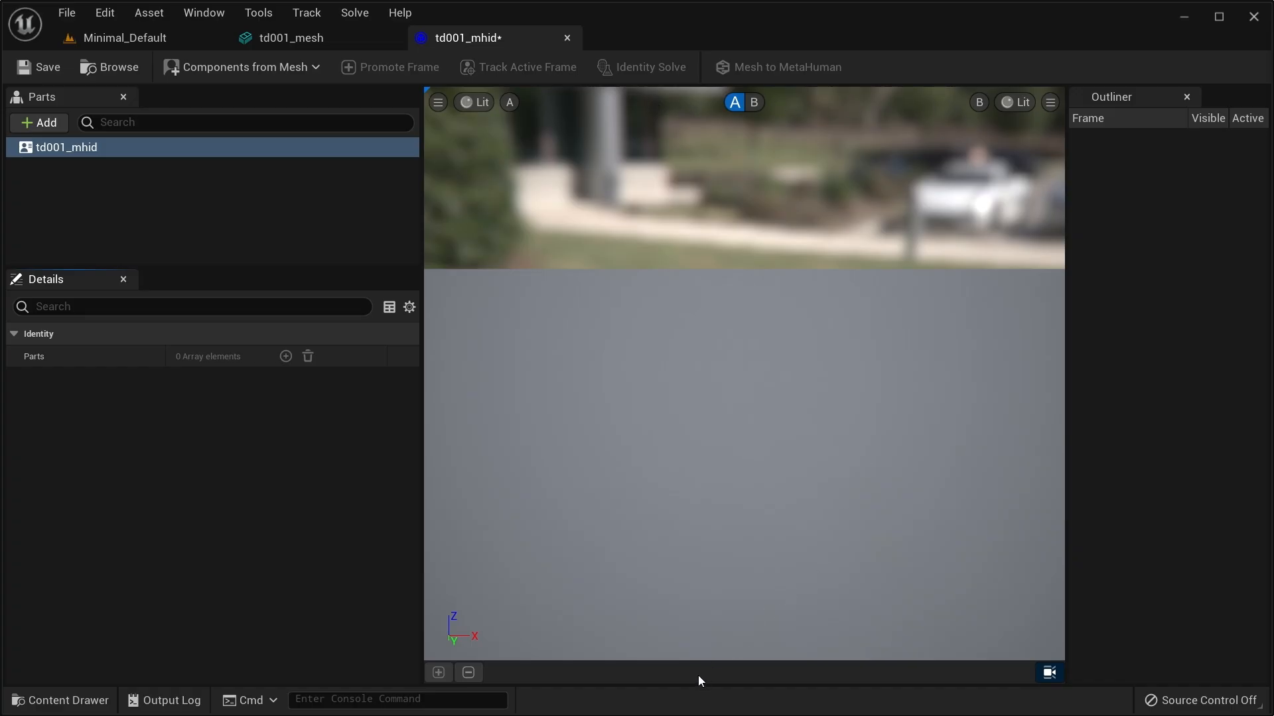
{"action": "mouse_move", "coordinate": [862, 678]}
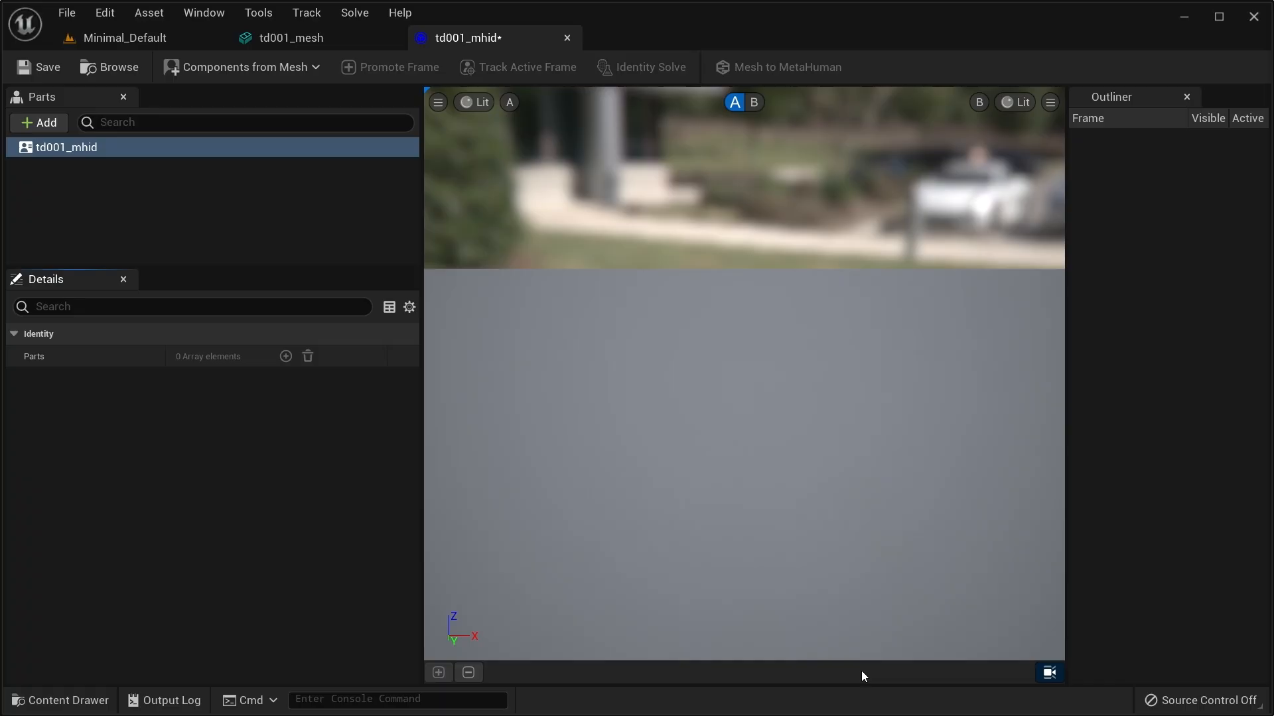
{"action": "mouse_move", "coordinate": [817, 488]}
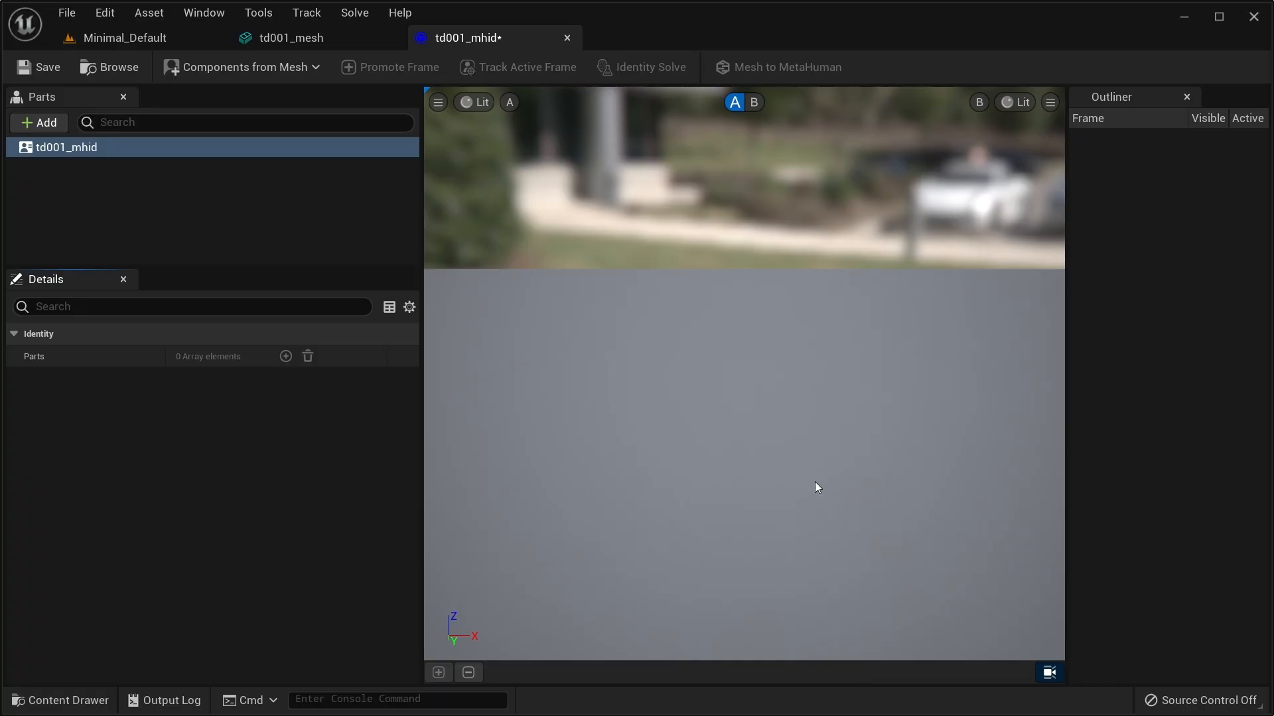
Close the Outliner panel so the identity viewport widens beside the parts list.
{"action": "left_click", "coordinate": [1185, 97]}
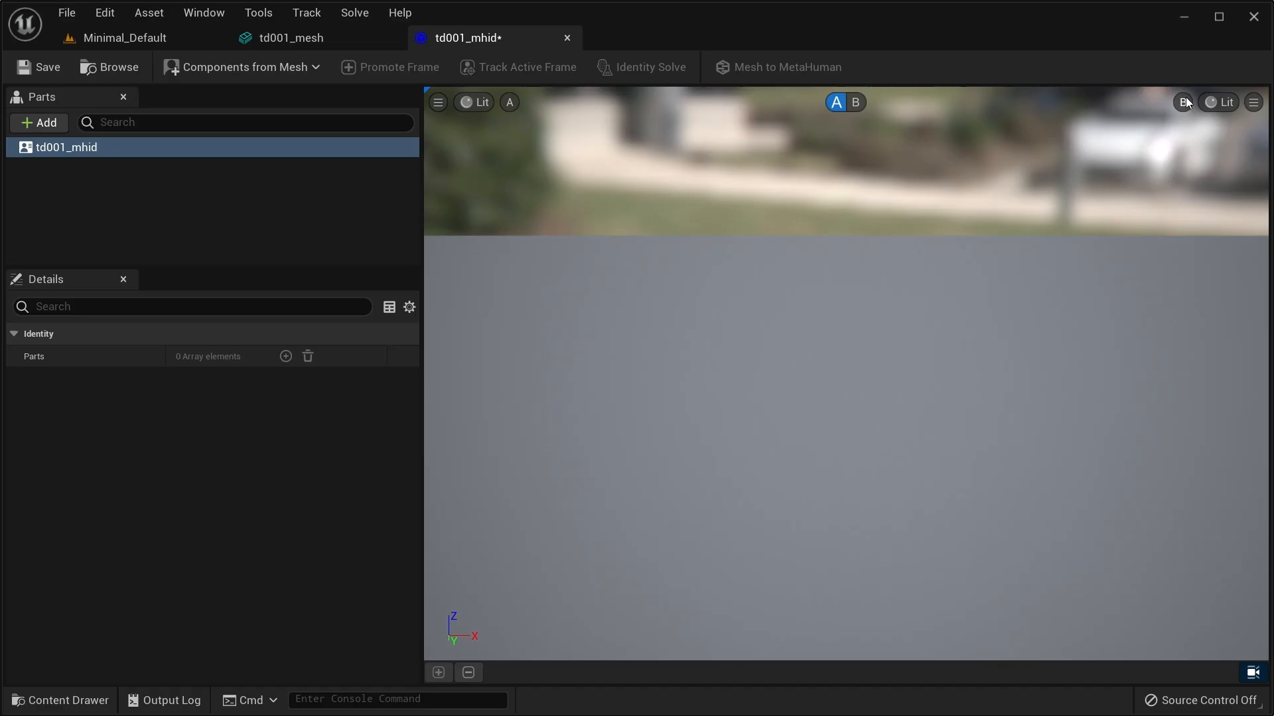
{"action": "mouse_move", "coordinate": [33, 294]}
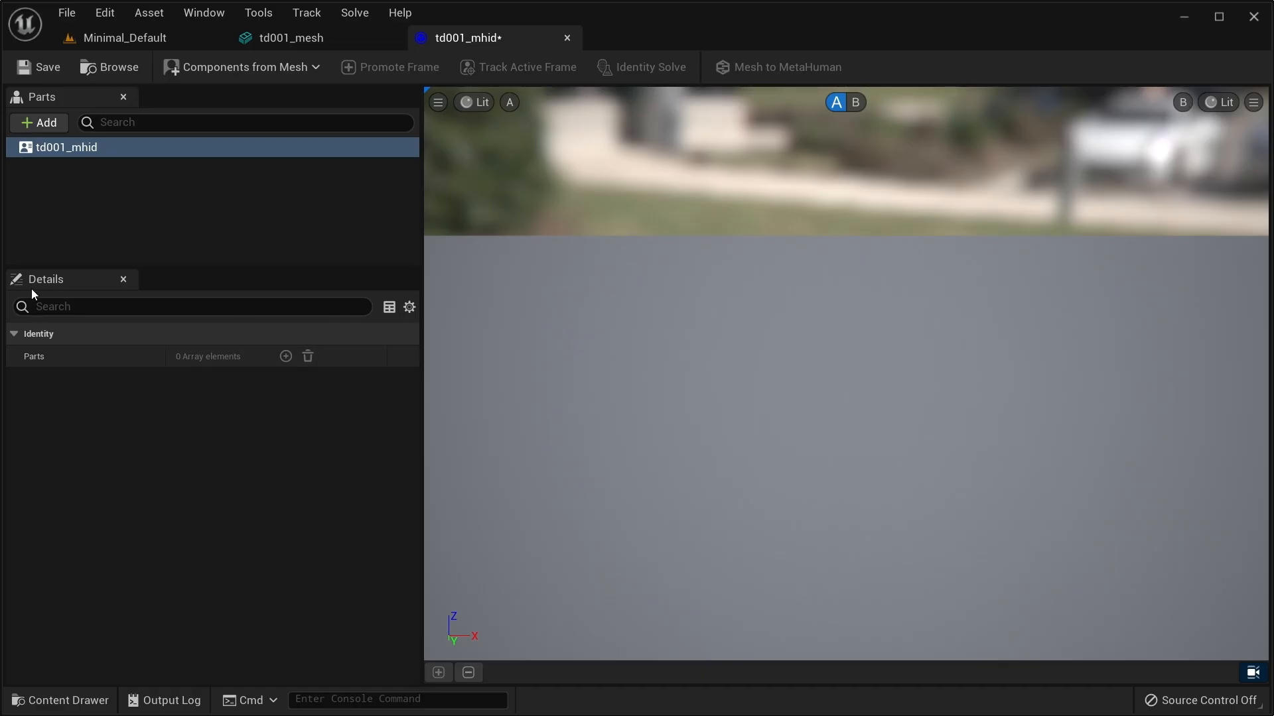
{"action": "mouse_move", "coordinate": [241, 68]}
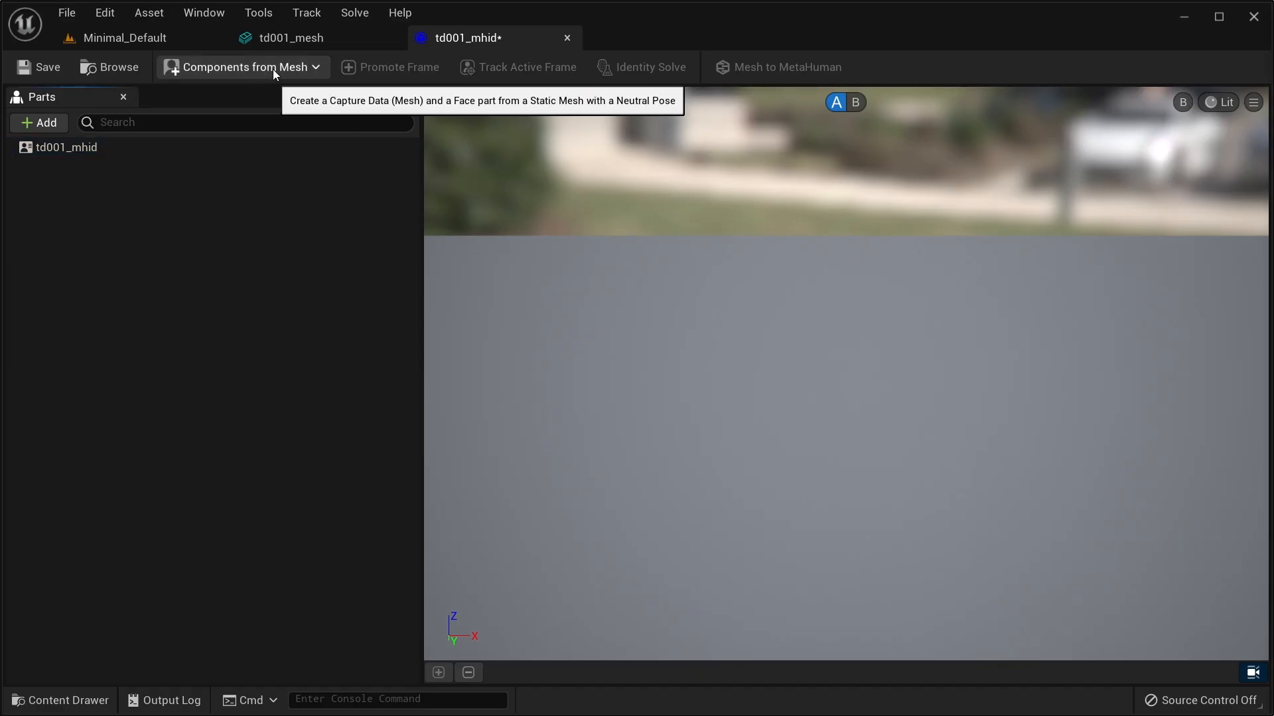
Build Face and Body components from td001_mesh via Components from Mesh.
{"action": "left_click", "coordinate": [239, 66]}
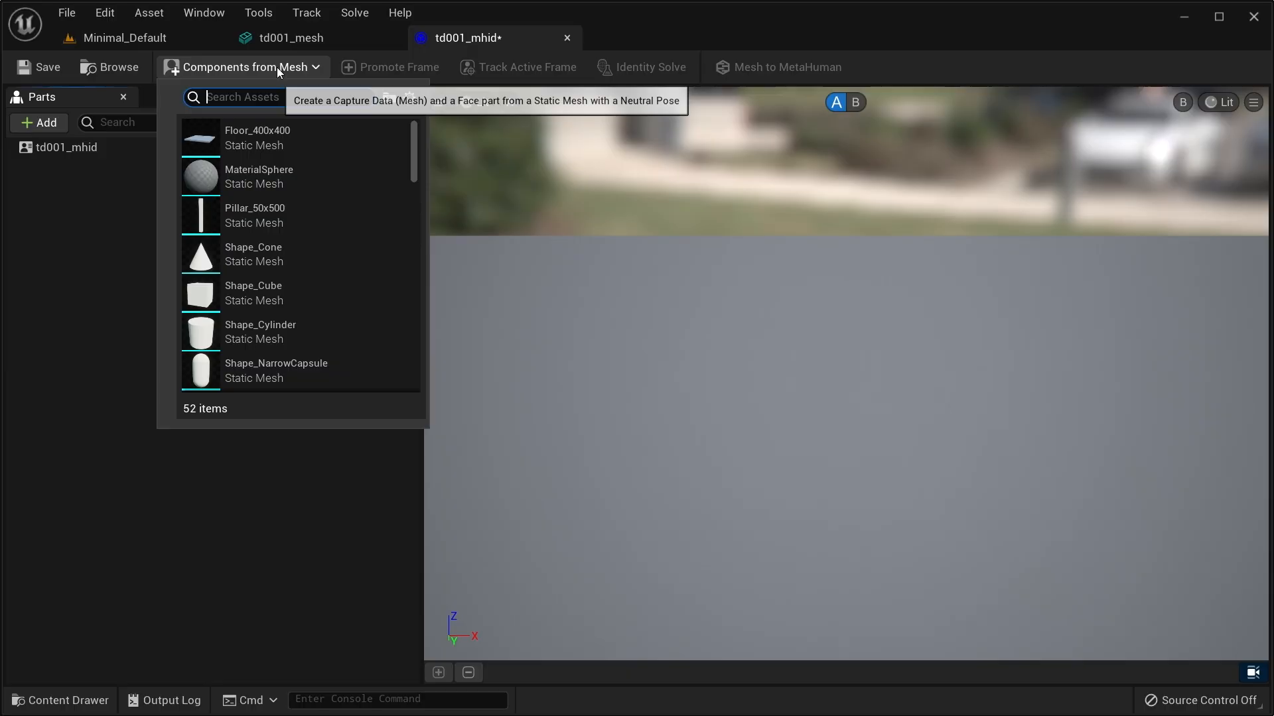
{"action": "type", "text": "td001"}
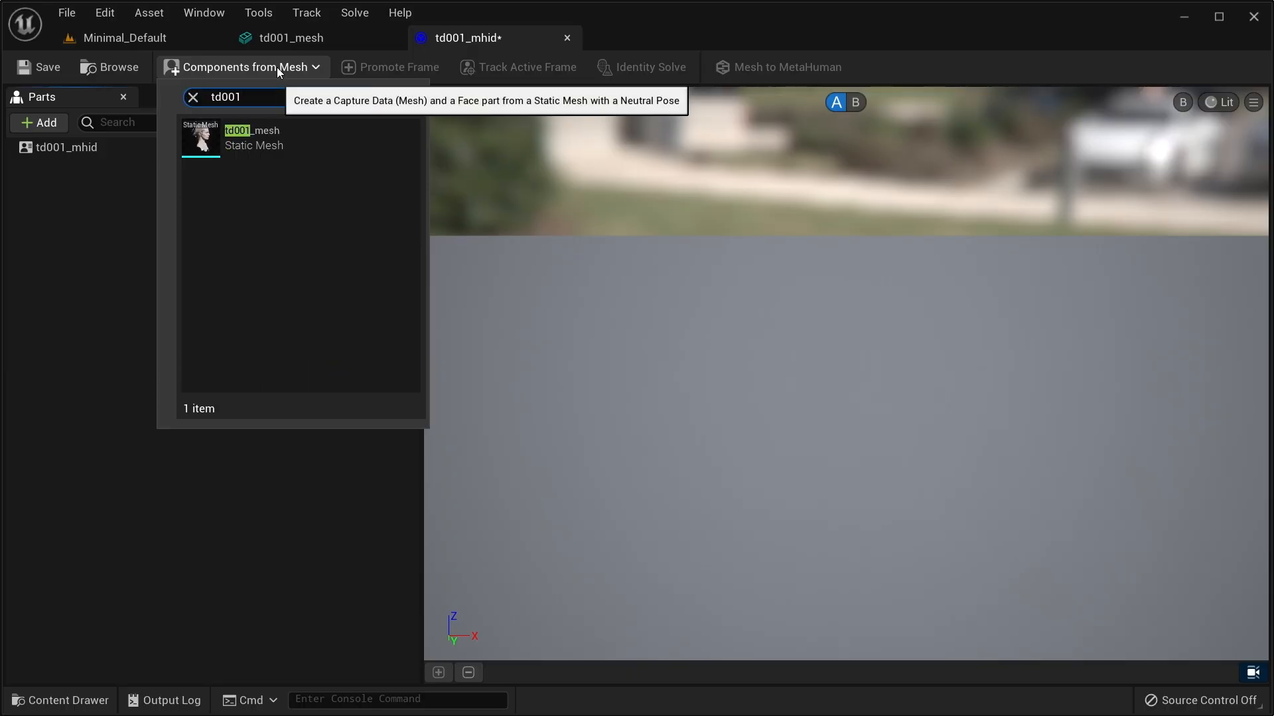
{"action": "left_click", "coordinate": [254, 138]}
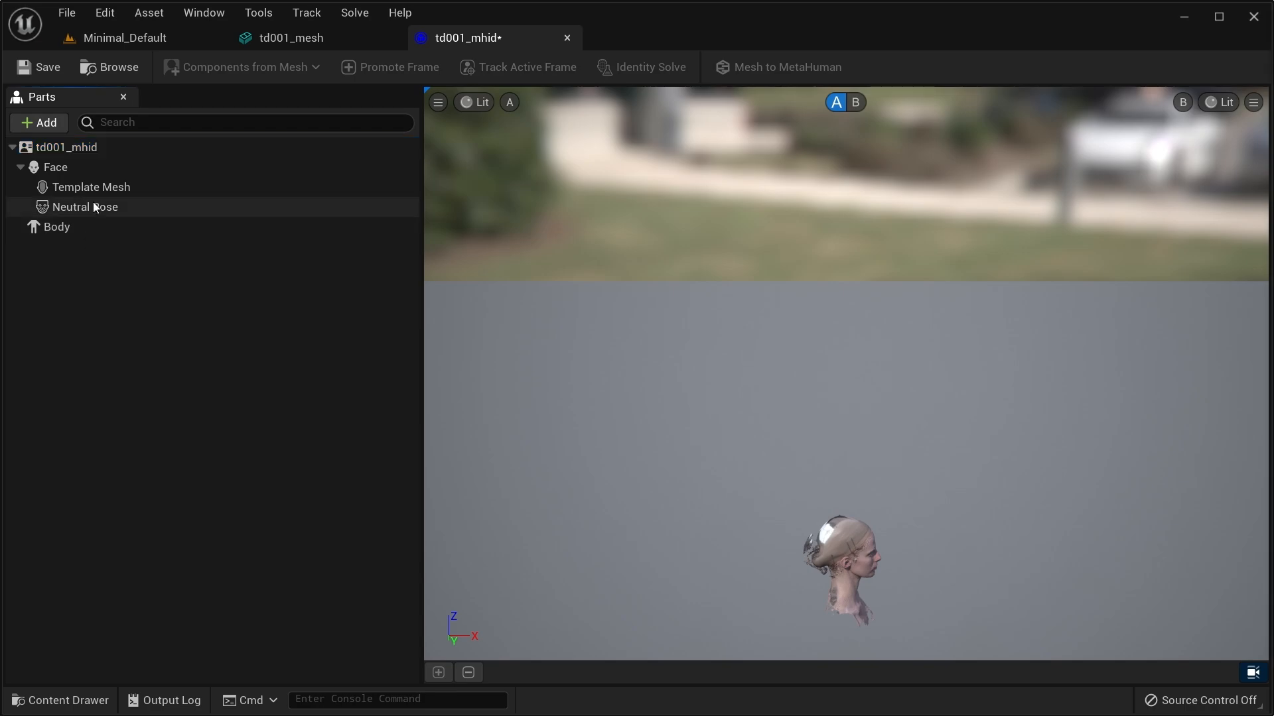
Select Neutral Pose, set the viewport Field Of View to 20.0 and shading to Unlit.
{"action": "left_click", "coordinate": [84, 206]}
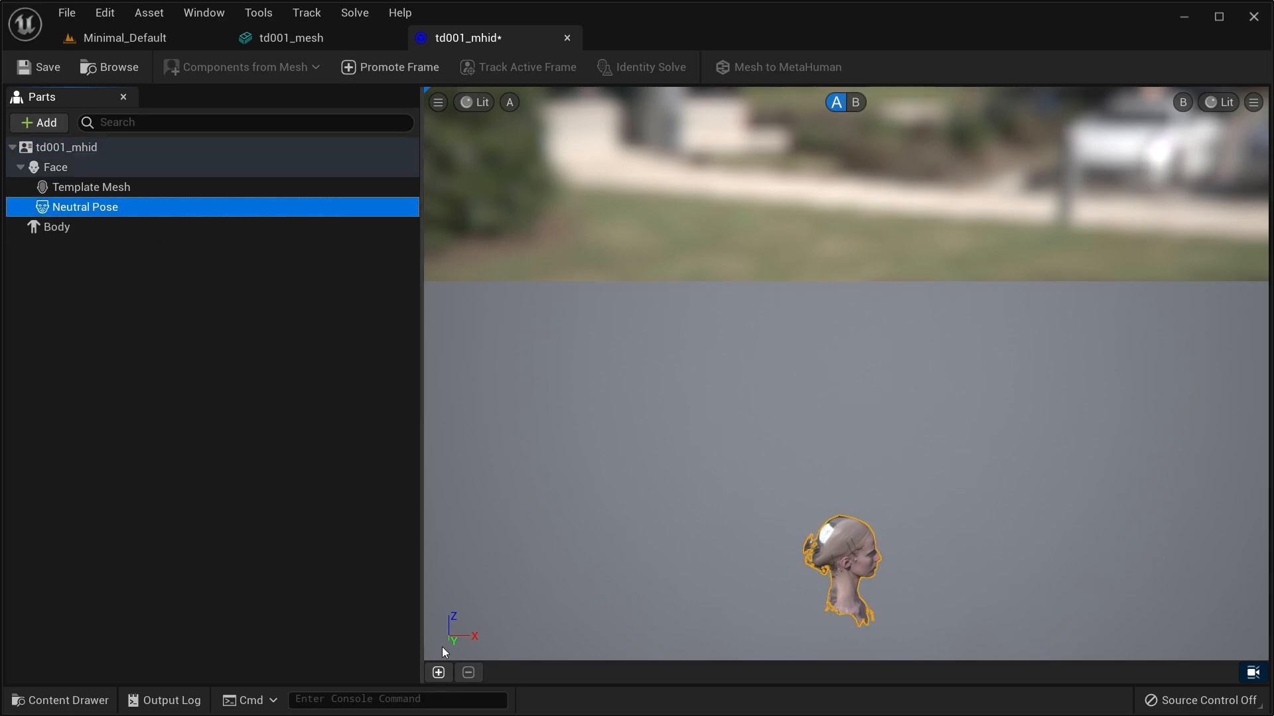
{"action": "mouse_move", "coordinate": [655, 681]}
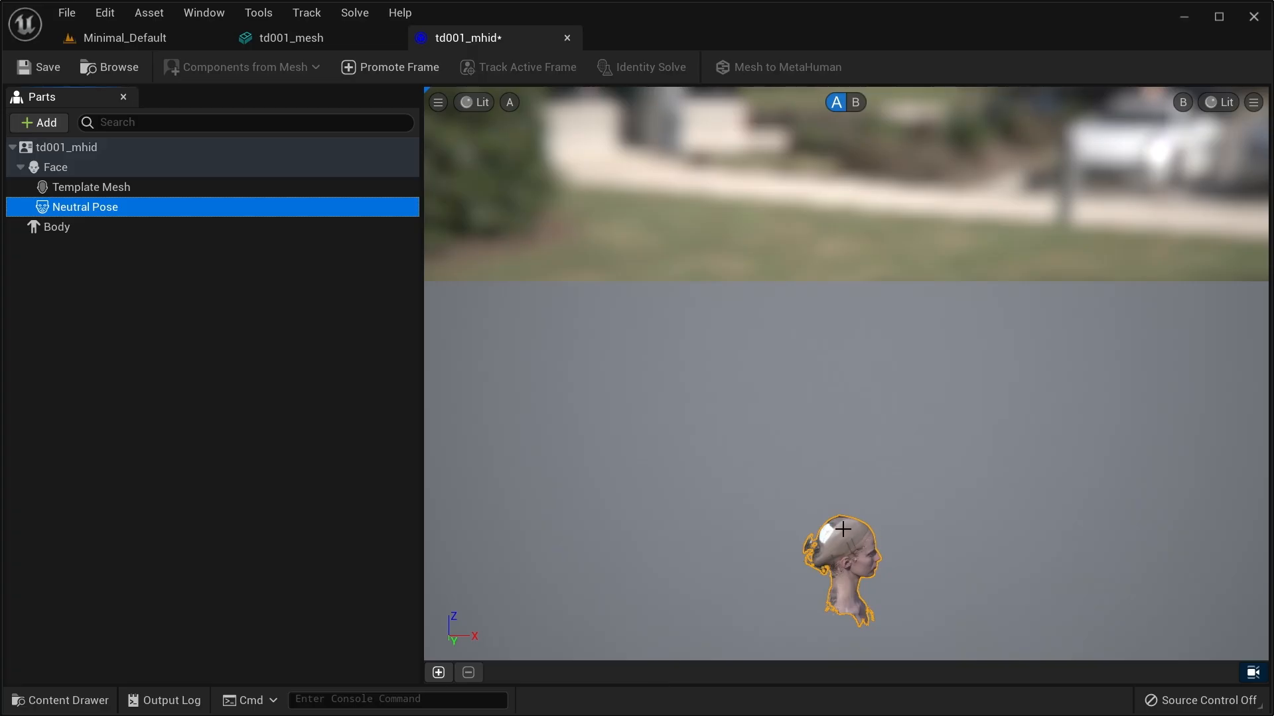
{"action": "left_click", "coordinate": [437, 102]}
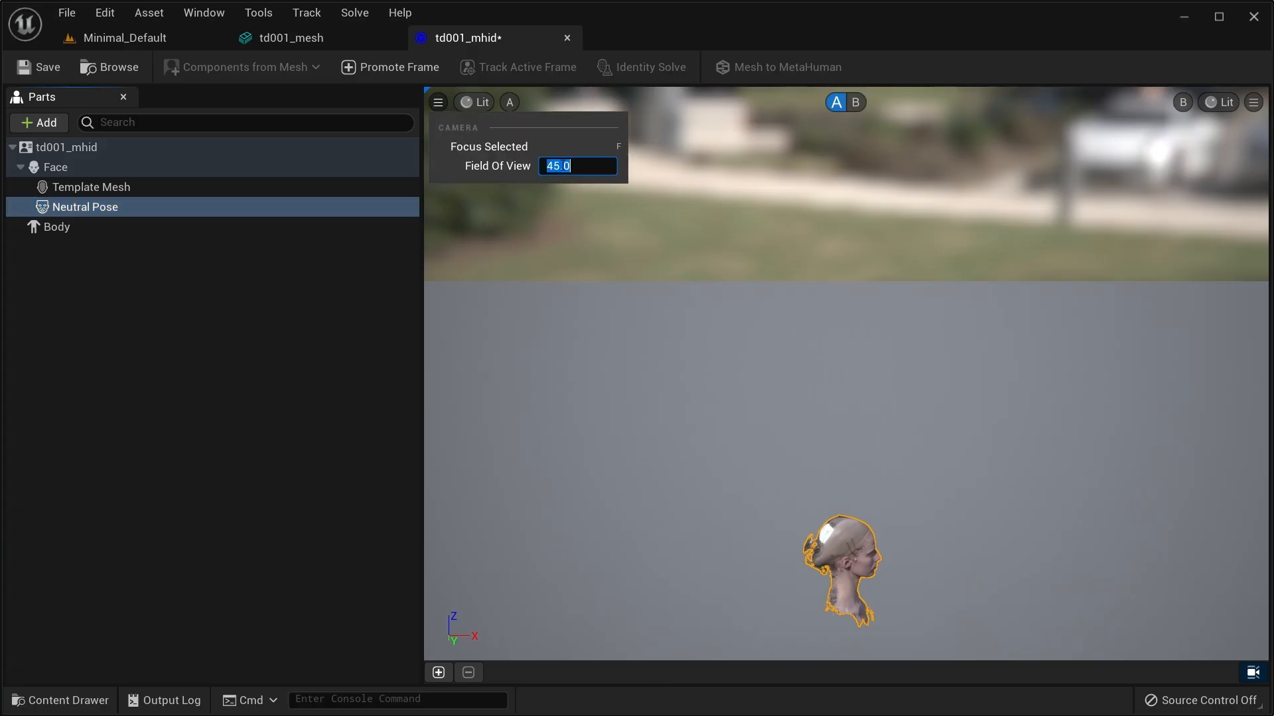
{"action": "type", "text": "20.0"}
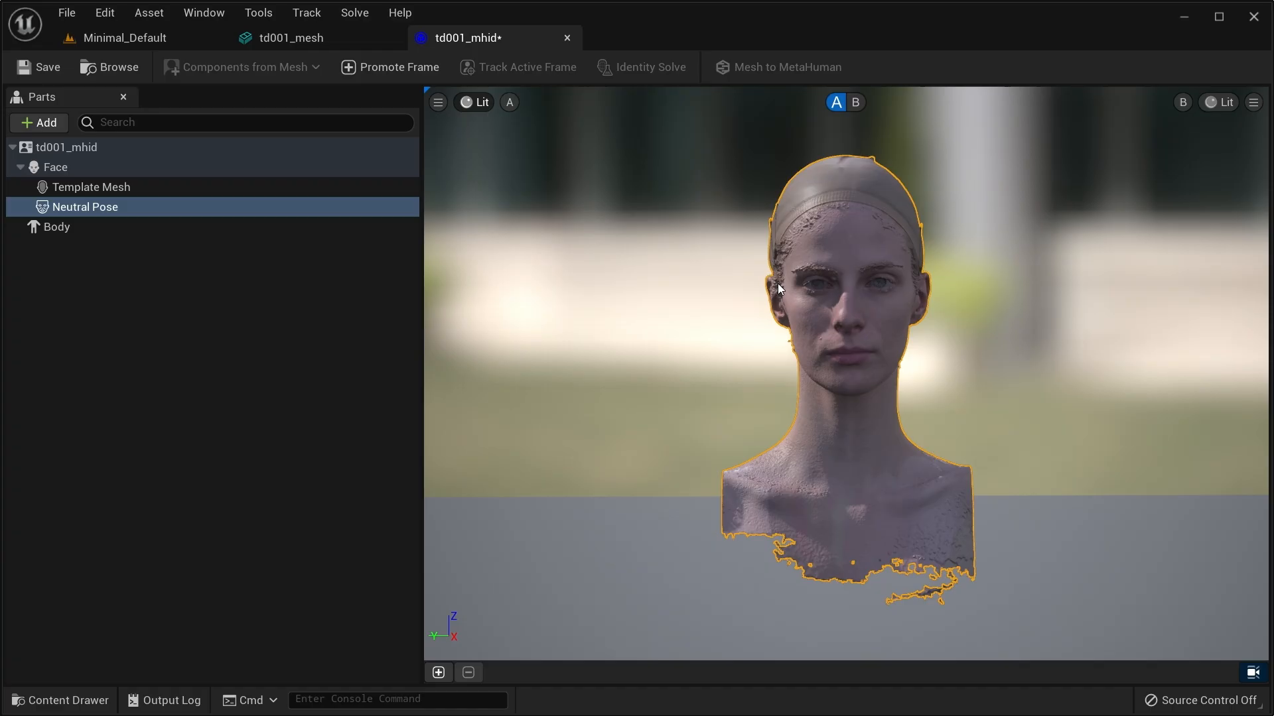
{"action": "left_click", "coordinate": [479, 102]}
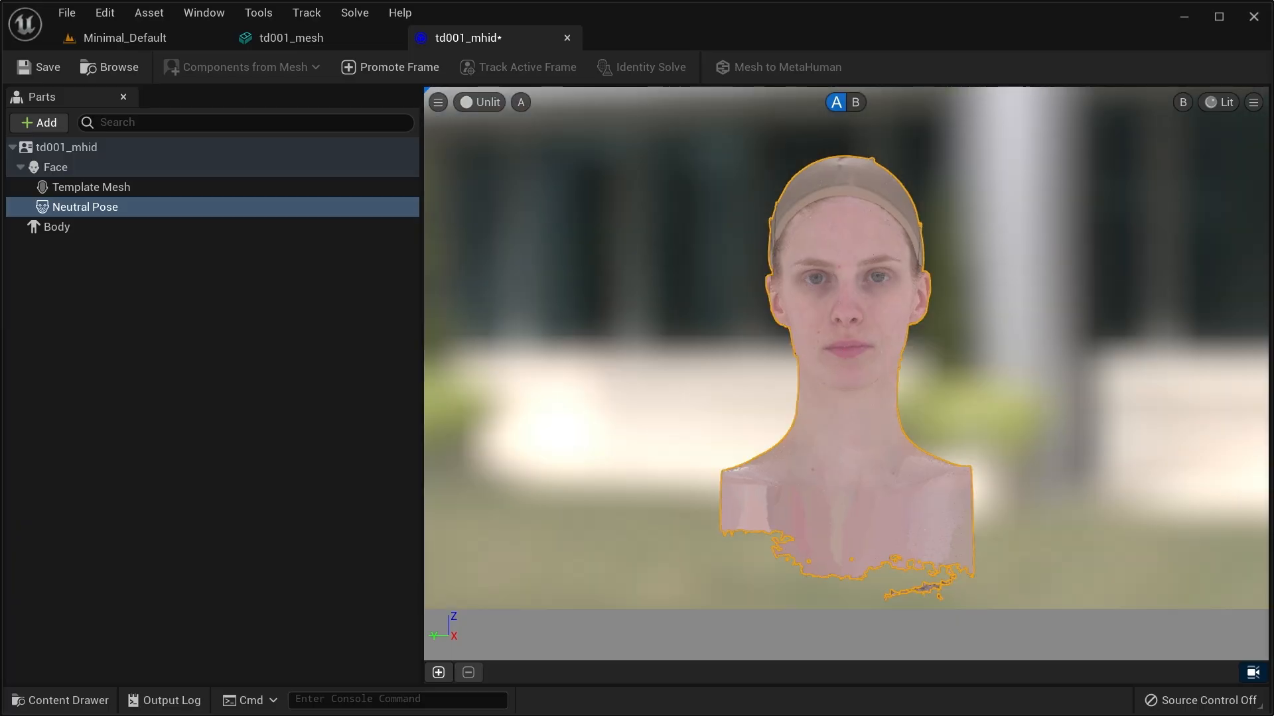
Promote a front frame of the Neutral Pose and frame the face for marker tracking.
{"action": "left_click", "coordinate": [438, 672]}
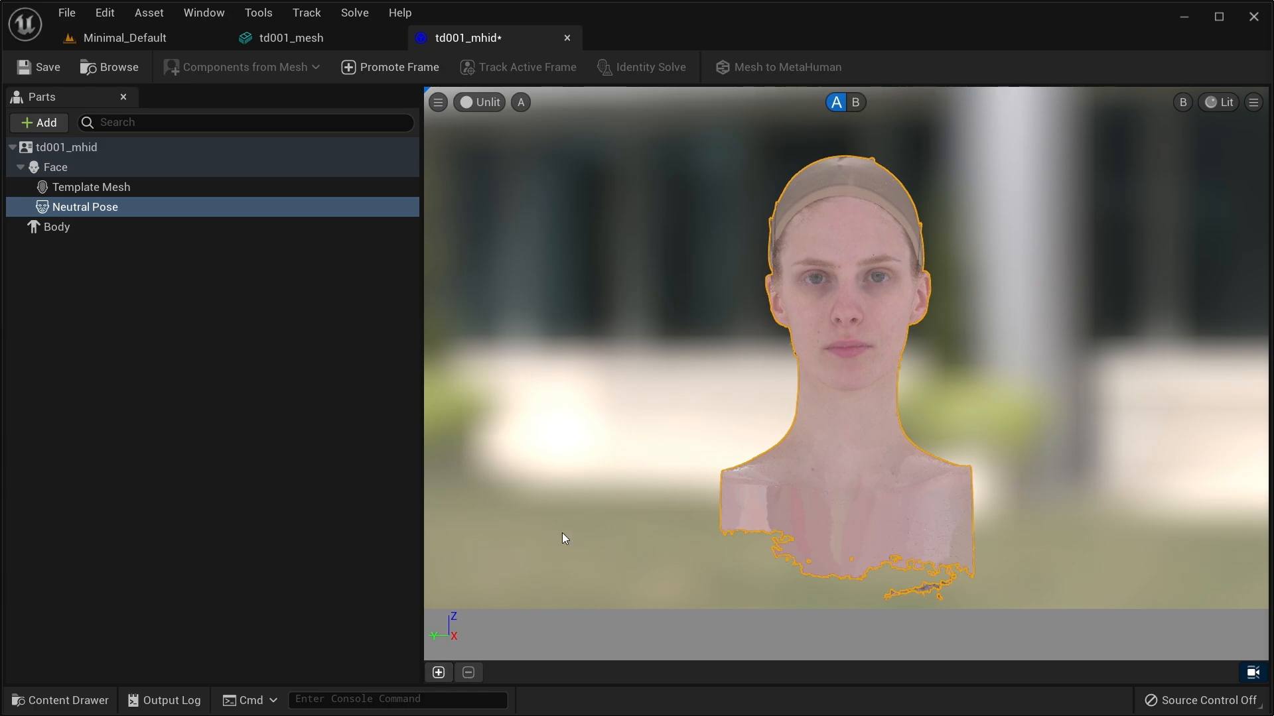
{"action": "left_click", "coordinate": [84, 206]}
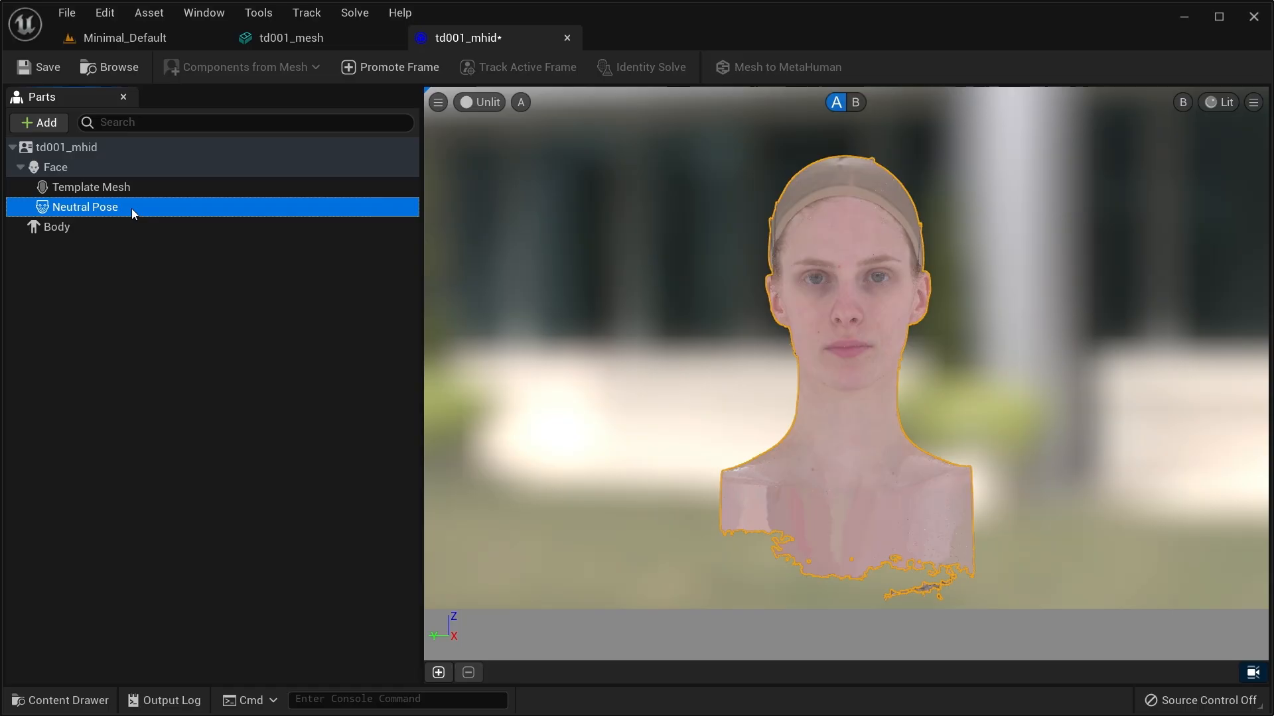
{"action": "mouse_move", "coordinate": [776, 238]}
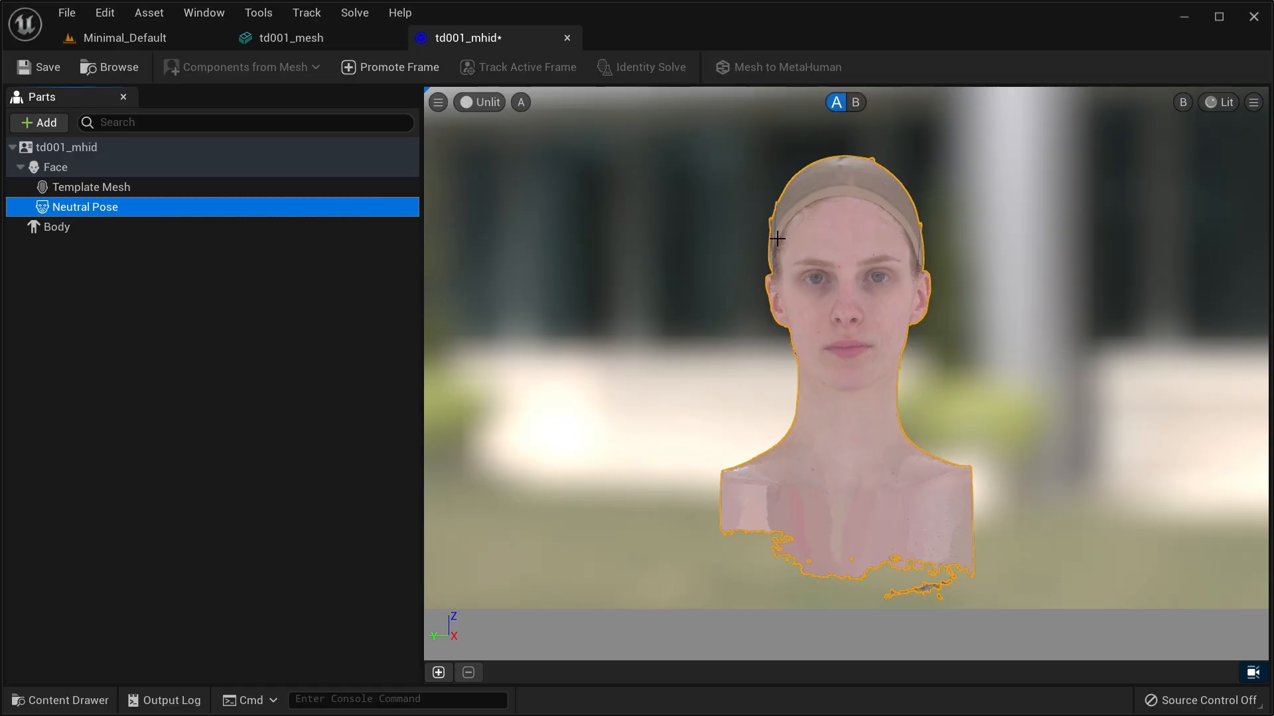
{"action": "left_click", "coordinate": [438, 102]}
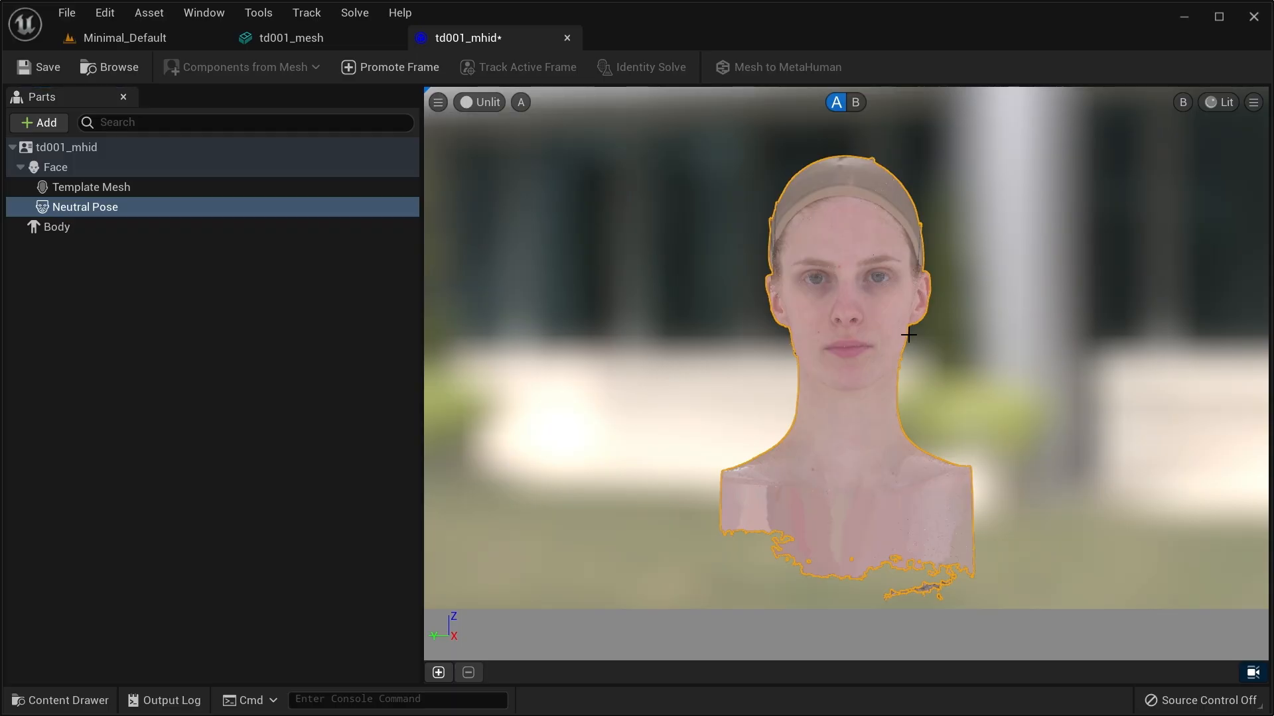
{"action": "mouse_move", "coordinate": [839, 361]}
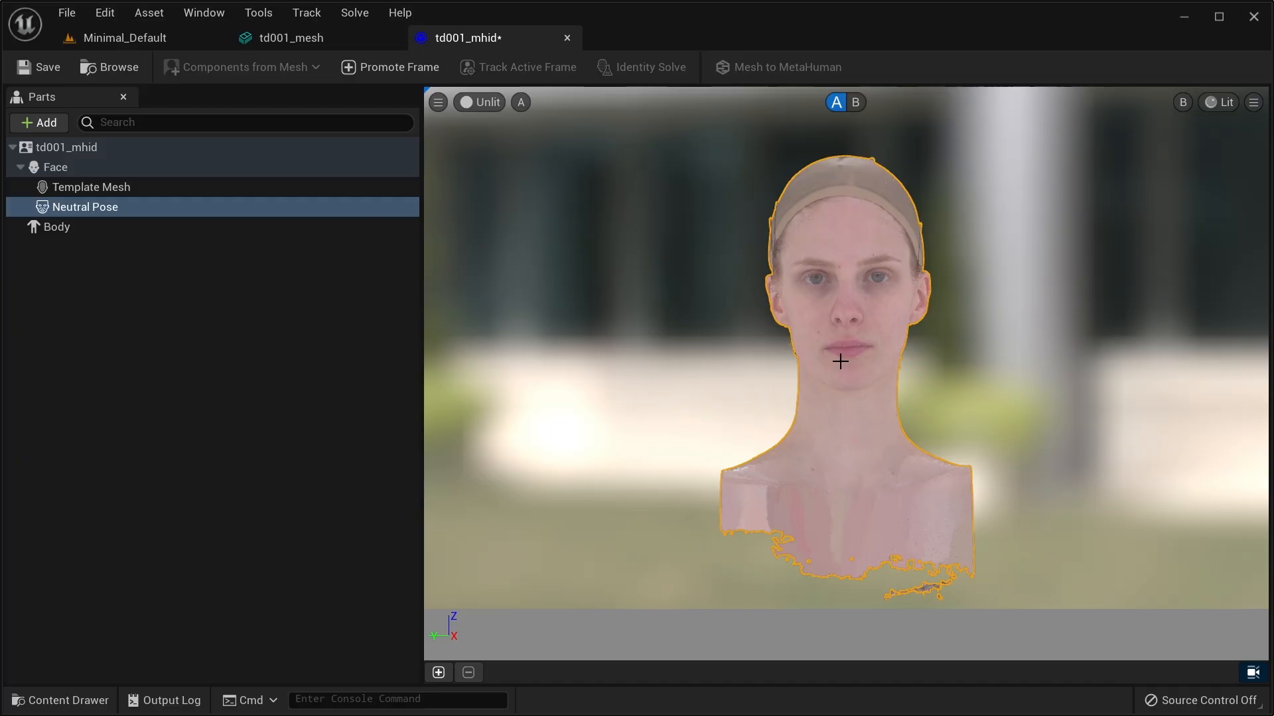
{"action": "mouse_move", "coordinate": [850, 352]}
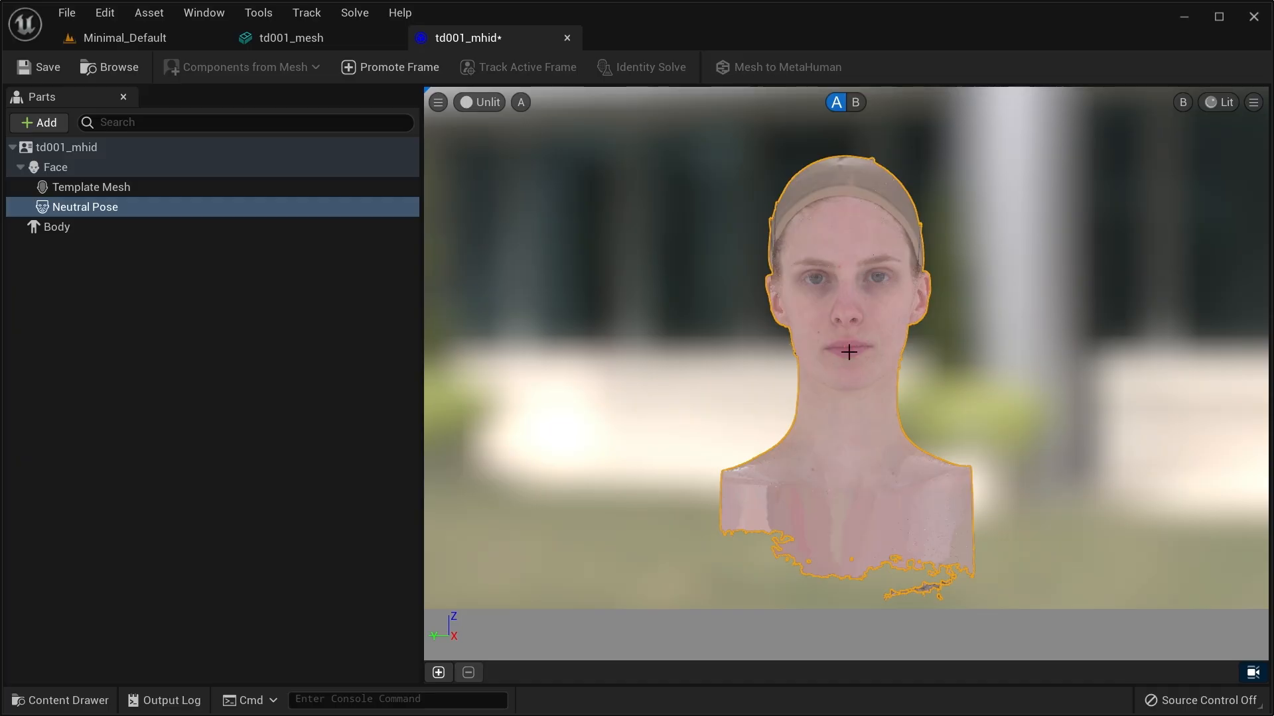
{"action": "mouse_move", "coordinate": [846, 374]}
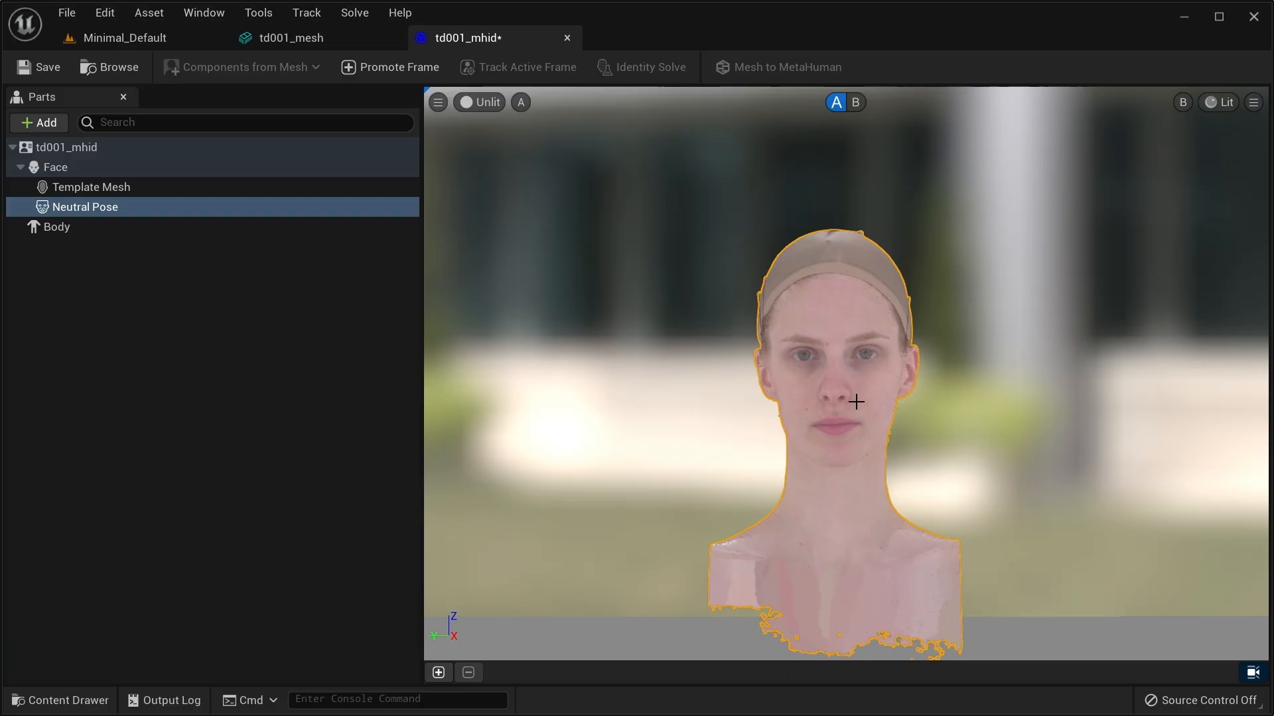
{"action": "scroll", "scroll_direction": "up", "scroll_amount": 3}
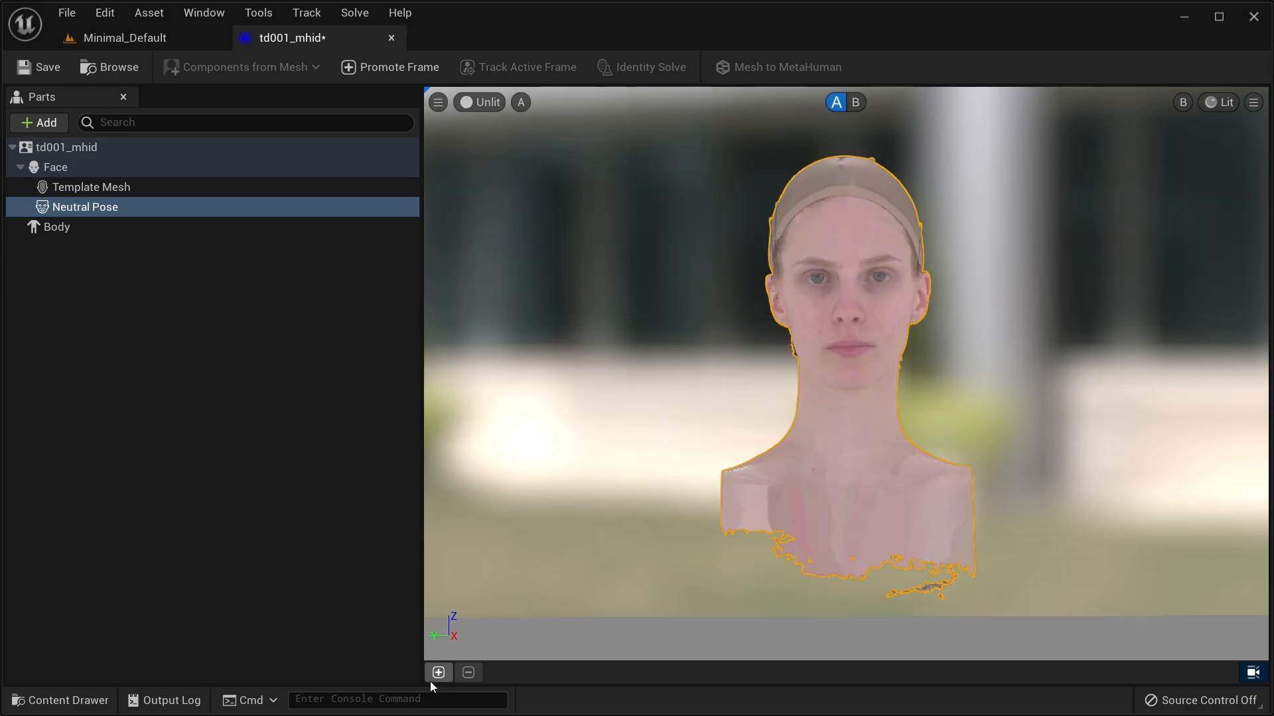
{"action": "mouse_move", "coordinate": [408, 195]}
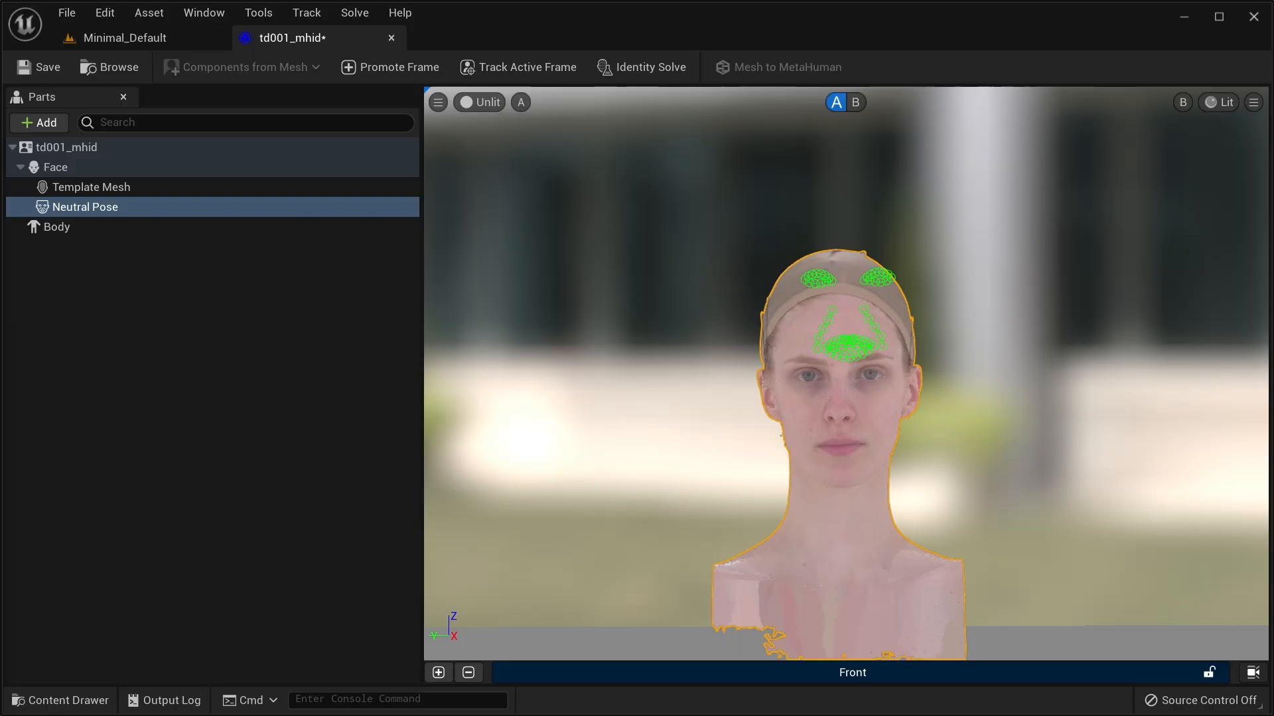
{"action": "scroll", "scroll_direction": "up", "scroll_amount": 3}
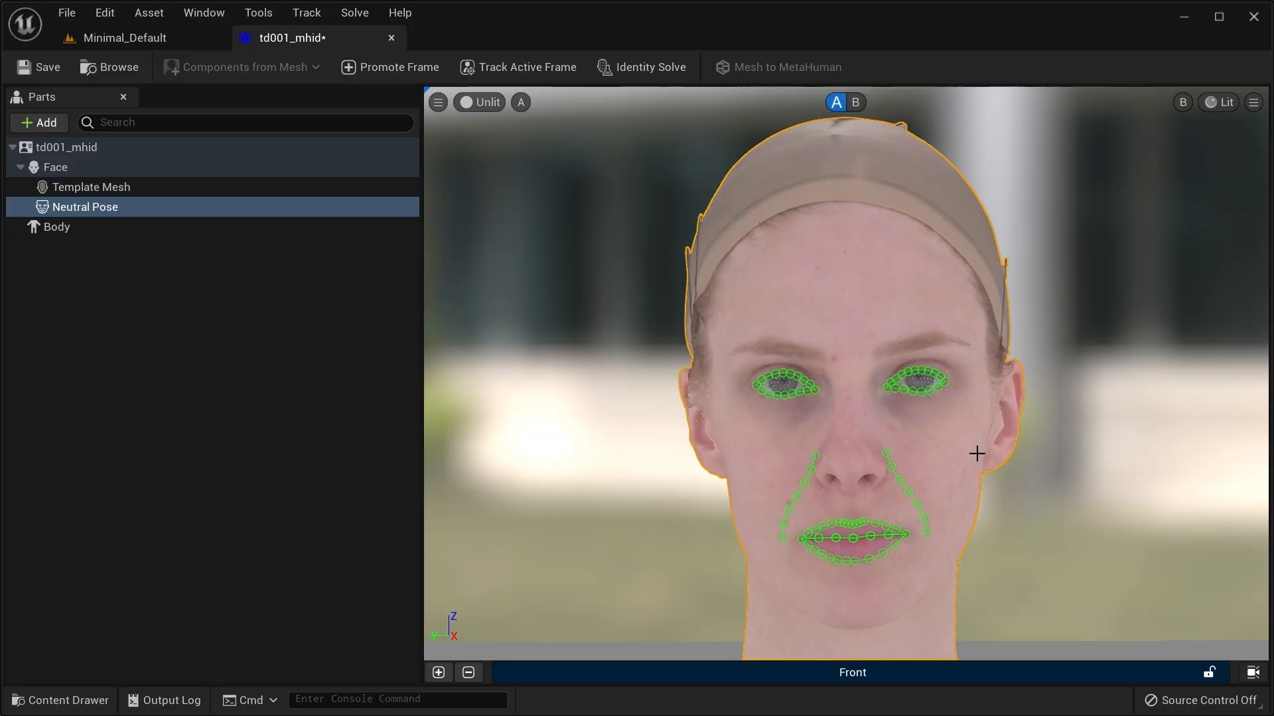
{"action": "mouse_move", "coordinate": [978, 467]}
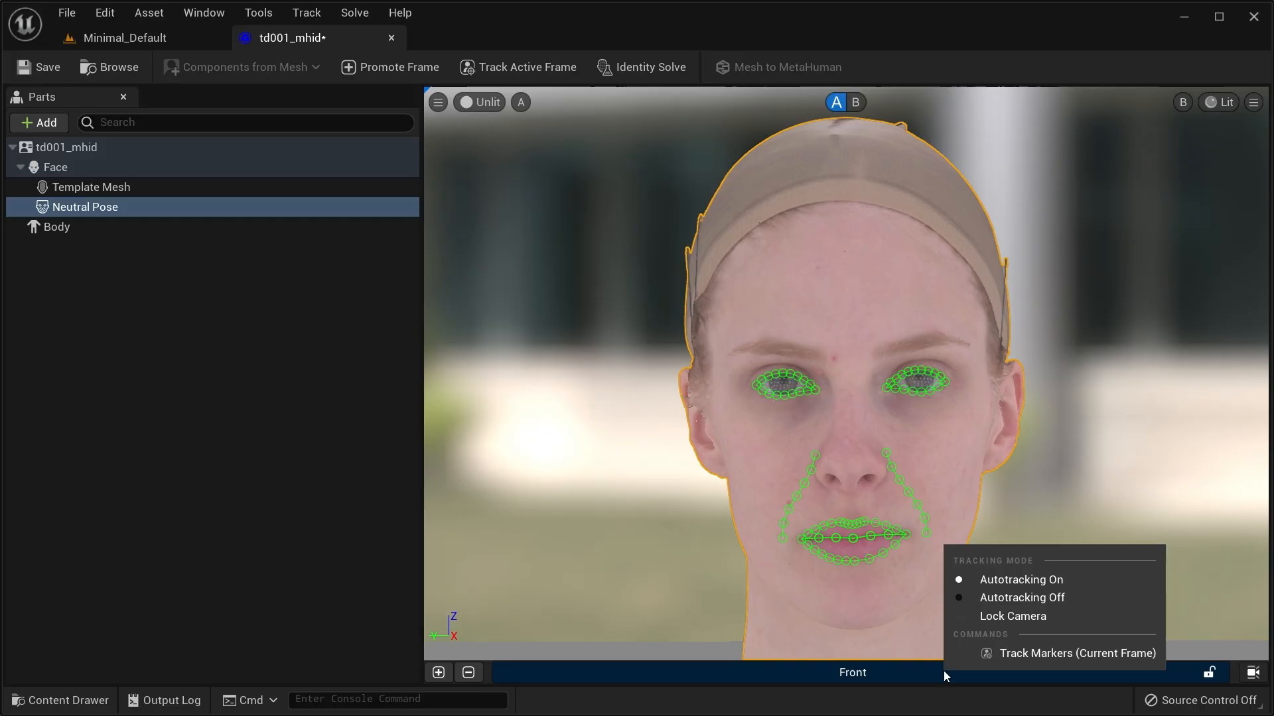
{"action": "mouse_move", "coordinate": [1012, 615]}
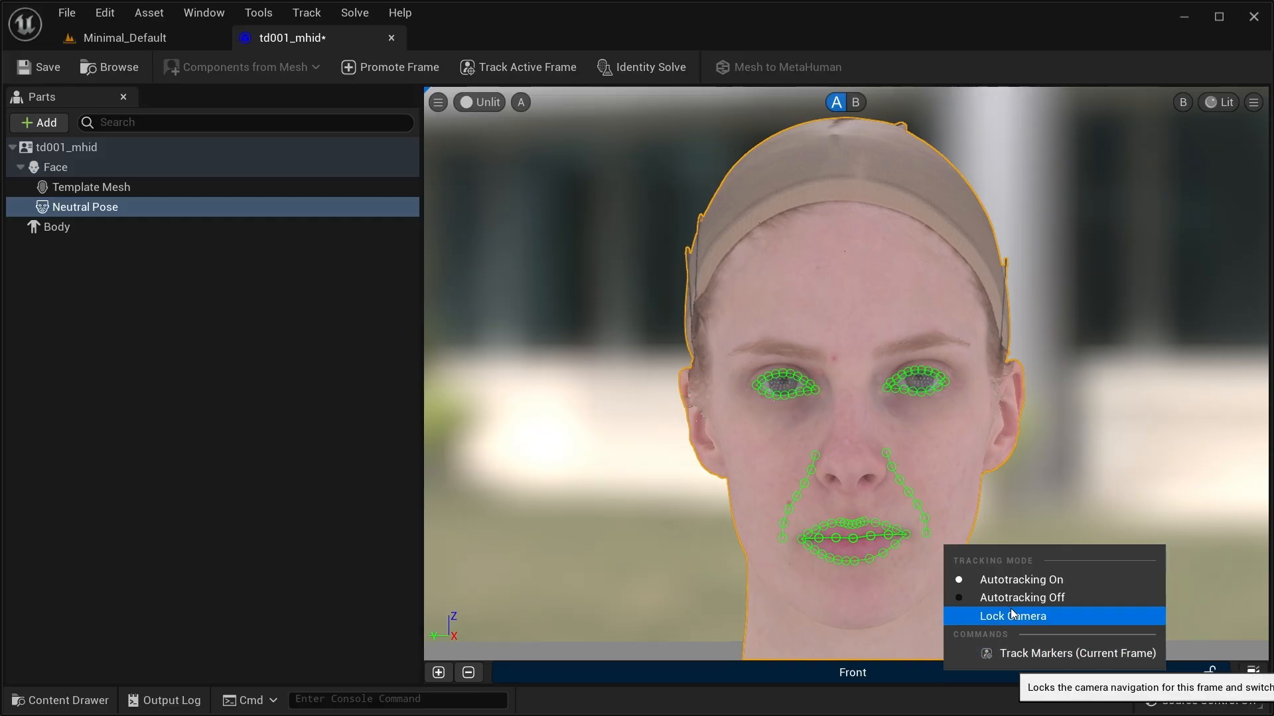
Lock the camera on the tracked front frame and keep the view mode Unlit.
{"action": "left_click", "coordinate": [1010, 615]}
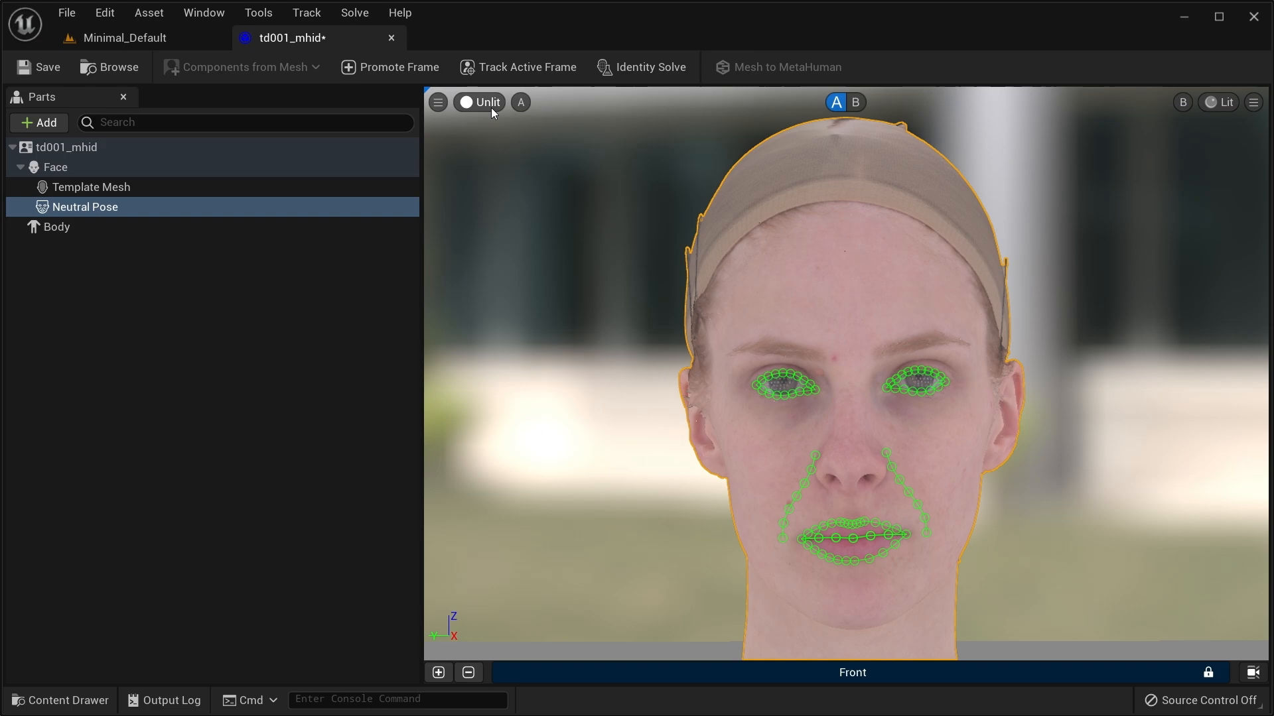
{"action": "left_click", "coordinate": [485, 102]}
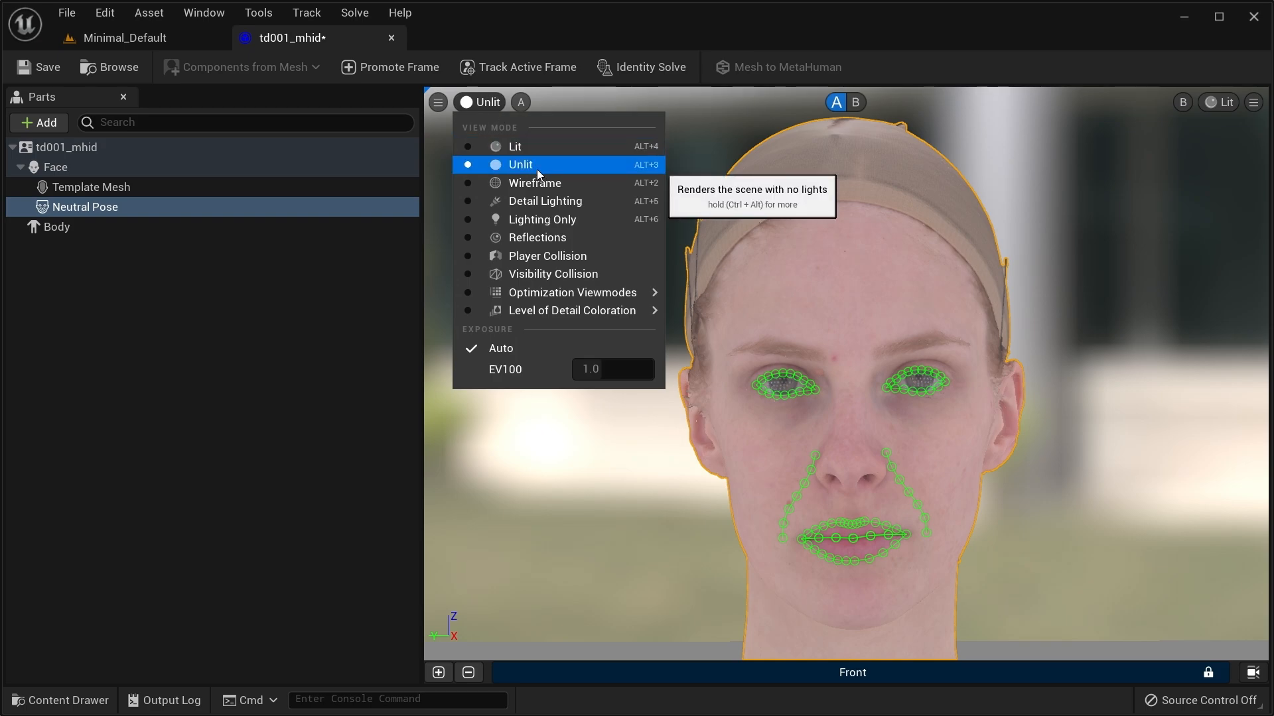
{"action": "left_click", "coordinate": [520, 163]}
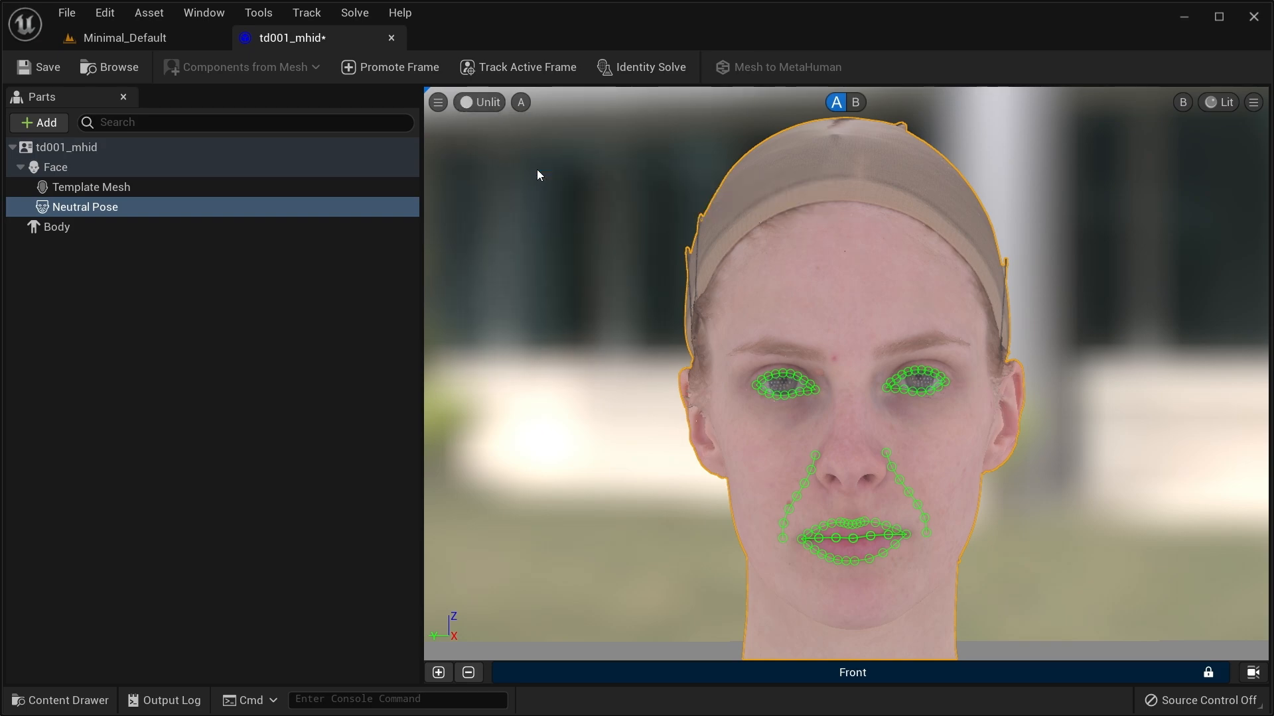
{"action": "mouse_move", "coordinate": [1166, 431]}
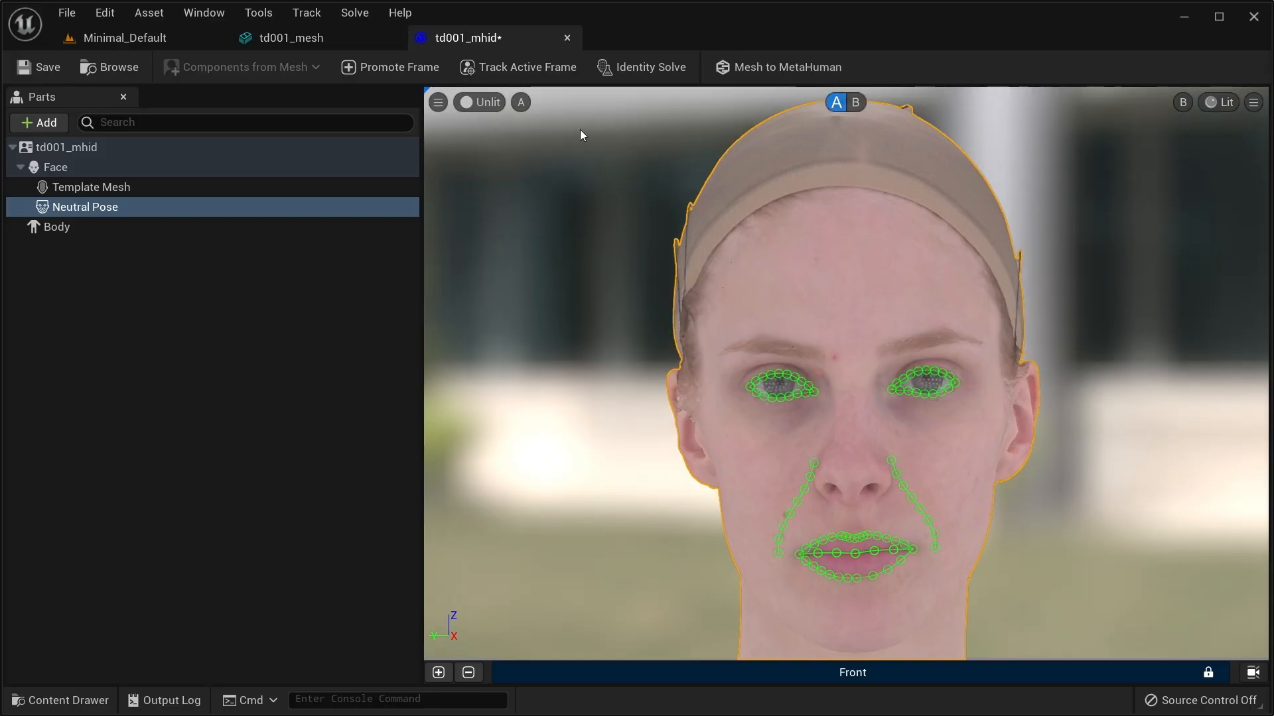
{"action": "mouse_move", "coordinate": [641, 66]}
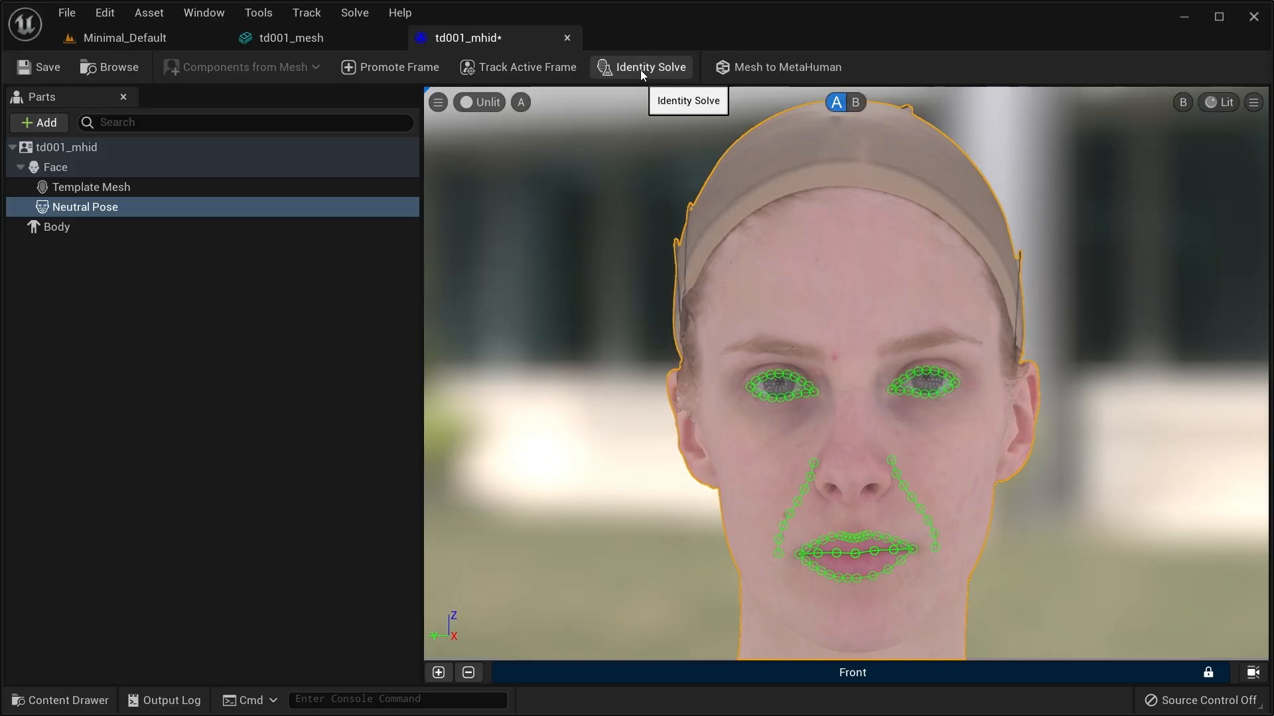
Solve the identity and view the solved template head overlaid on the scan.
{"action": "left_click", "coordinate": [648, 66]}
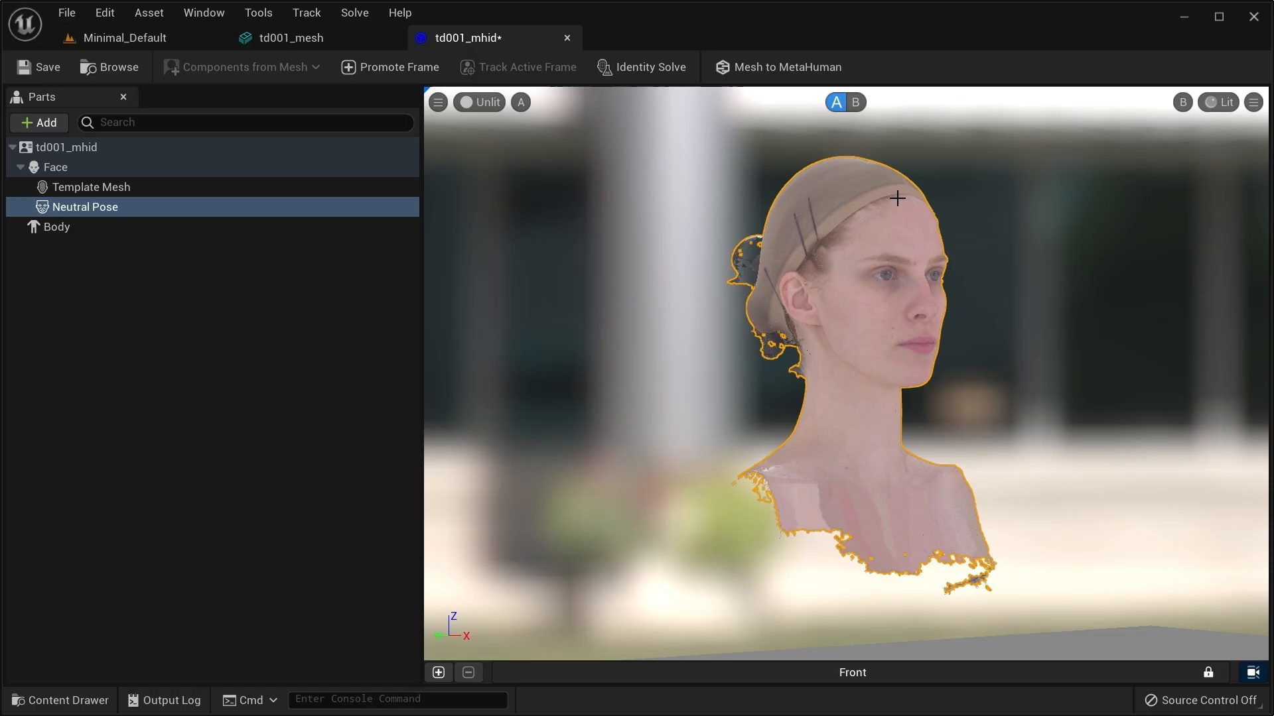
{"action": "mouse_move", "coordinate": [835, 102]}
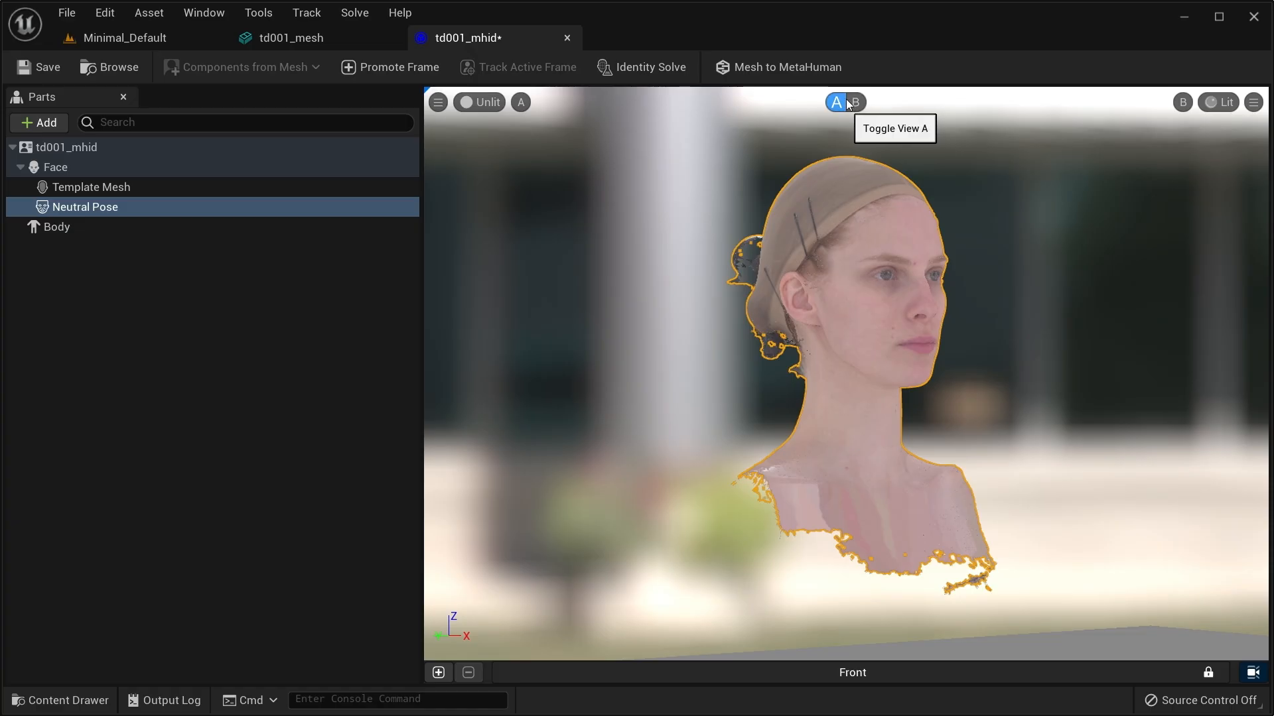
{"action": "left_click", "coordinate": [855, 102]}
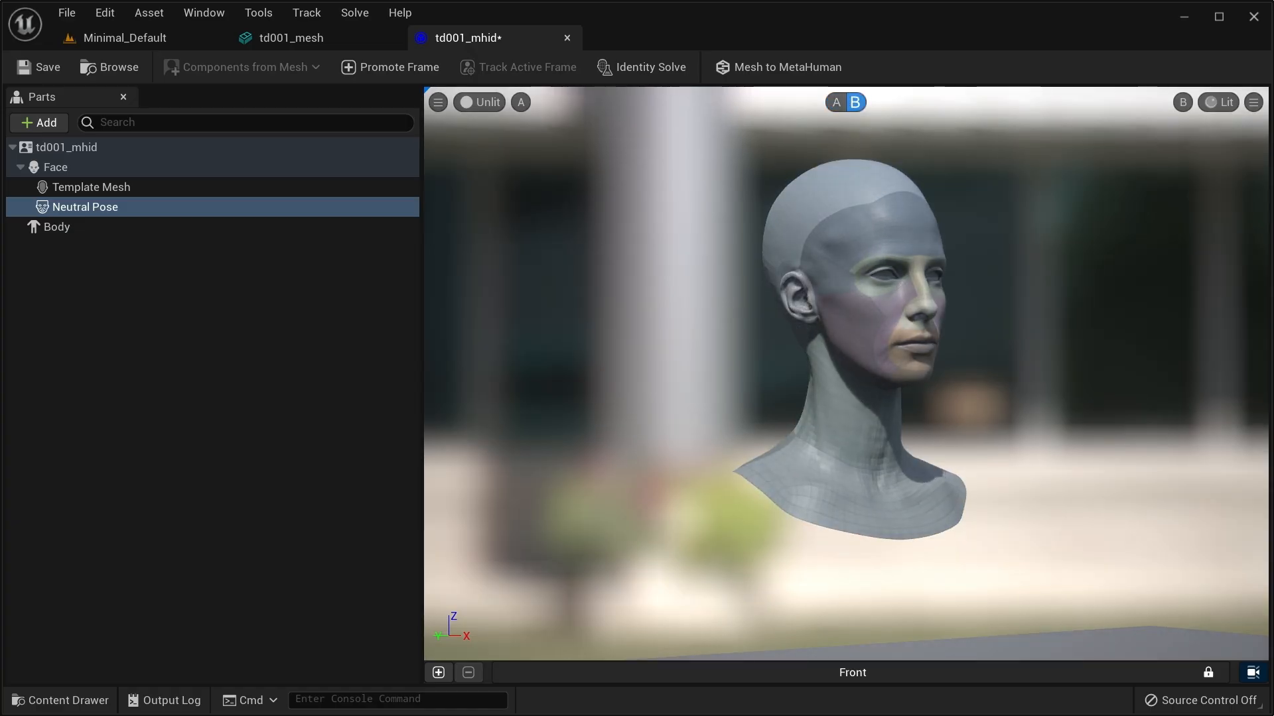
{"action": "left_click", "coordinate": [91, 188]}
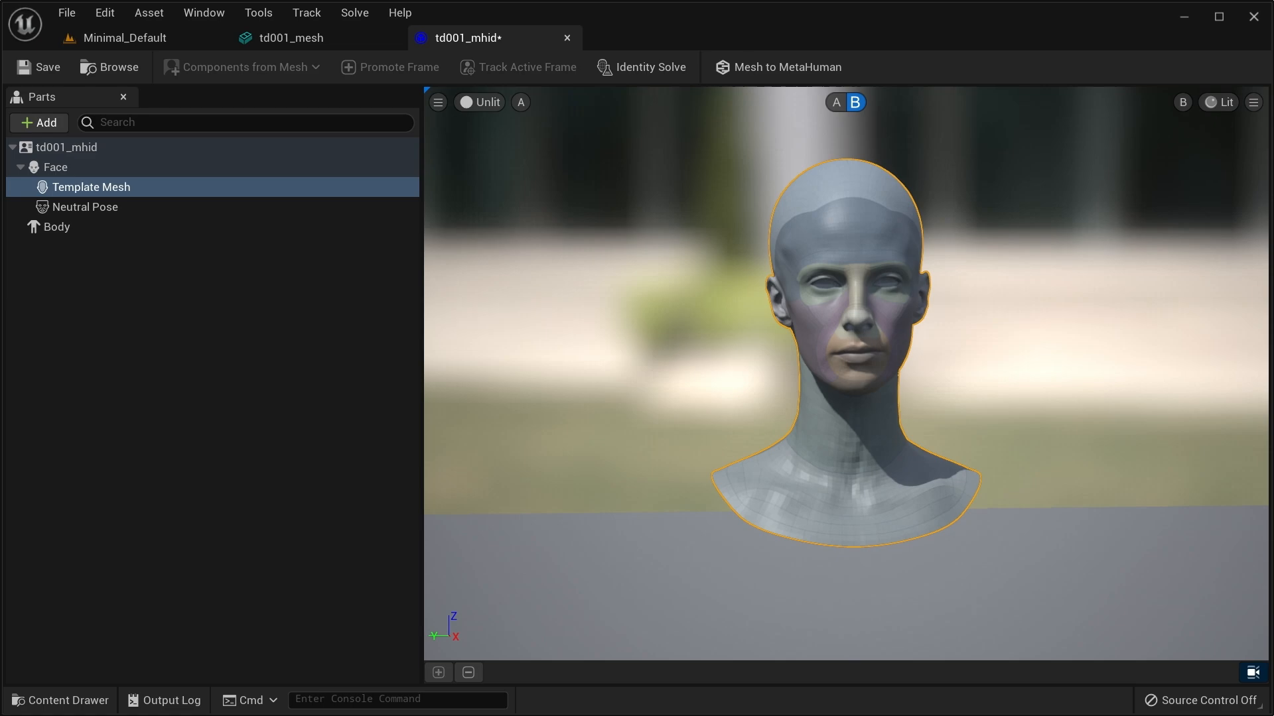
{"action": "left_click", "coordinate": [520, 102]}
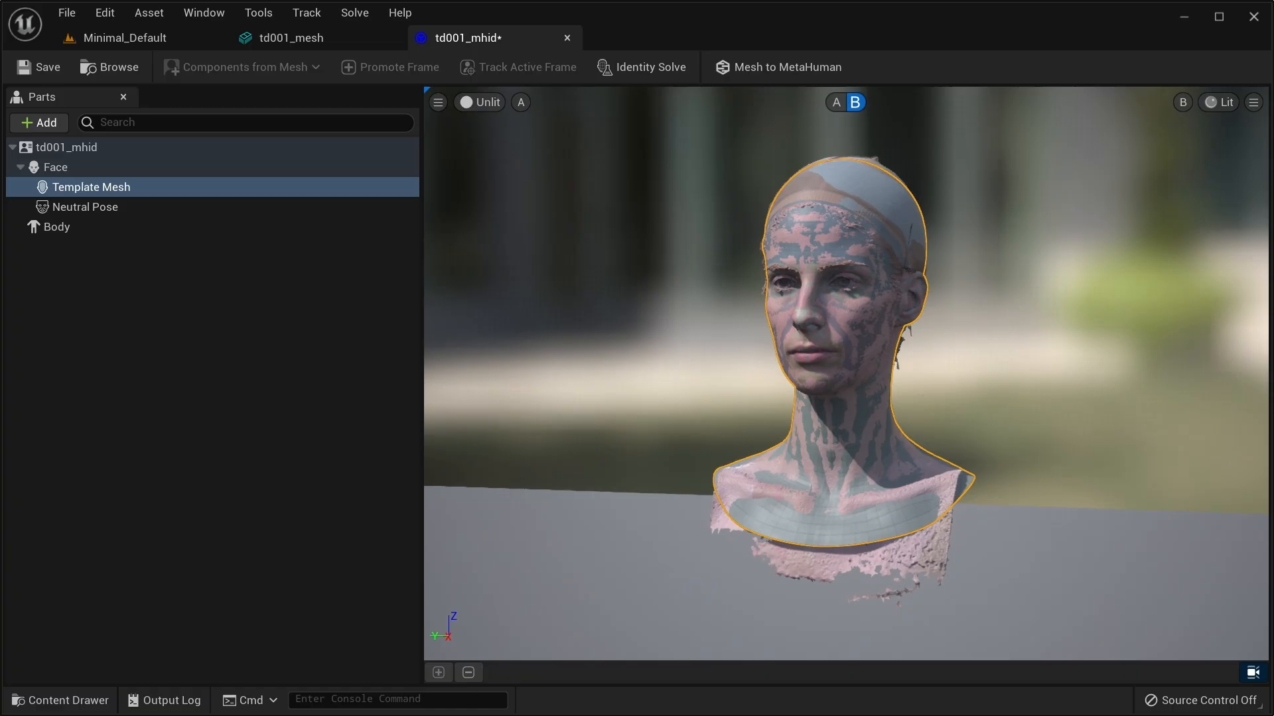
Select the Neutral Pose under Face to show its properties.
{"action": "left_click", "coordinate": [84, 207]}
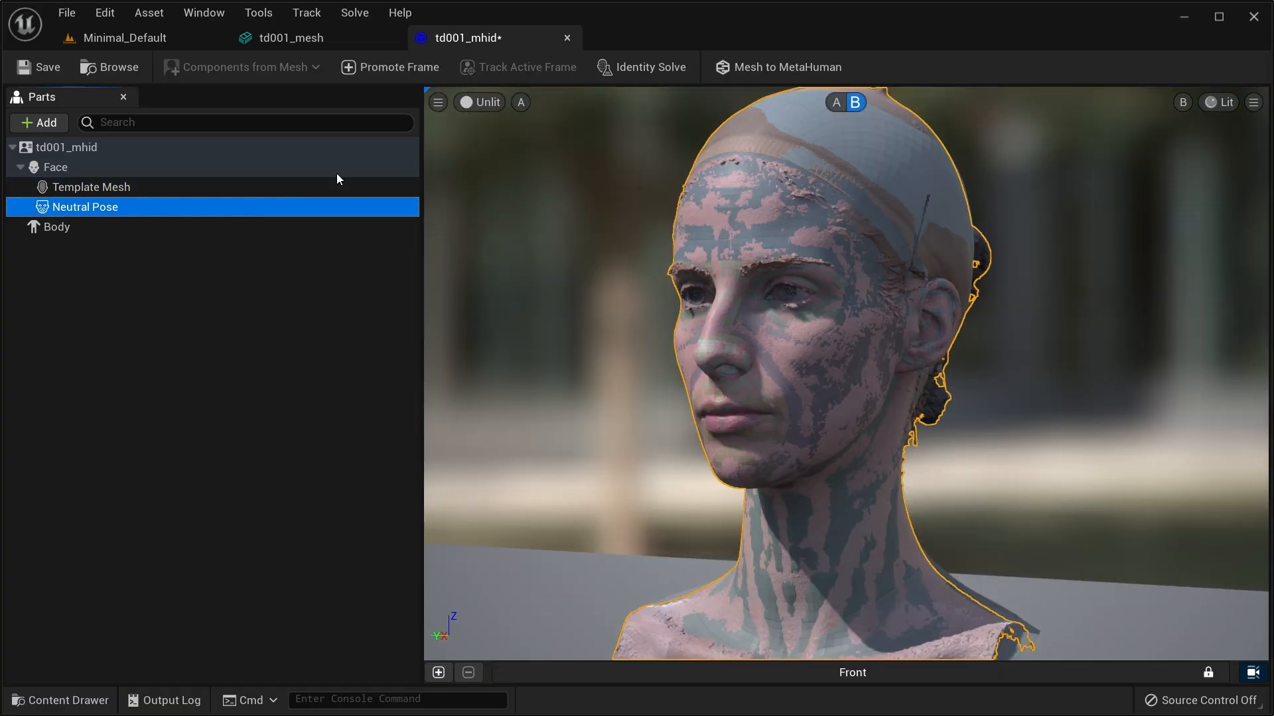
{"action": "left_click", "coordinate": [84, 206]}
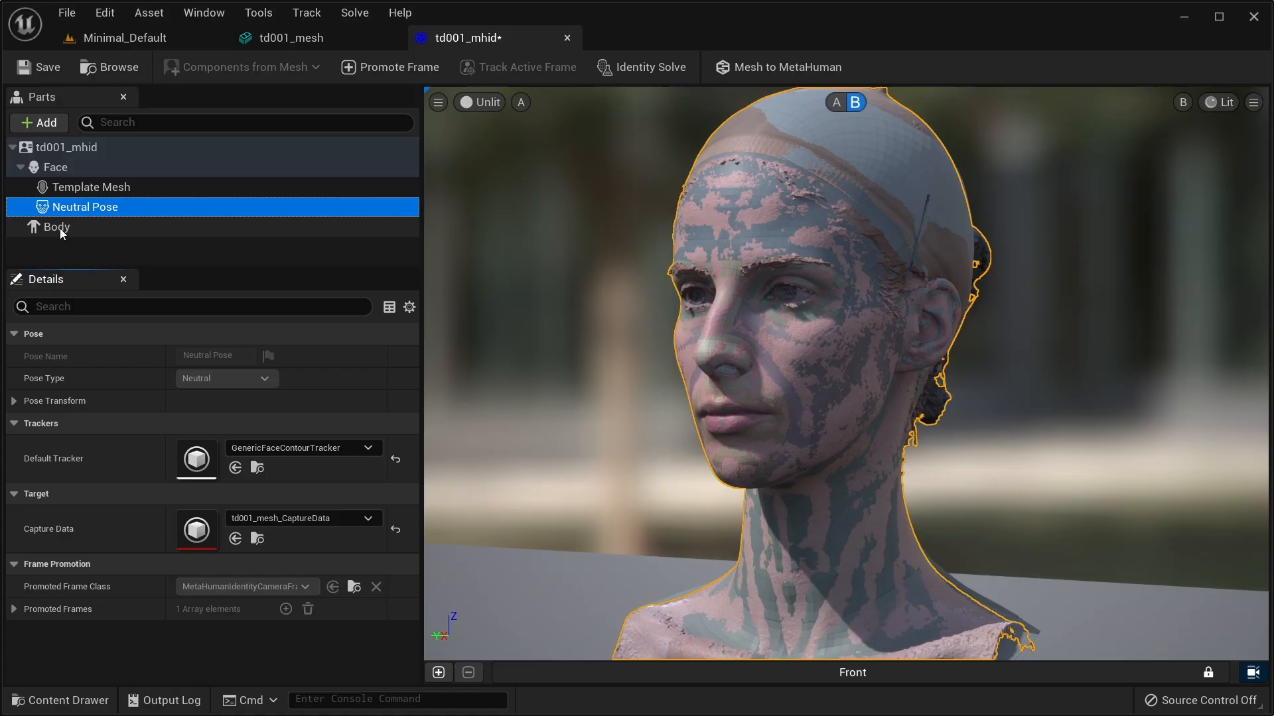
Select the identity's Body and choose a body type thumbnail.
{"action": "left_click", "coordinate": [55, 227]}
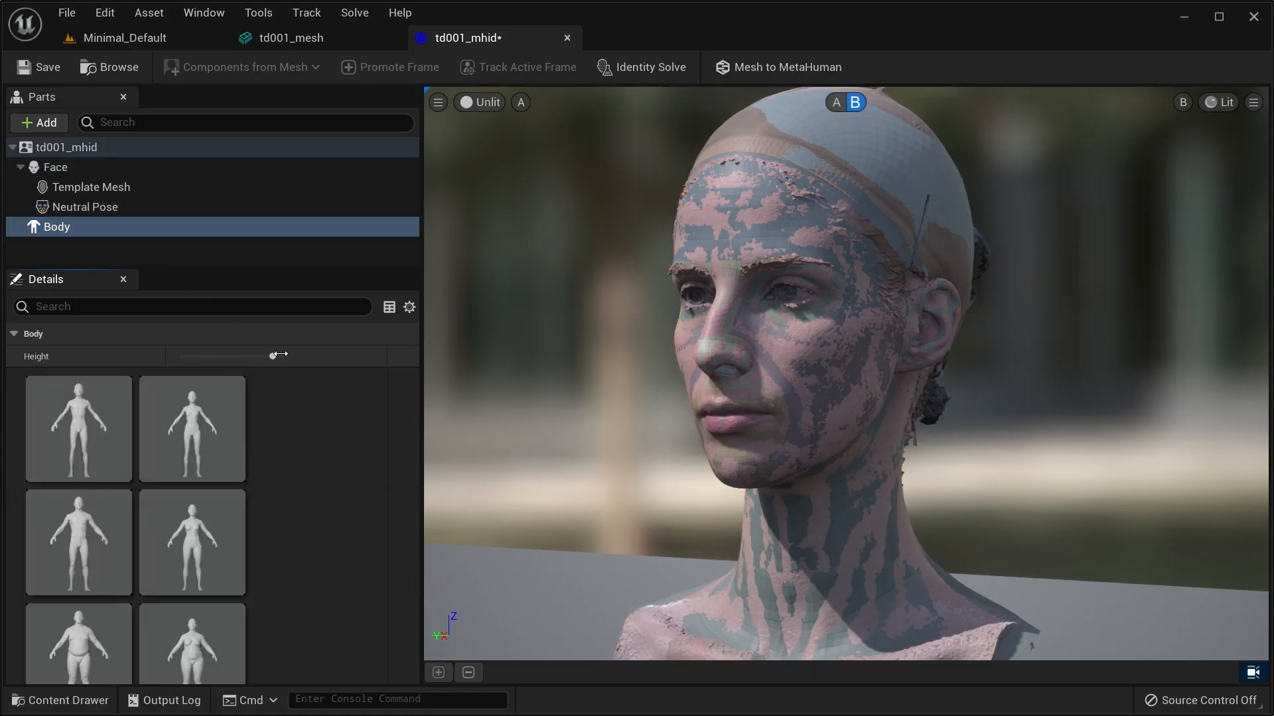
{"action": "left_click", "coordinate": [192, 542]}
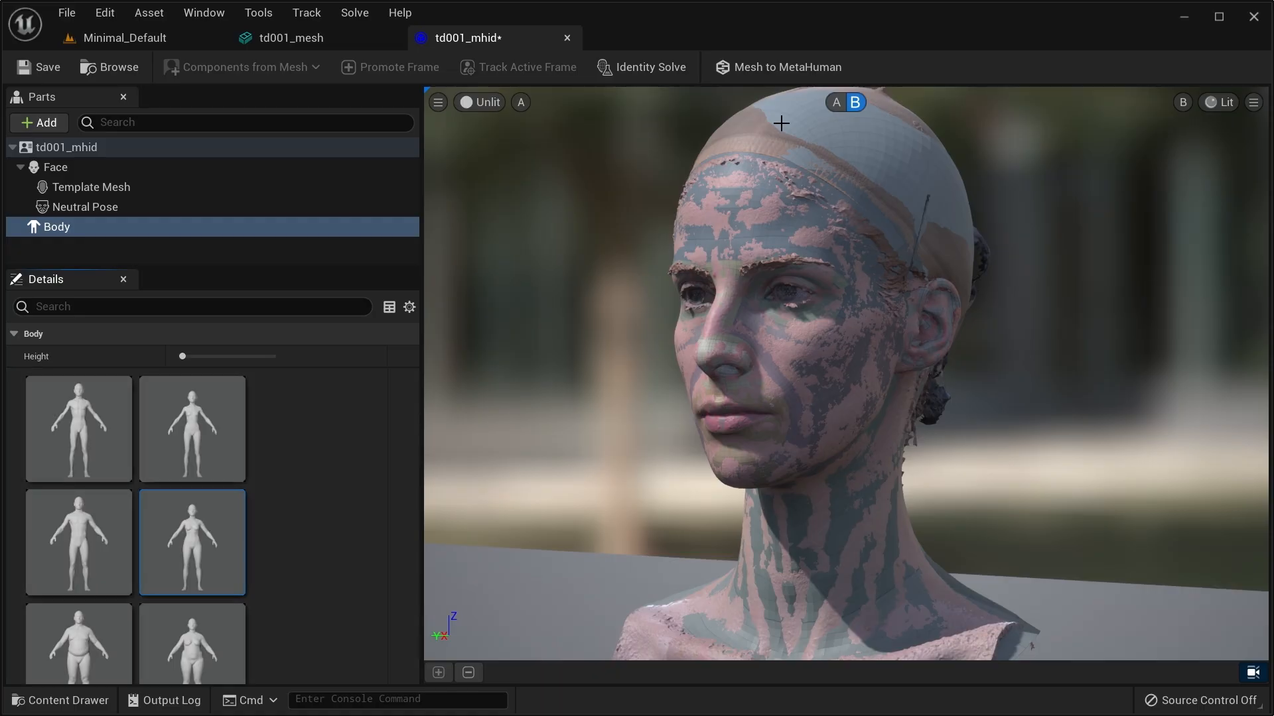
{"action": "mouse_move", "coordinate": [785, 67]}
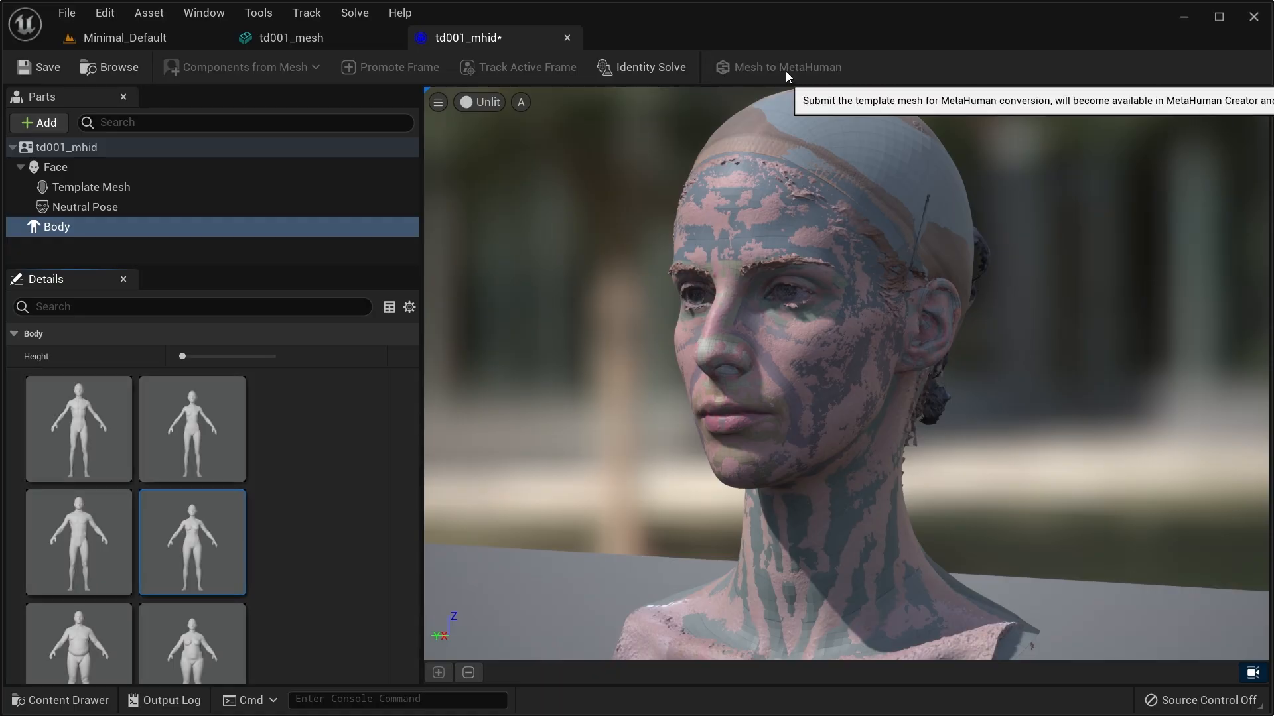
Submit td001_mhid via Mesh to MetaHuman, sign in, and acknowledge it is available.
{"action": "left_click", "coordinate": [786, 67]}
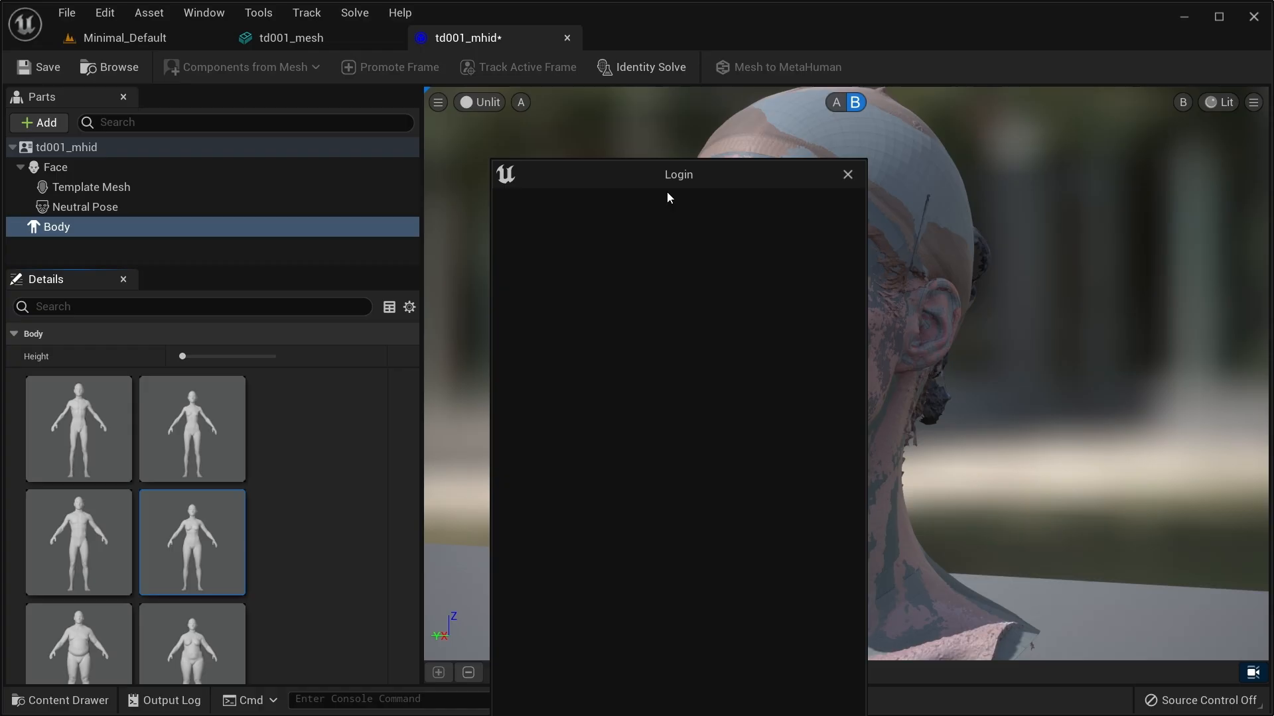
{"action": "left_click", "coordinate": [846, 174]}
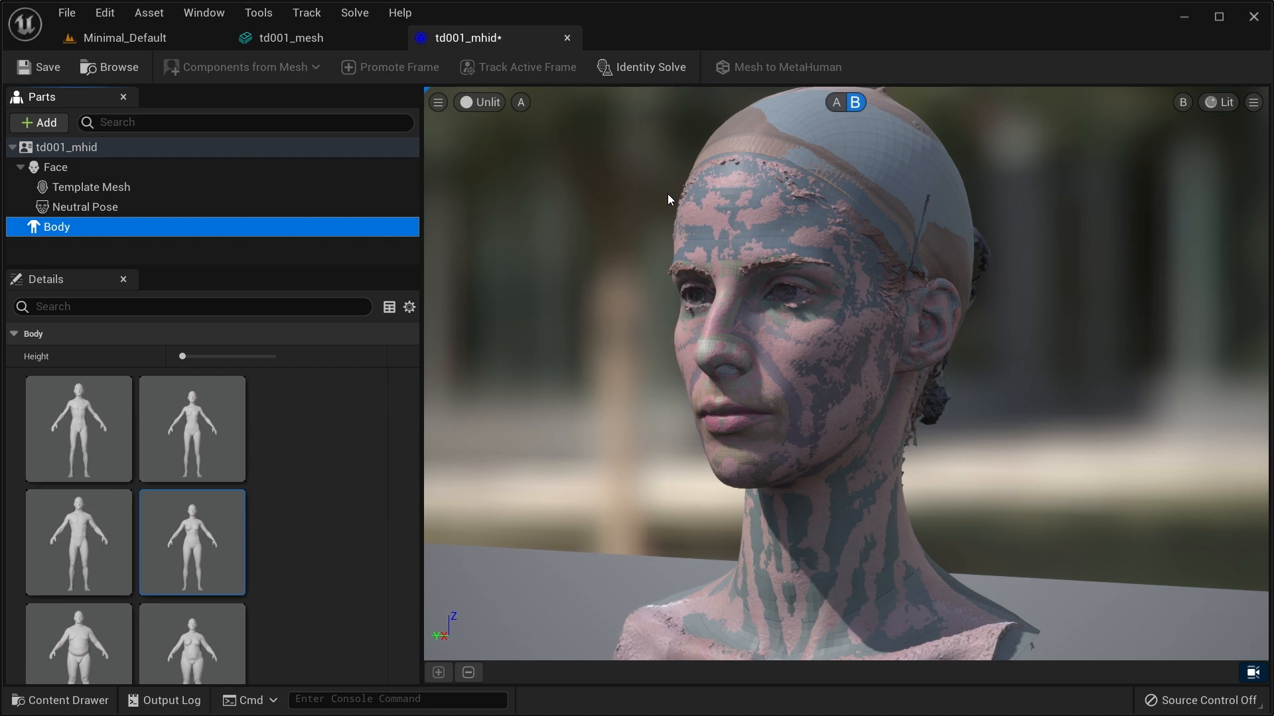
{"action": "left_click", "coordinate": [785, 67]}
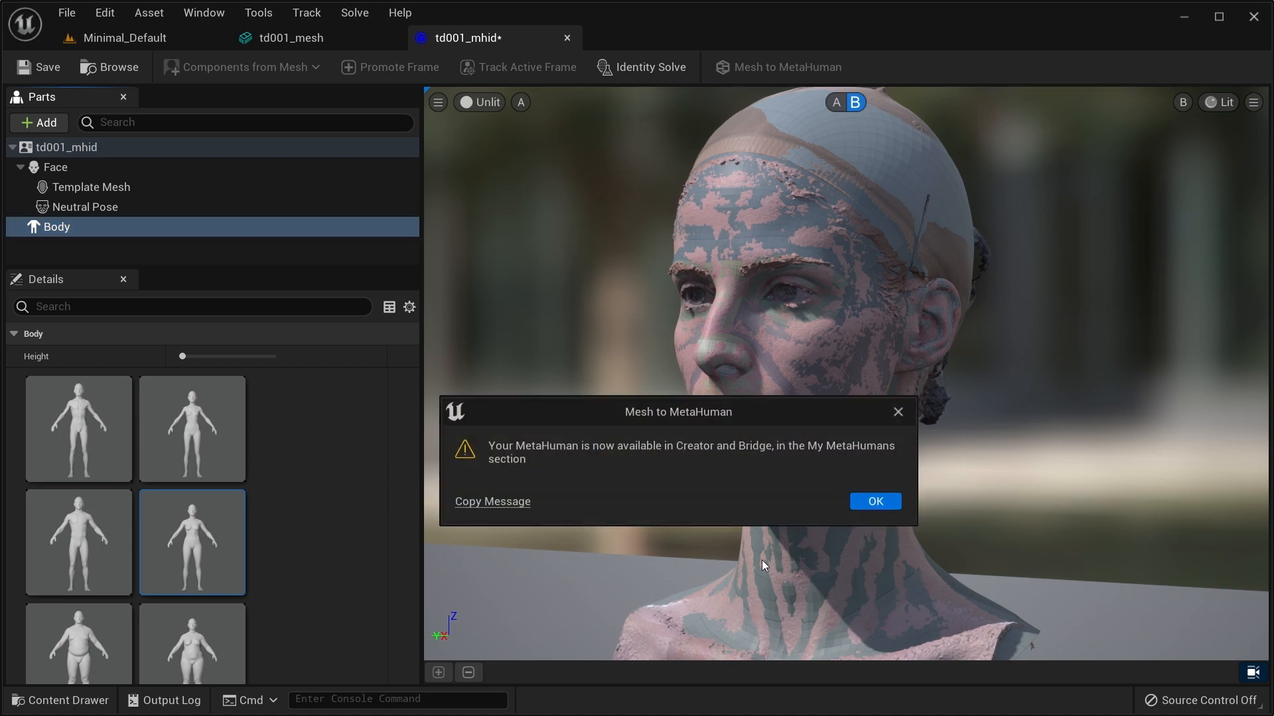
{"action": "mouse_move", "coordinate": [804, 559]}
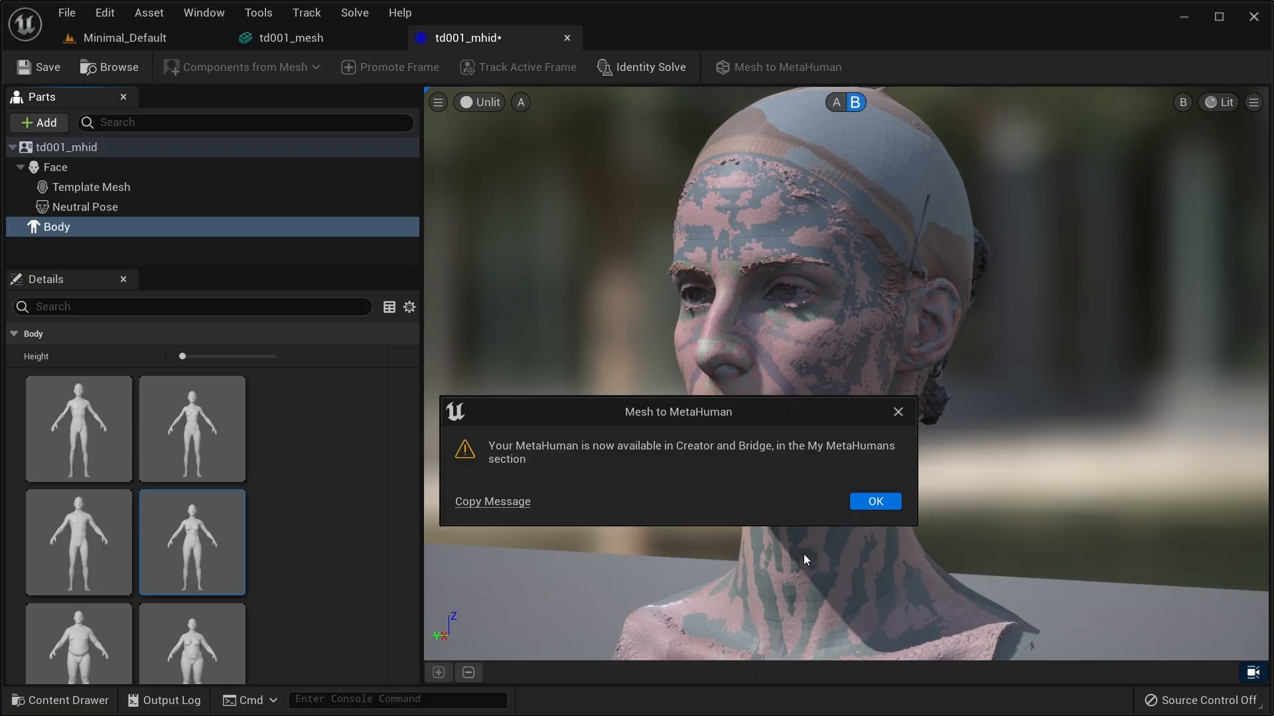
{"action": "mouse_move", "coordinate": [874, 502]}
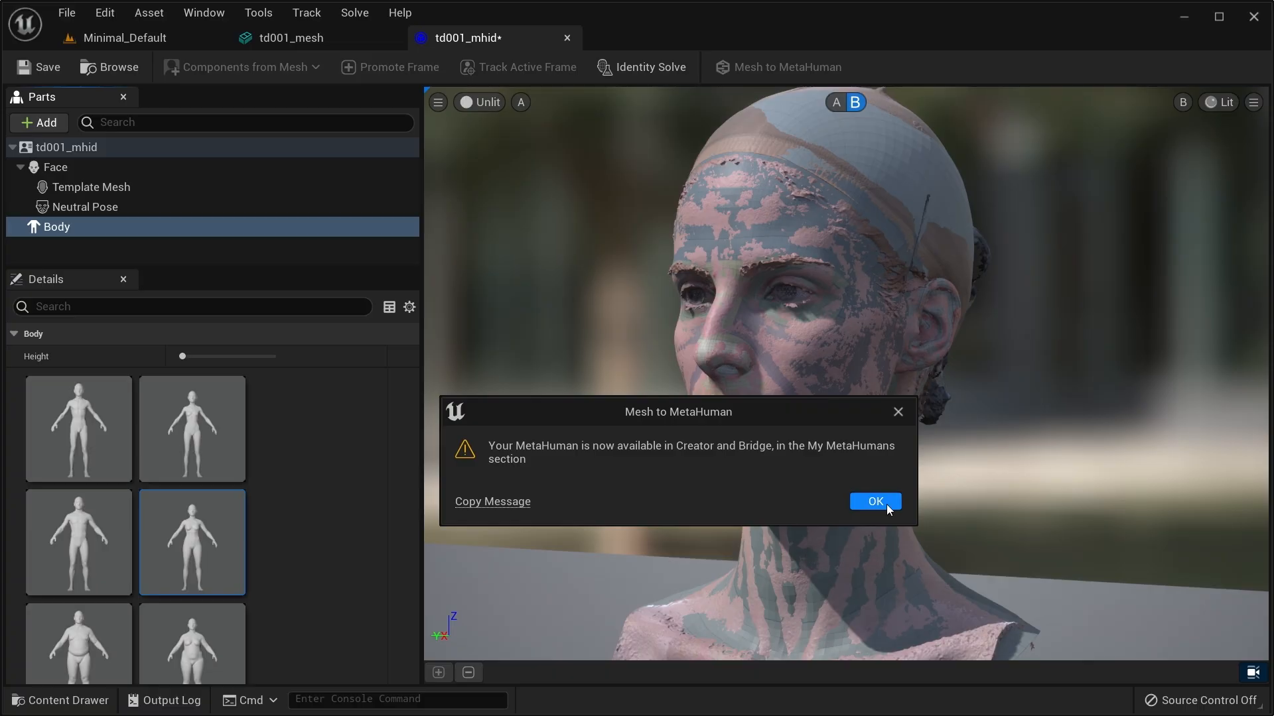
{"action": "left_click", "coordinate": [875, 501]}
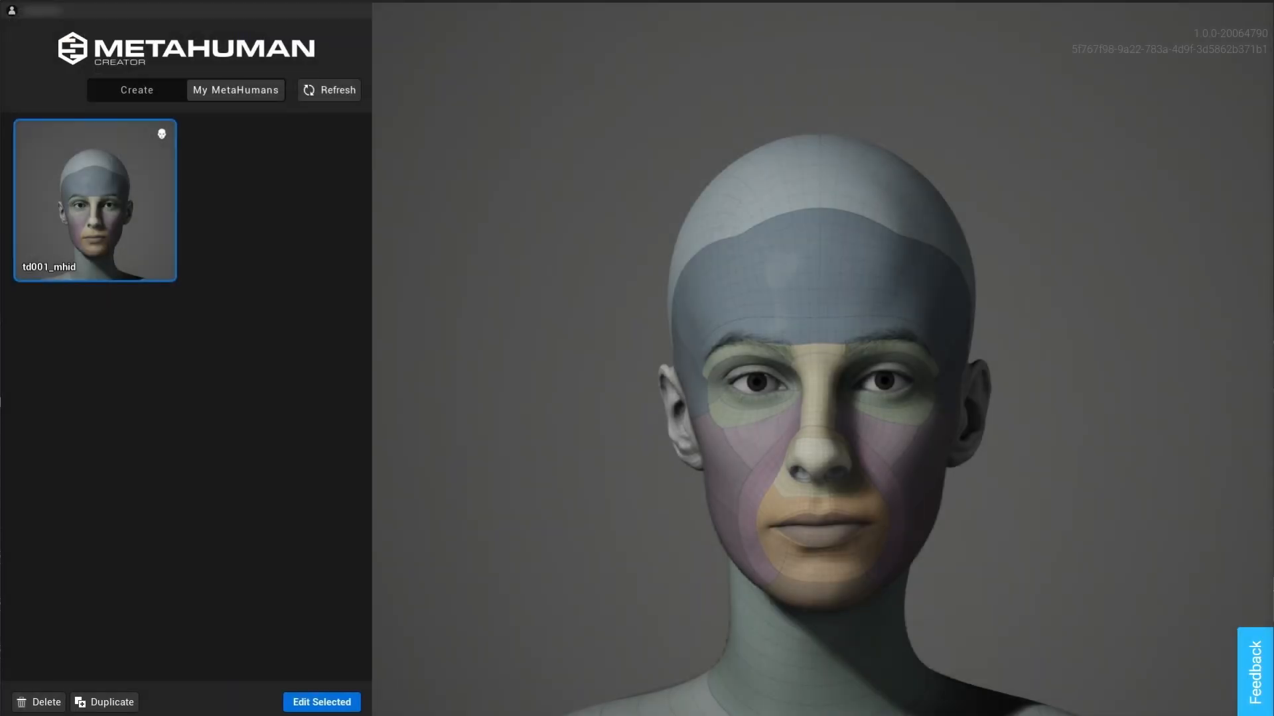
{"action": "mouse_move", "coordinate": [162, 138]}
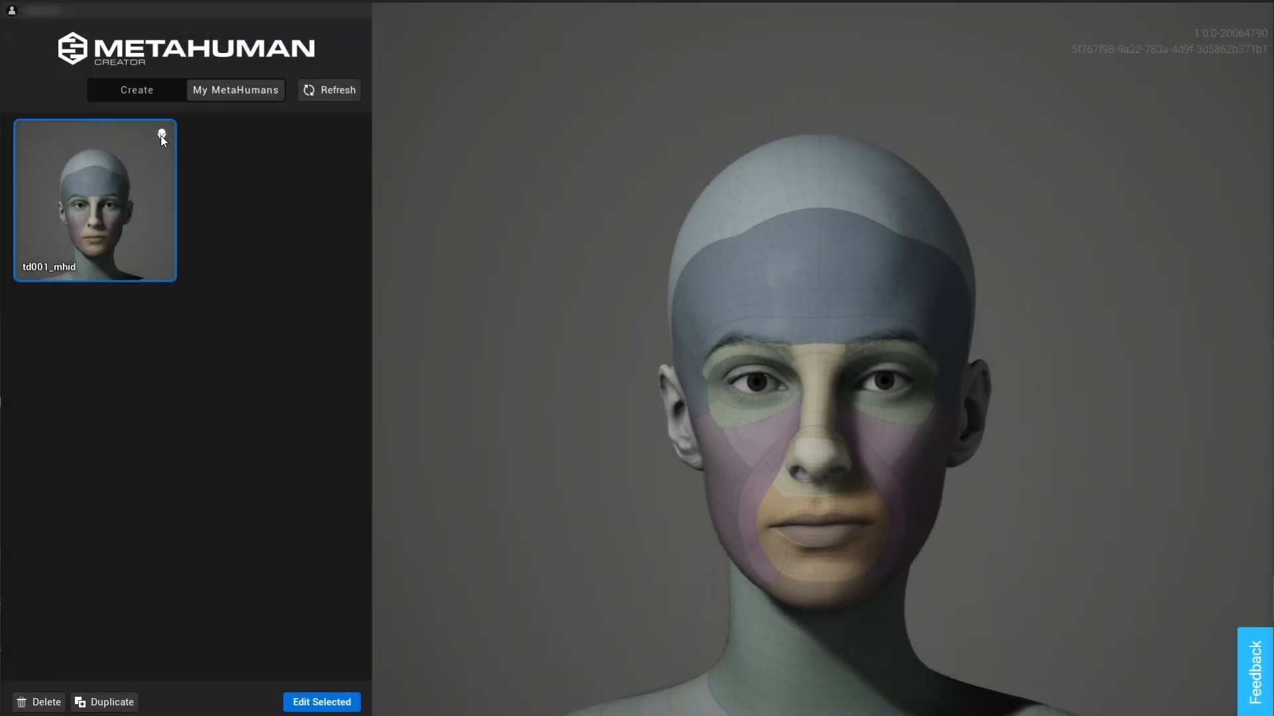
{"action": "mouse_move", "coordinate": [162, 134]}
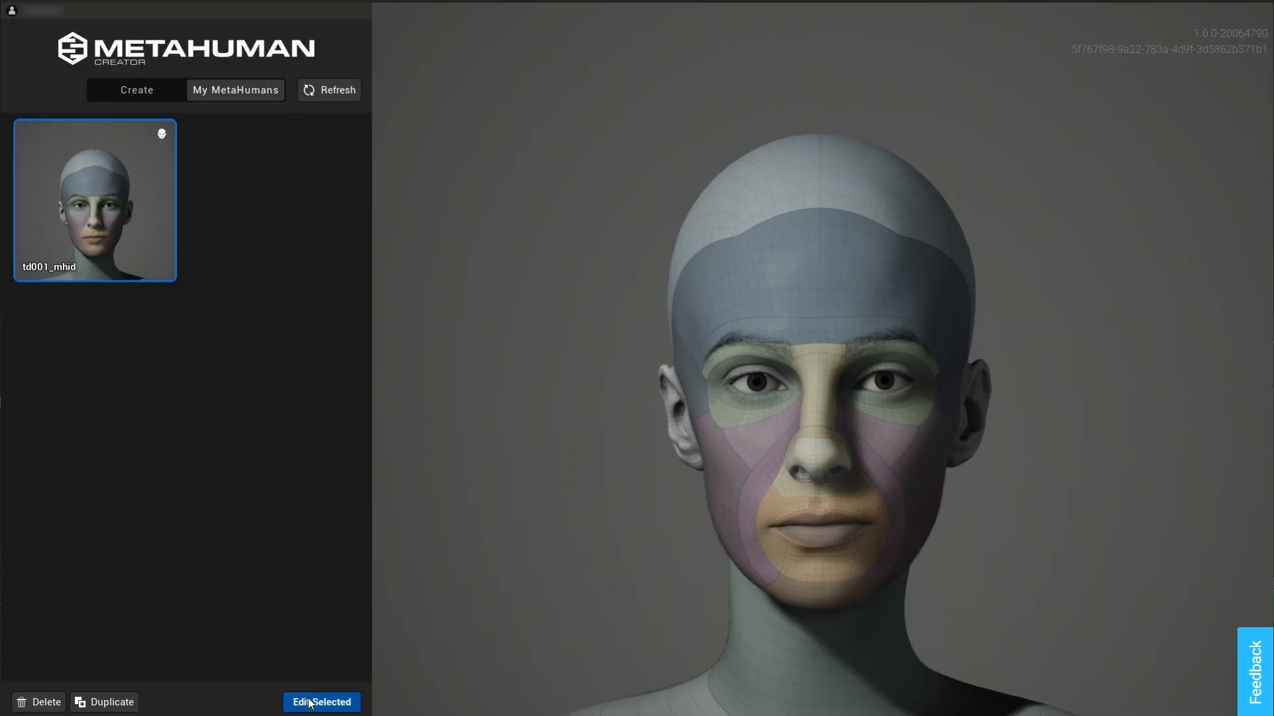
Open the td001_mhid MetaHuman for editing via Edit Selected.
{"action": "left_click", "coordinate": [321, 702]}
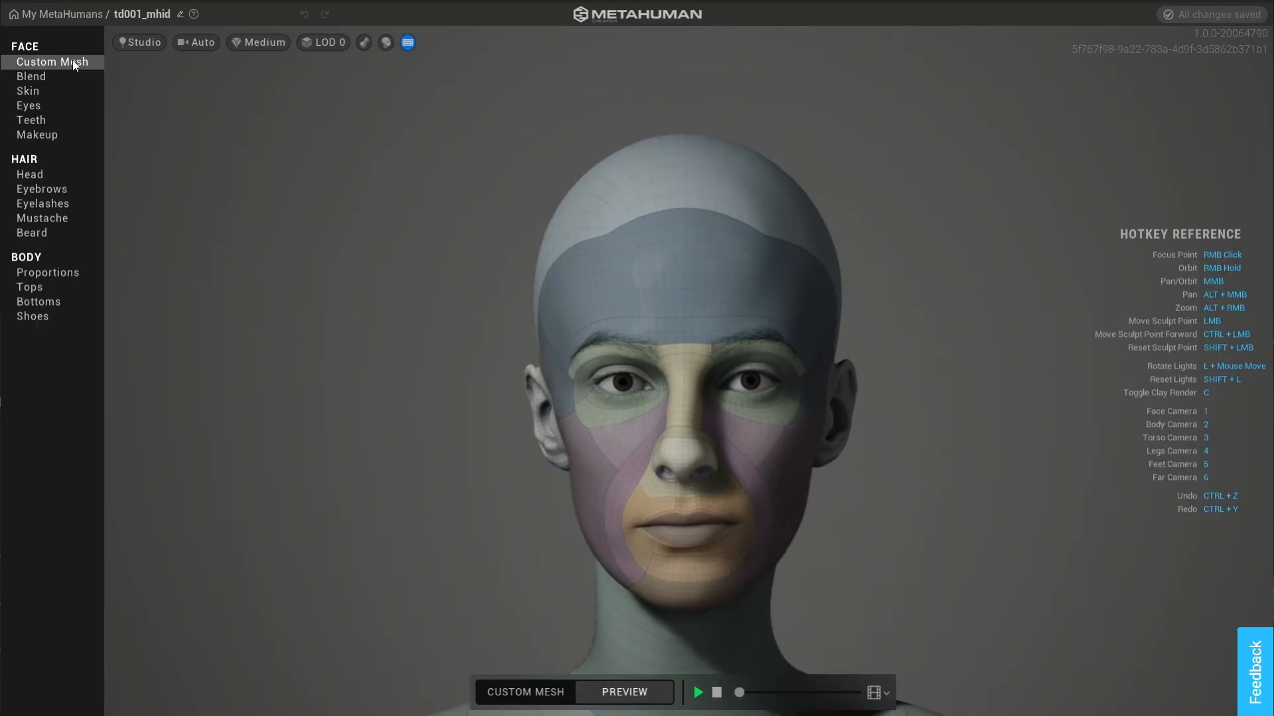
In Face > Custom Mesh, set the Forehead region influence to 0.0.
{"action": "left_click", "coordinate": [52, 62]}
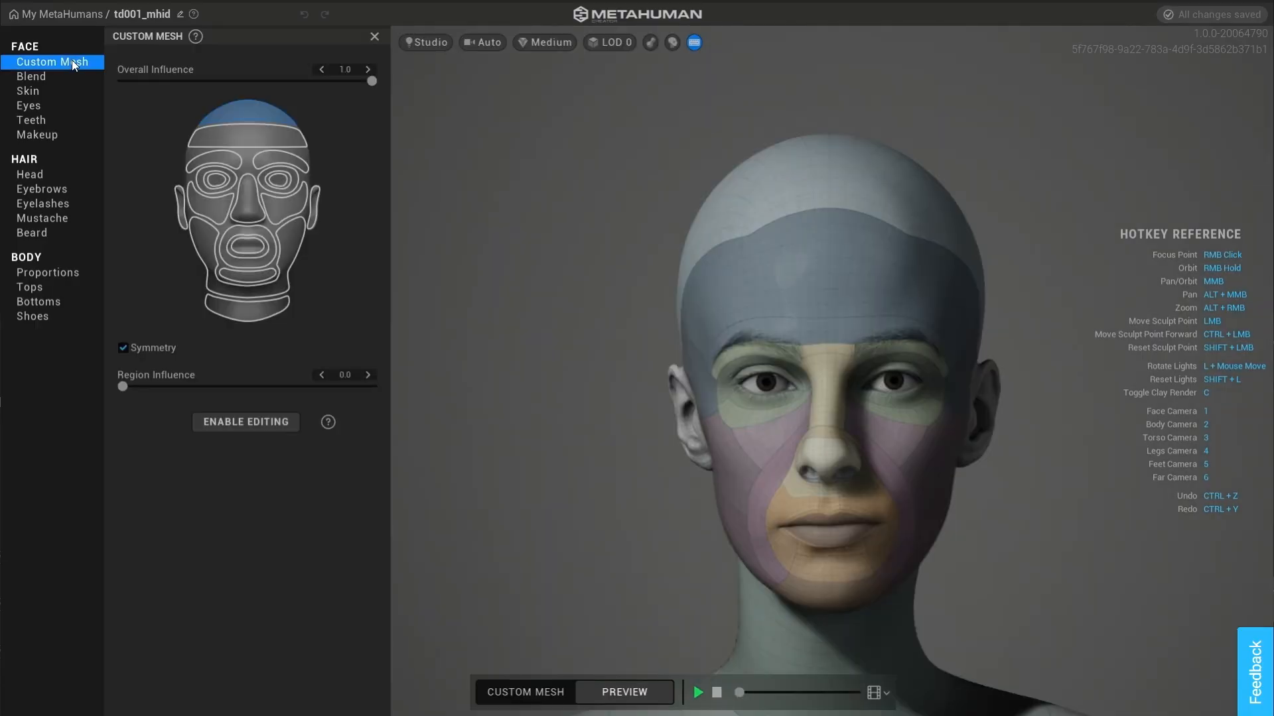
{"action": "mouse_move", "coordinate": [237, 305]}
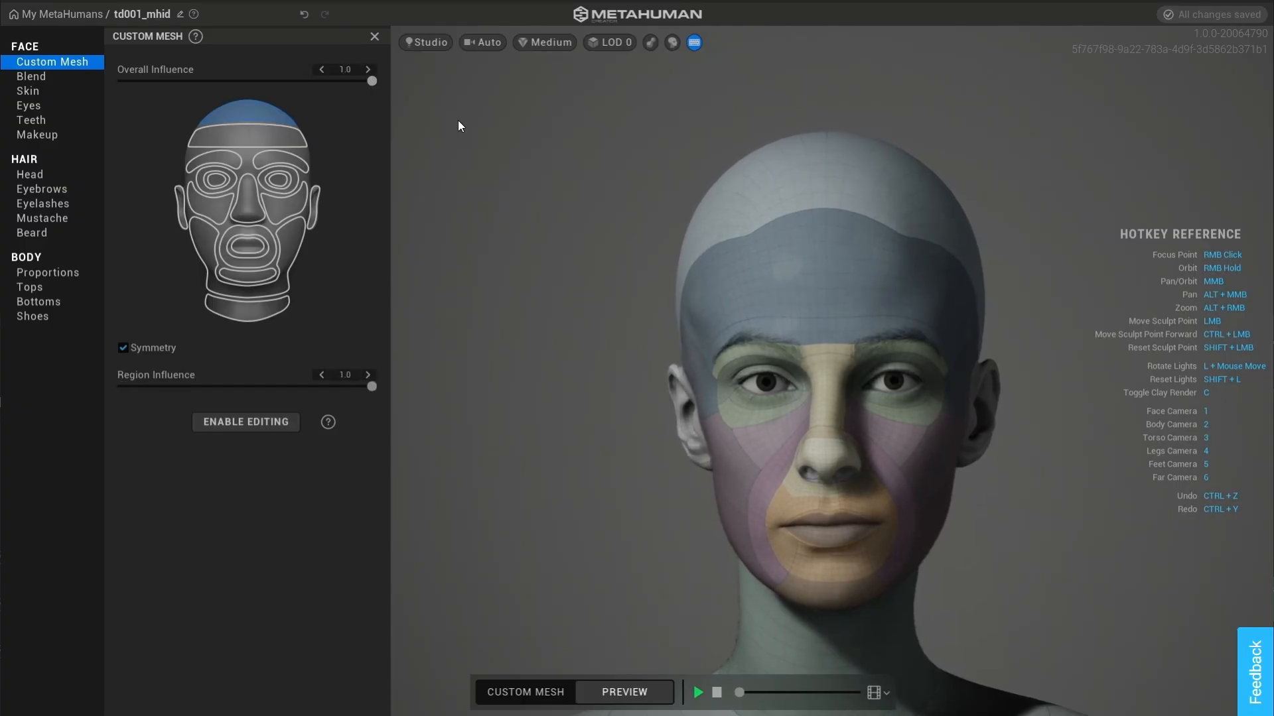
{"action": "left_click", "coordinate": [321, 69]}
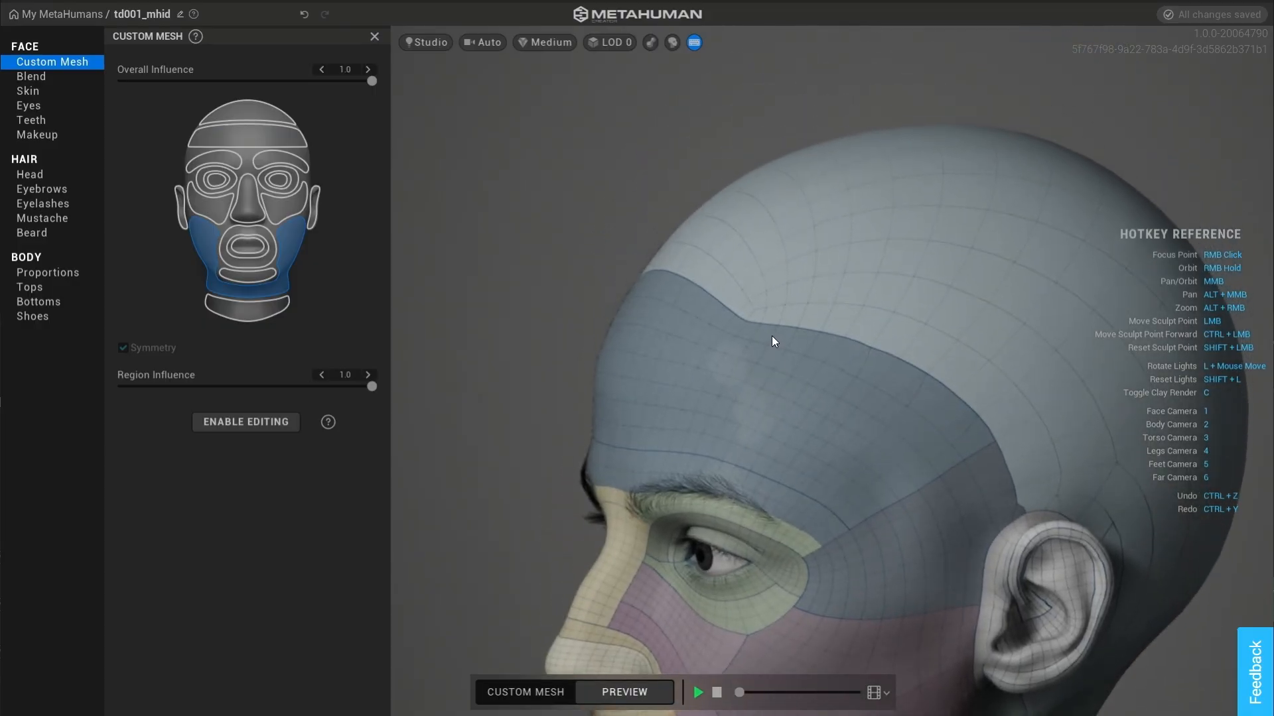
{"action": "mouse_move", "coordinate": [273, 130]}
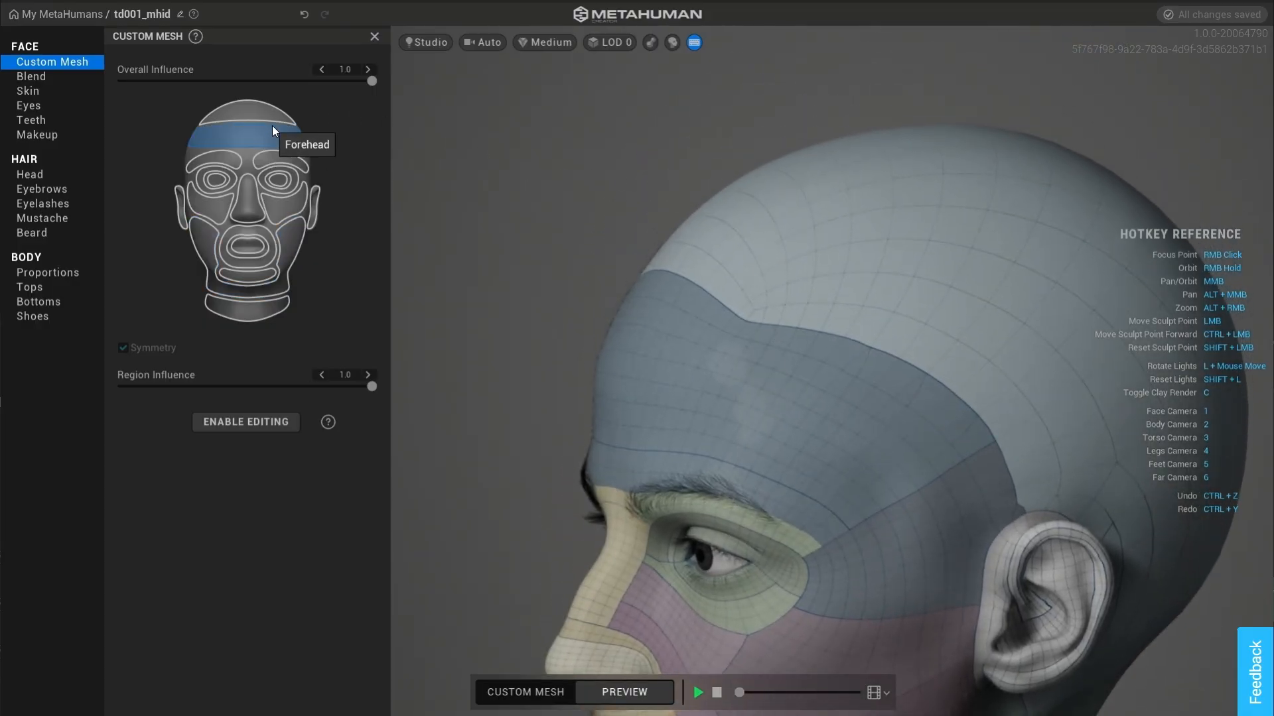
{"action": "mouse_move", "coordinate": [399, 263]}
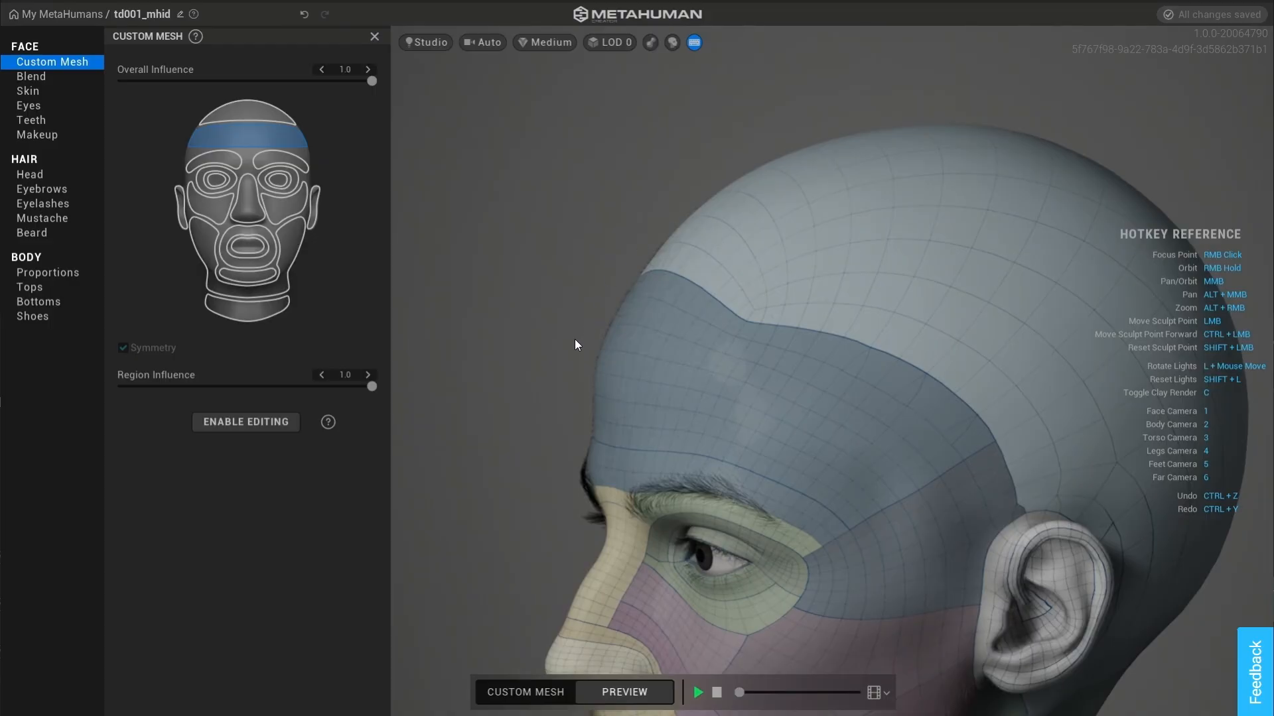
{"action": "mouse_move", "coordinate": [688, 145]}
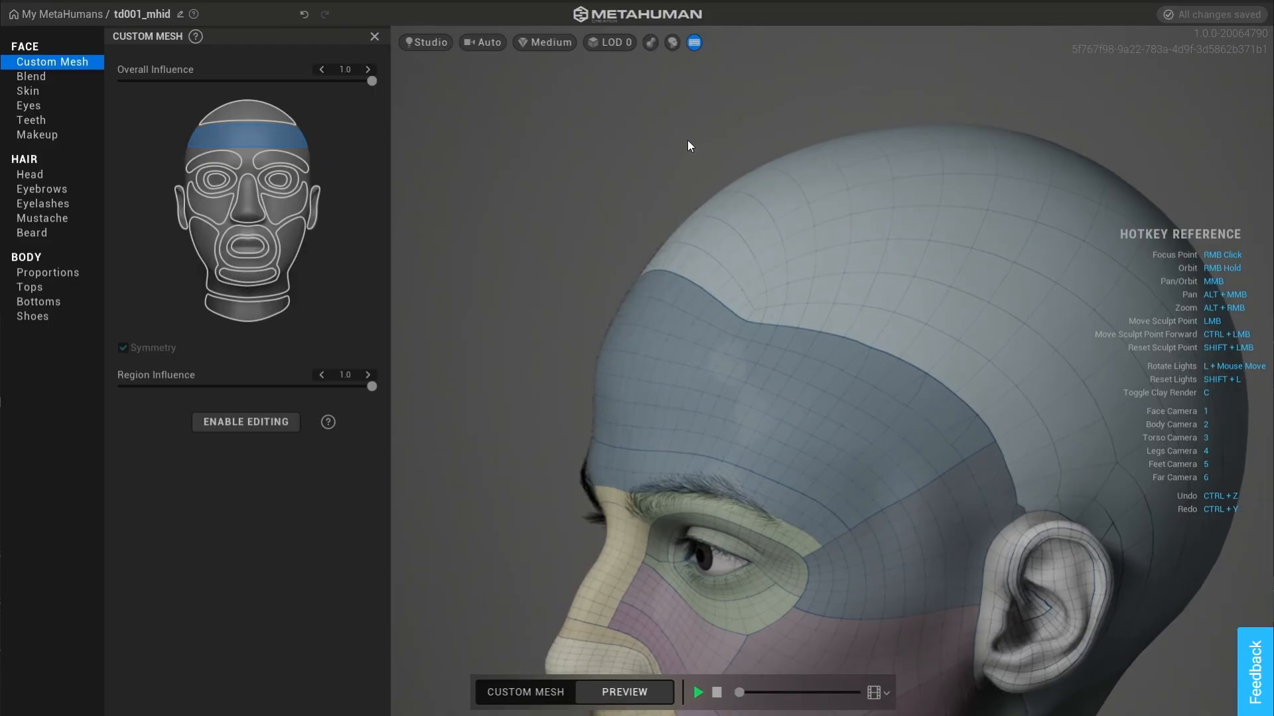
{"action": "mouse_move", "coordinate": [715, 119]}
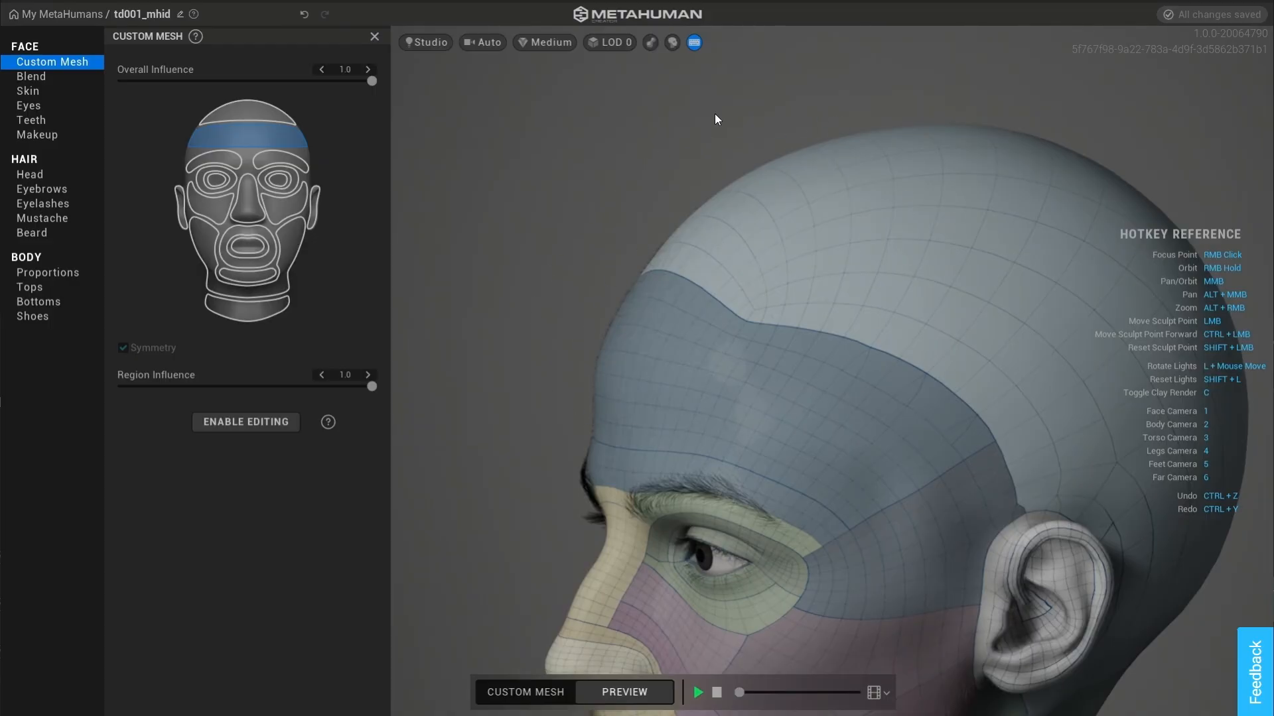
{"action": "mouse_move", "coordinate": [568, 406]}
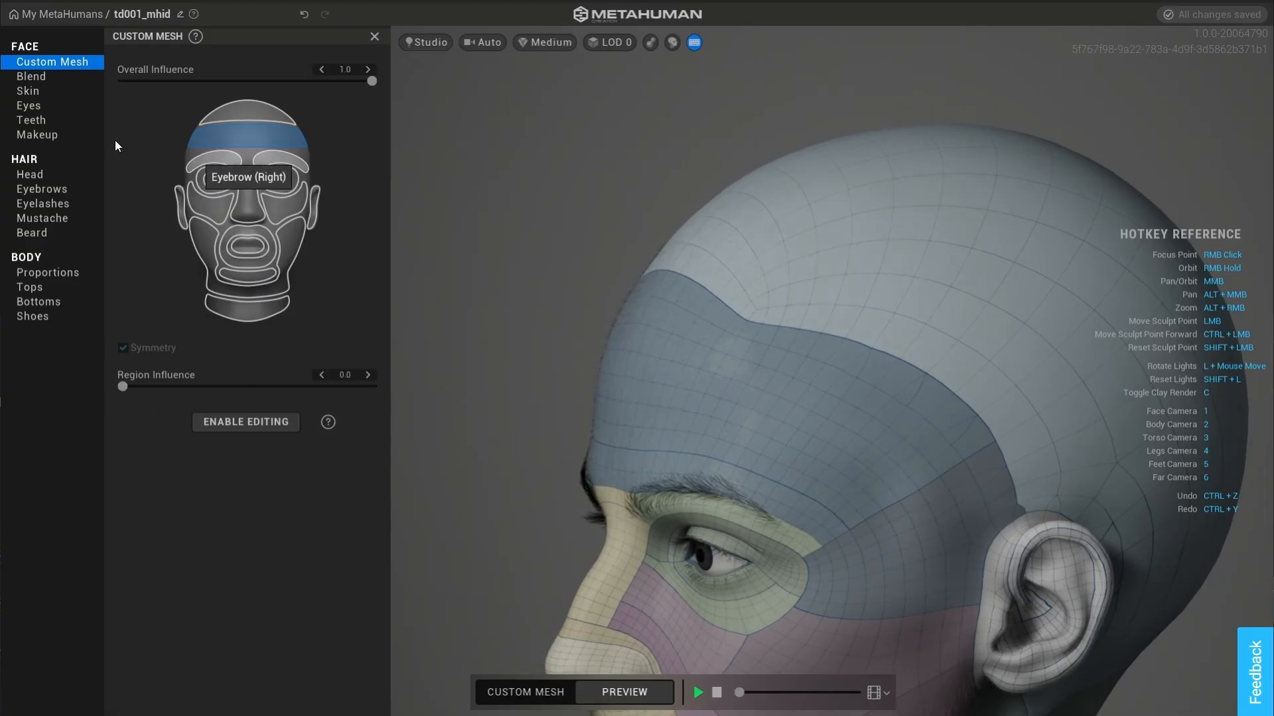
{"action": "left_click", "coordinate": [367, 374]}
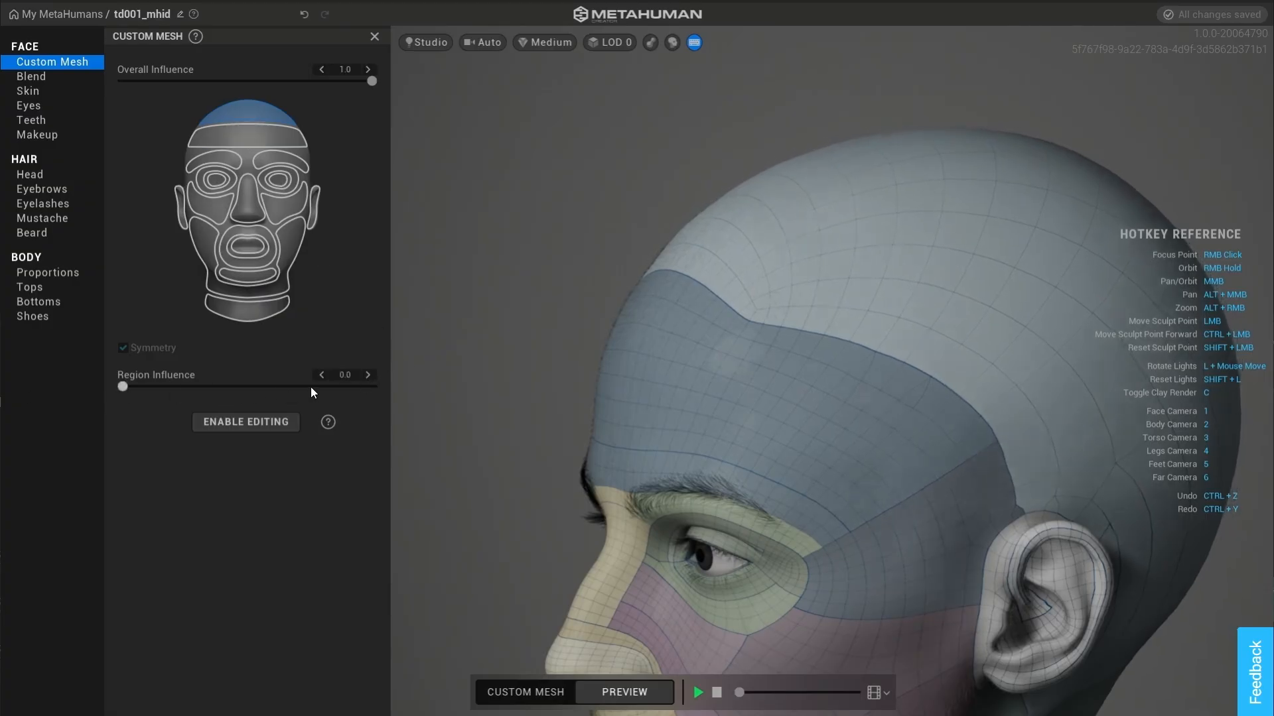
{"action": "mouse_move", "coordinate": [94, 393]}
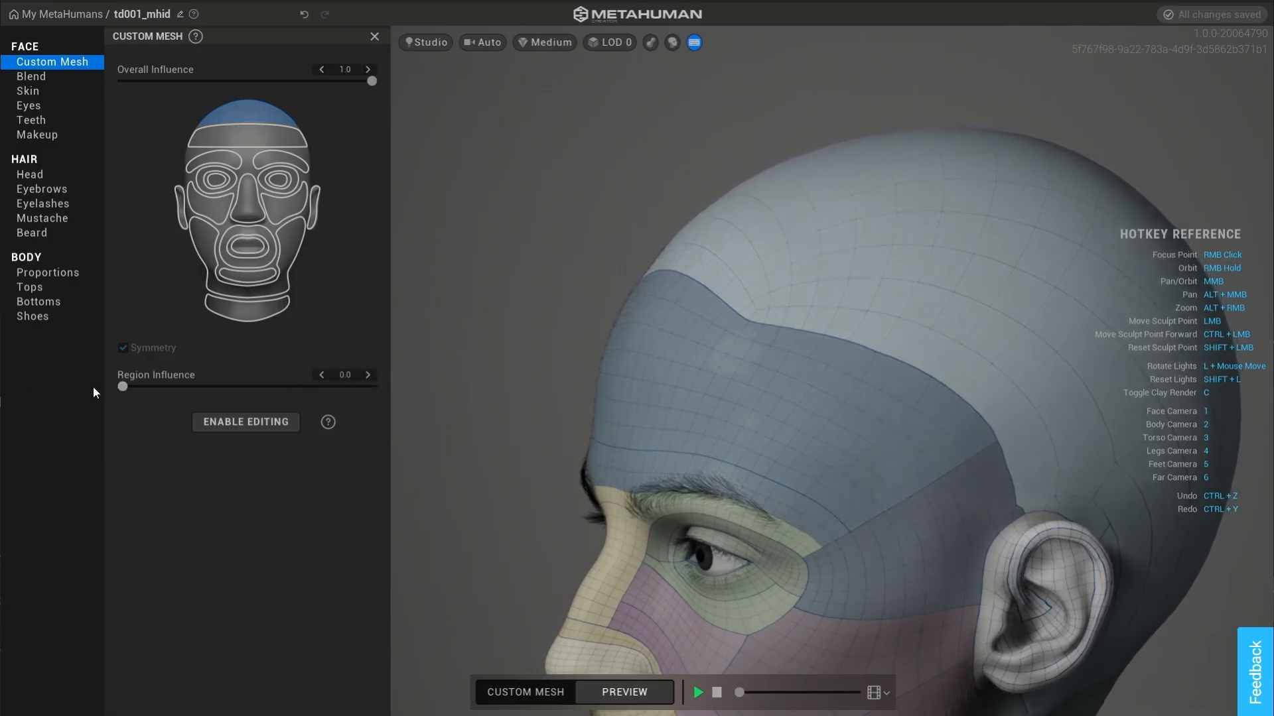